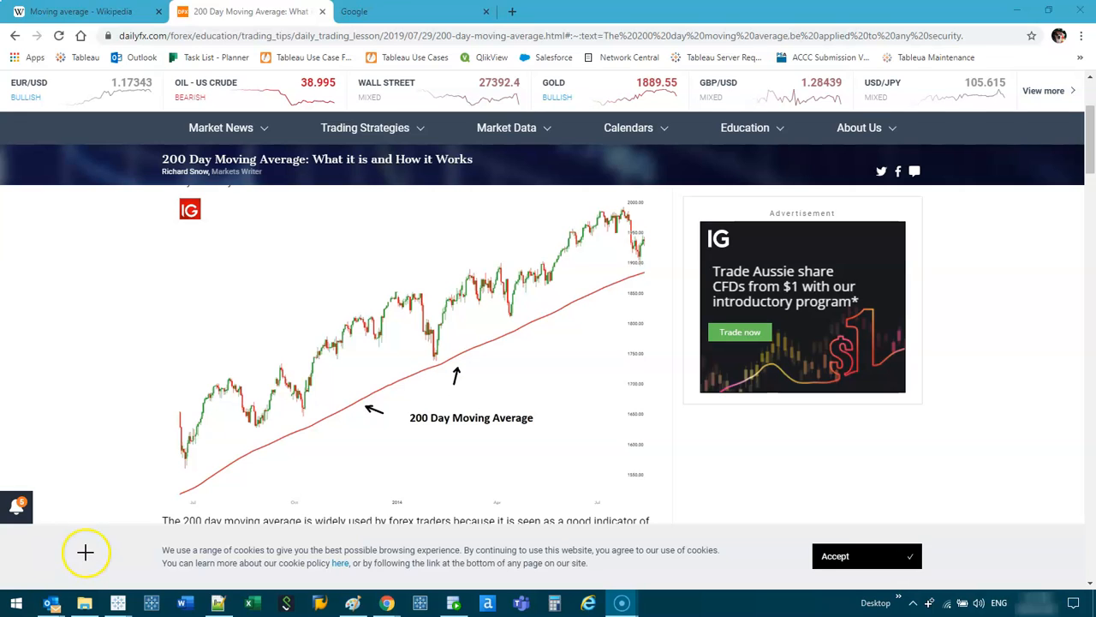
mouse_move(309, 249)
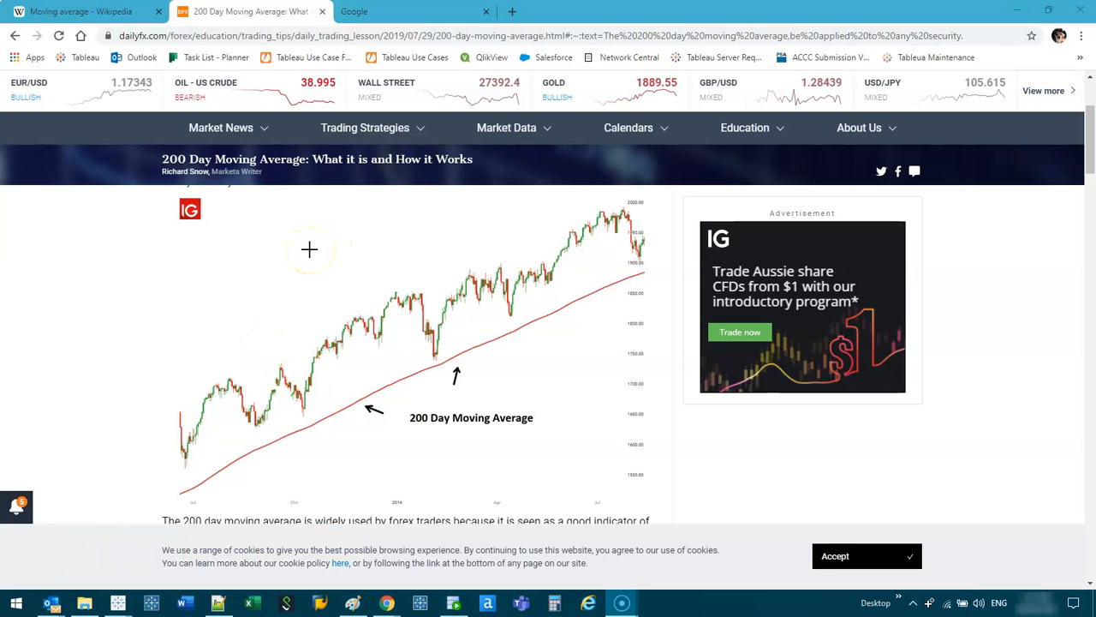
mouse_move(87, 349)
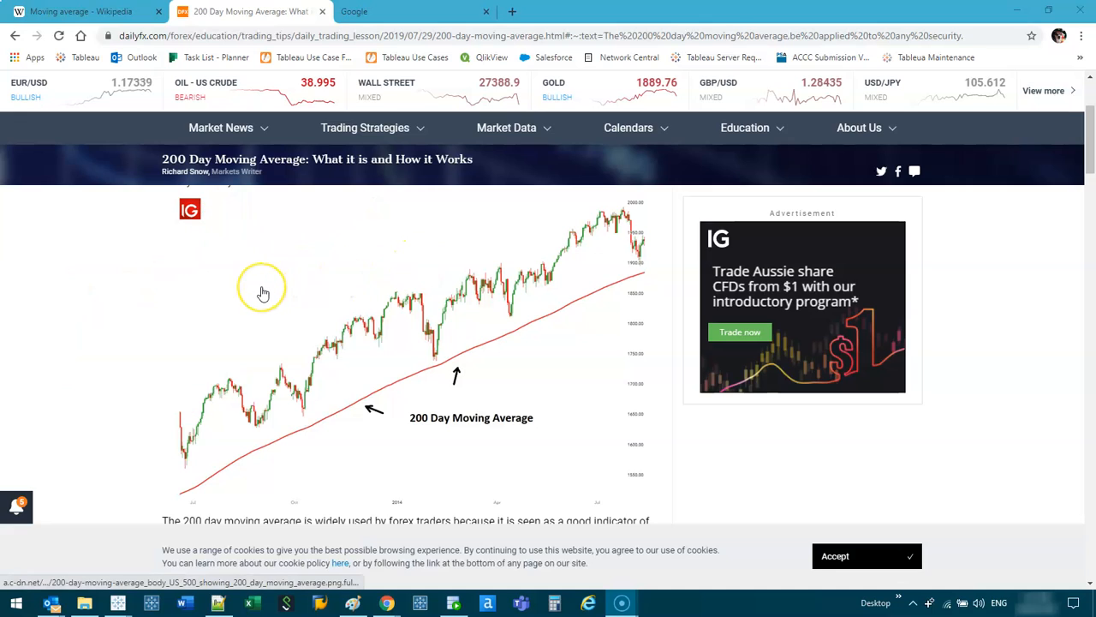
mouse_move(263, 291)
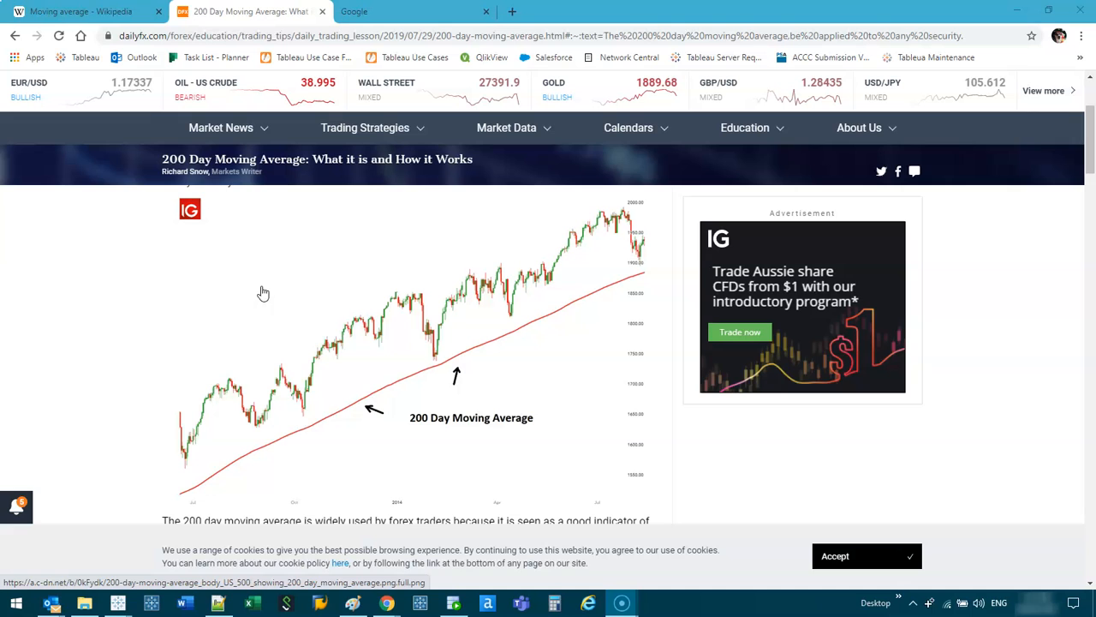
Step: Switch from the DailyFX article to Tableau's Superstore workbook showing empty Sheet 17
left_click(117, 603)
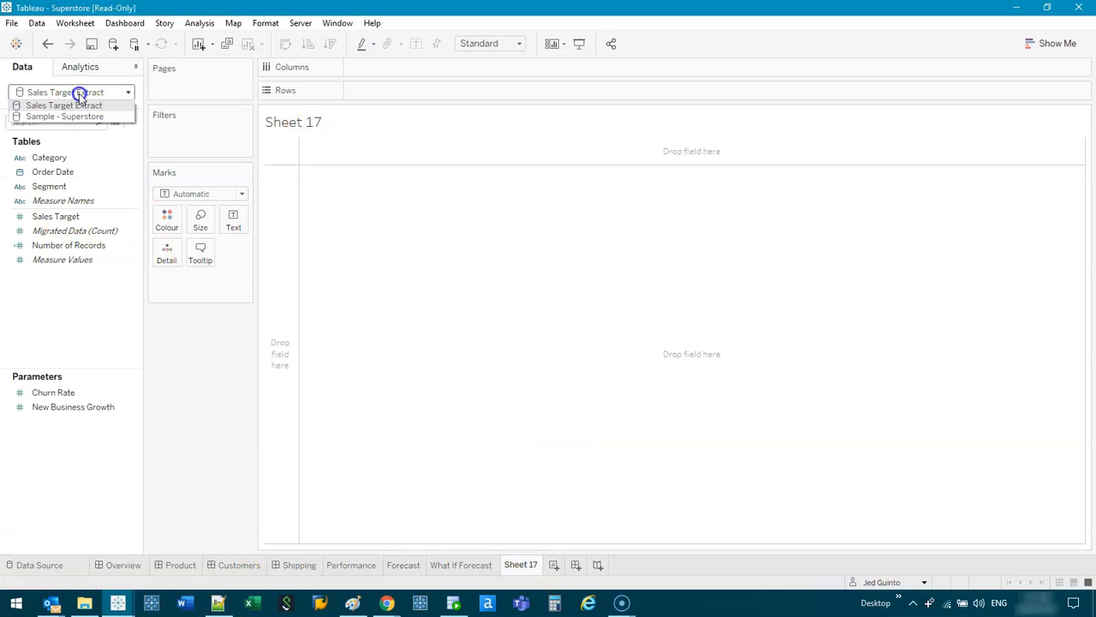
Step: Plot Profit against Order Date at Week level as a line from Sample - Superstore
left_click(65, 116)
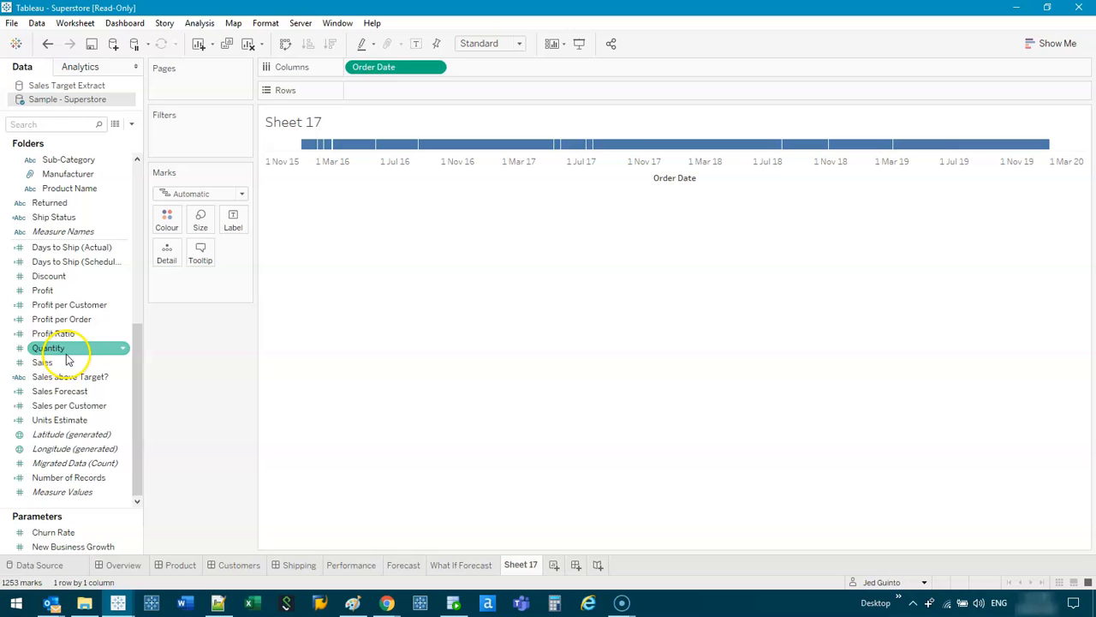
left_click_drag(42, 289, 396, 90)
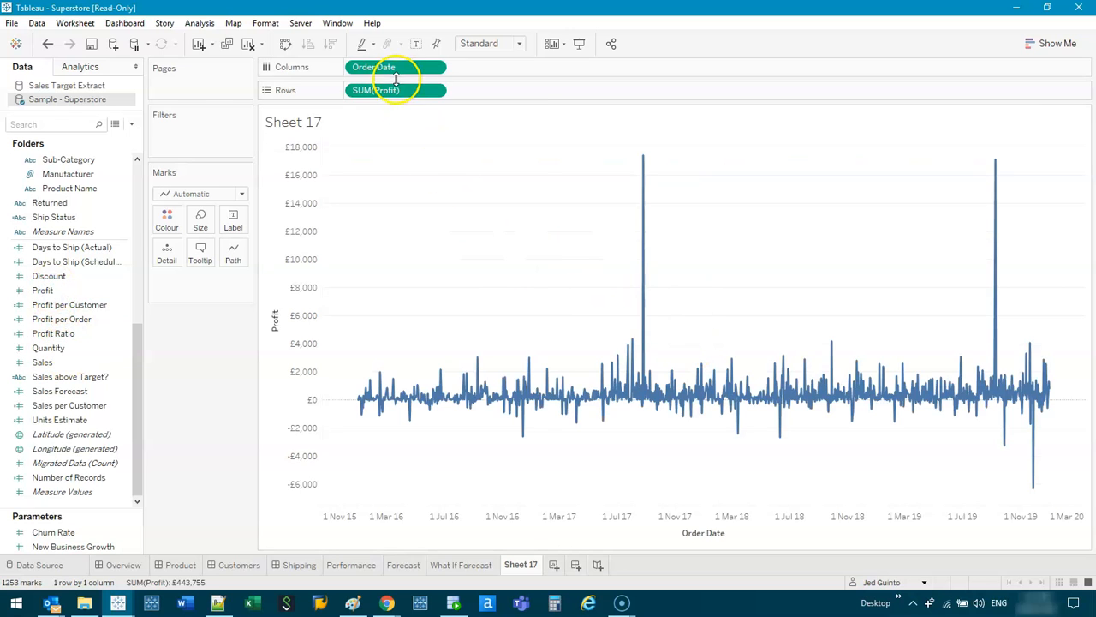
left_click(373, 67)
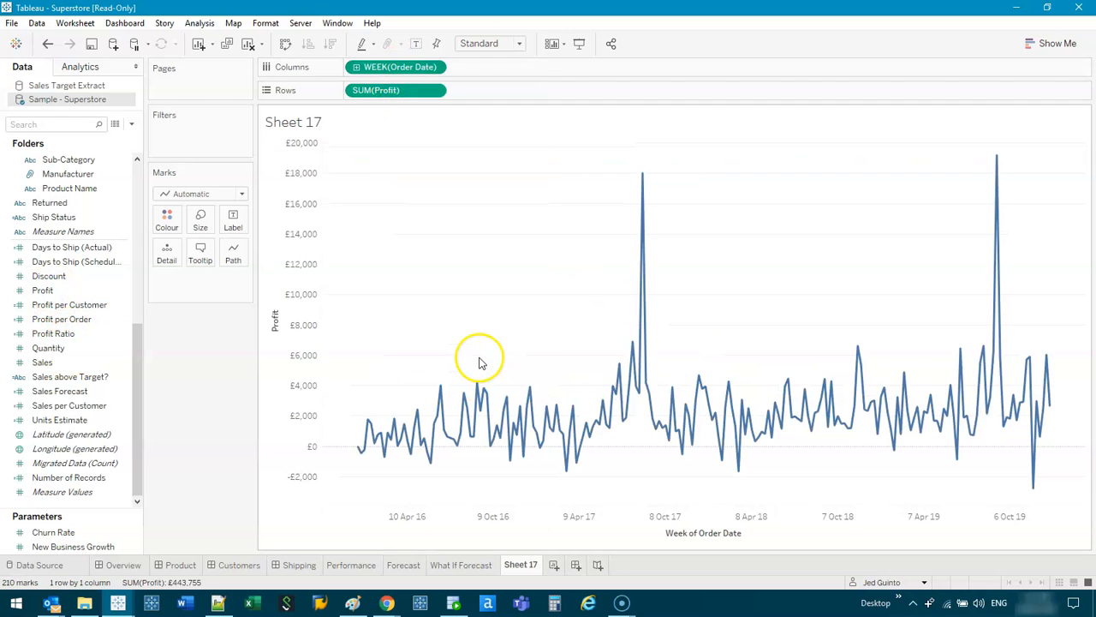
mouse_move(831, 233)
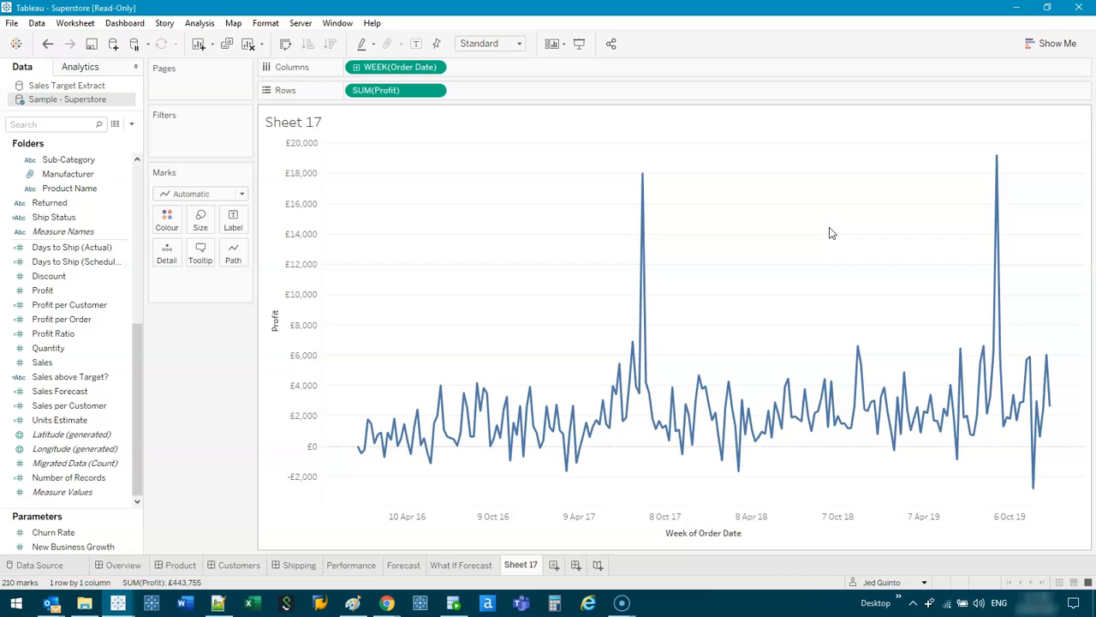
left_click(465, 450)
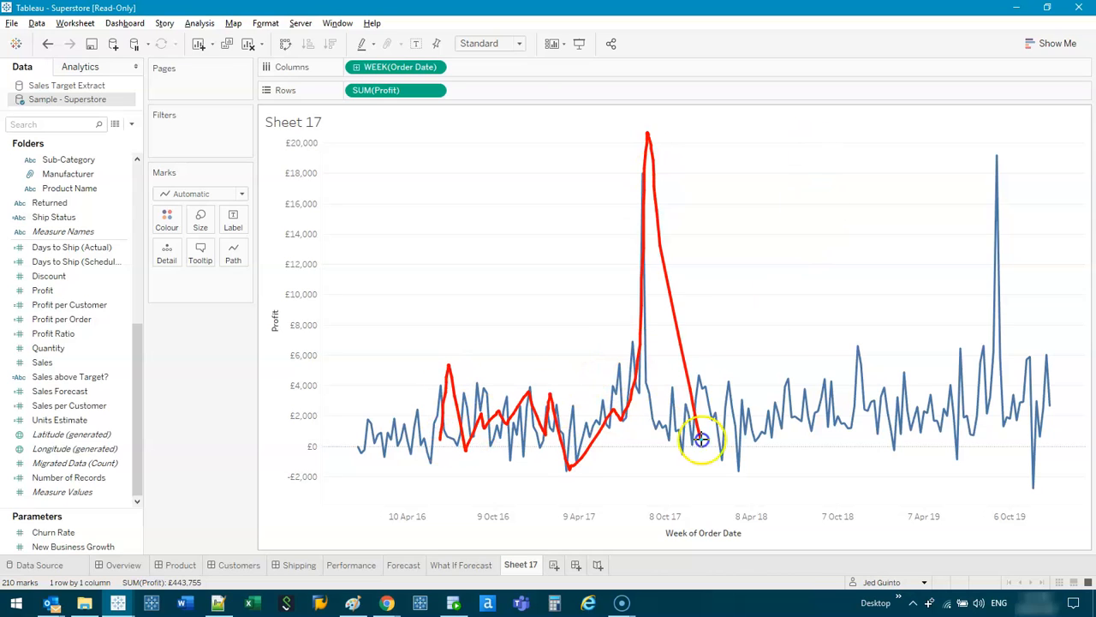
left_click_drag(698, 437, 972, 394)
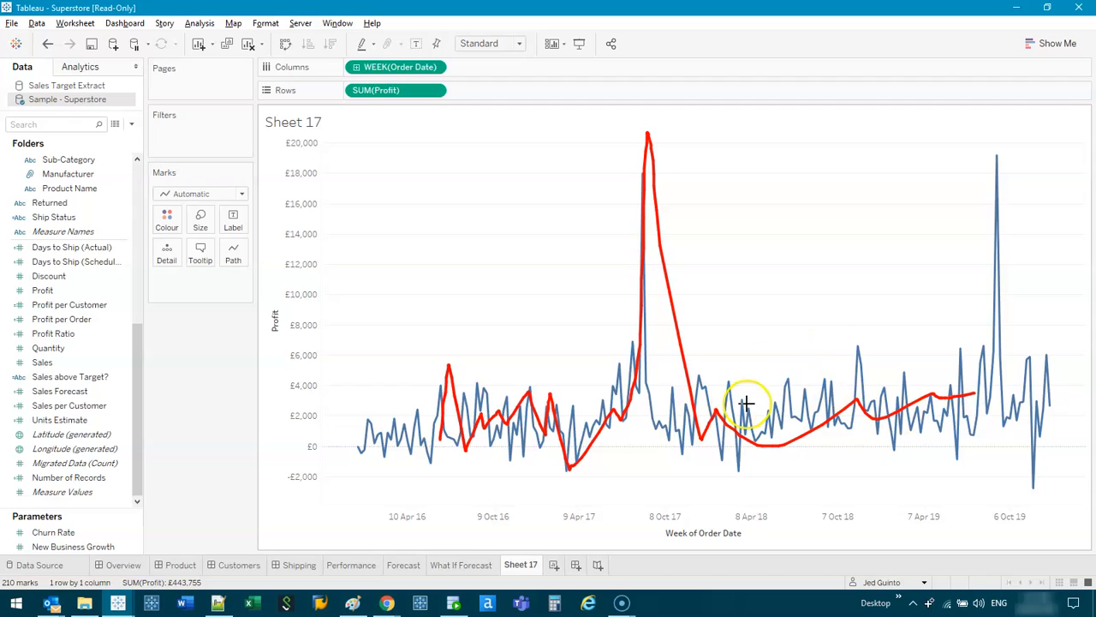
mouse_move(359, 355)
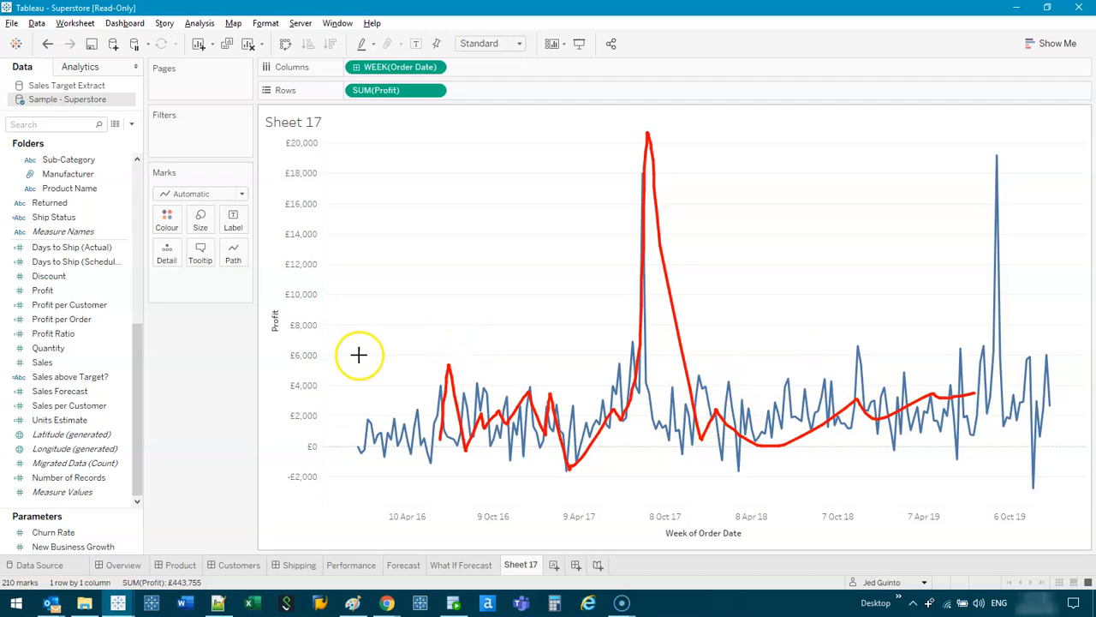
mouse_move(359, 354)
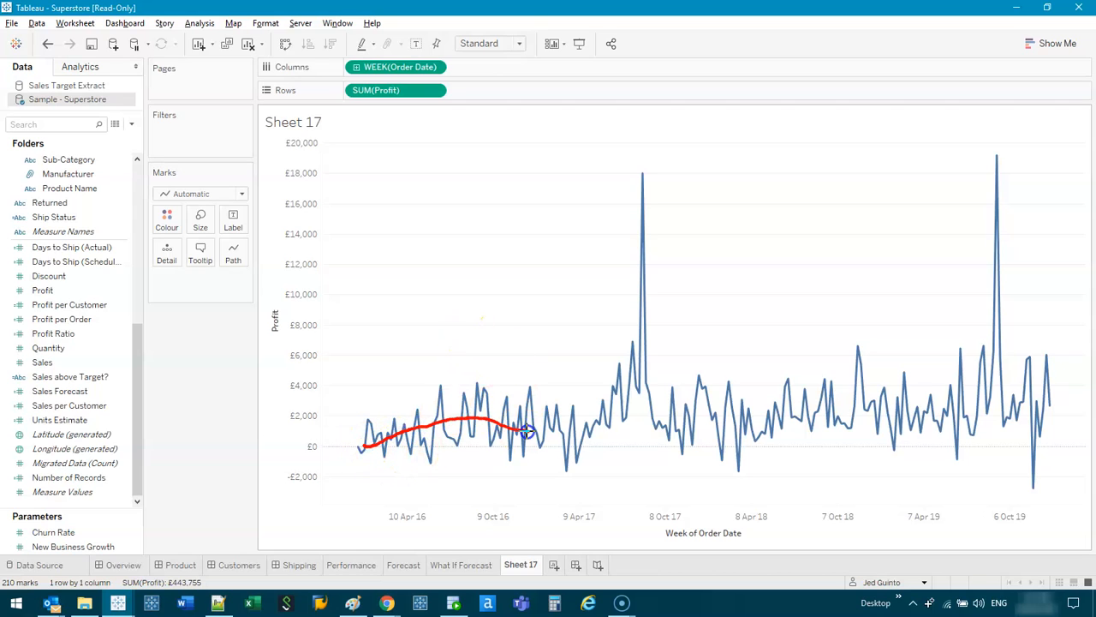
left_click_drag(526, 433, 929, 407)
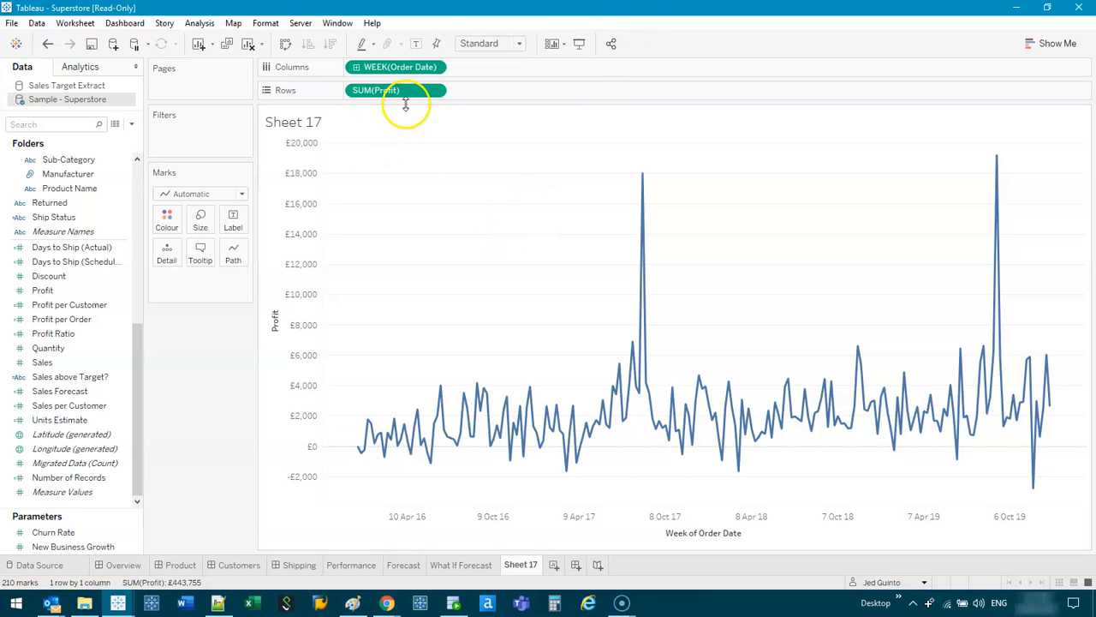
Step: Duplicate Profit as a moving average on a dual axis and fade raw Profit to 51% opacity
left_click_drag(375, 90, 480, 90)
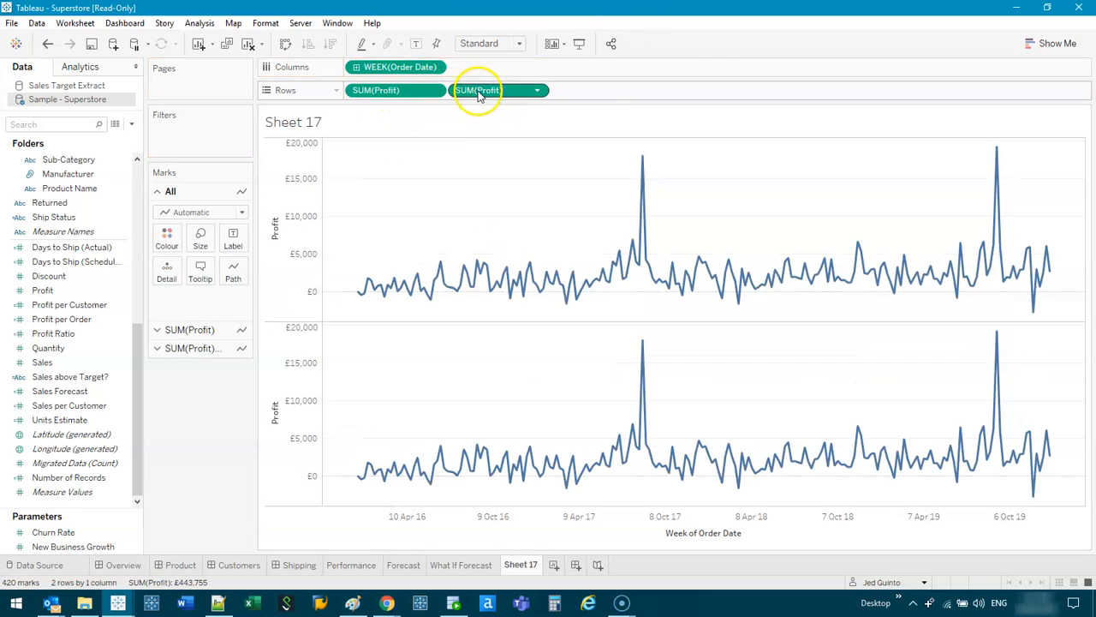
right_click(477, 90)
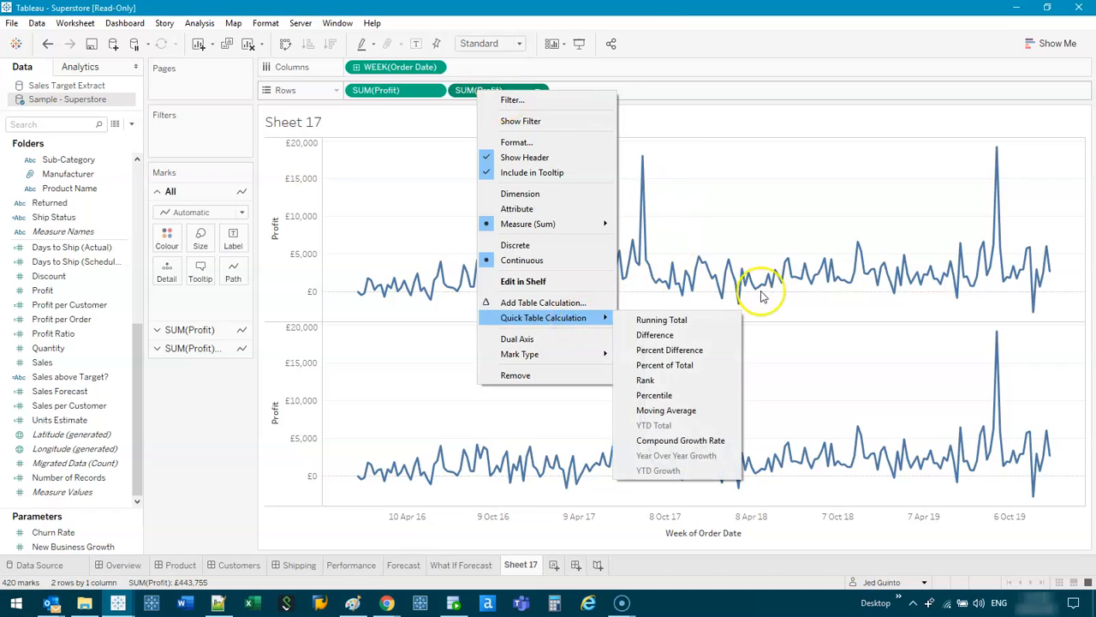
left_click(666, 409)
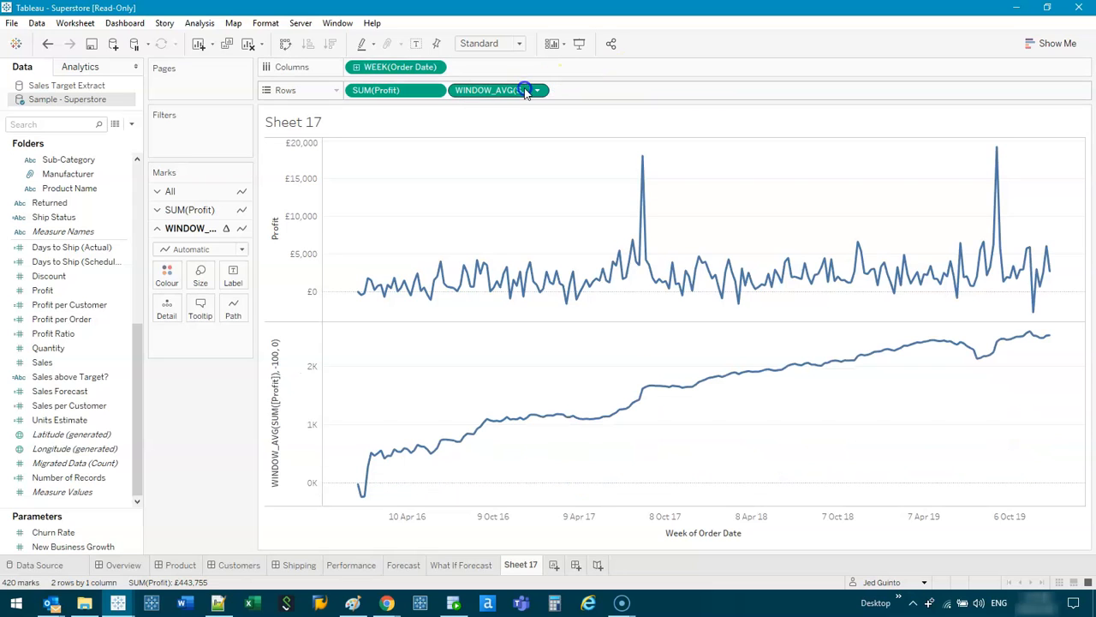
double_click(488, 90)
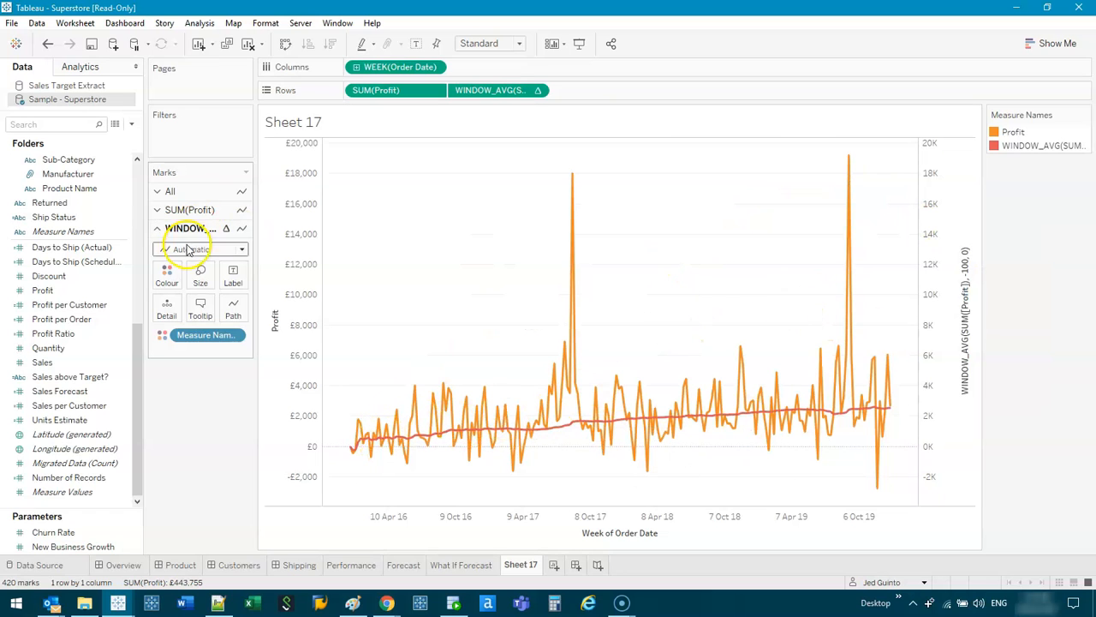
left_click(167, 253)
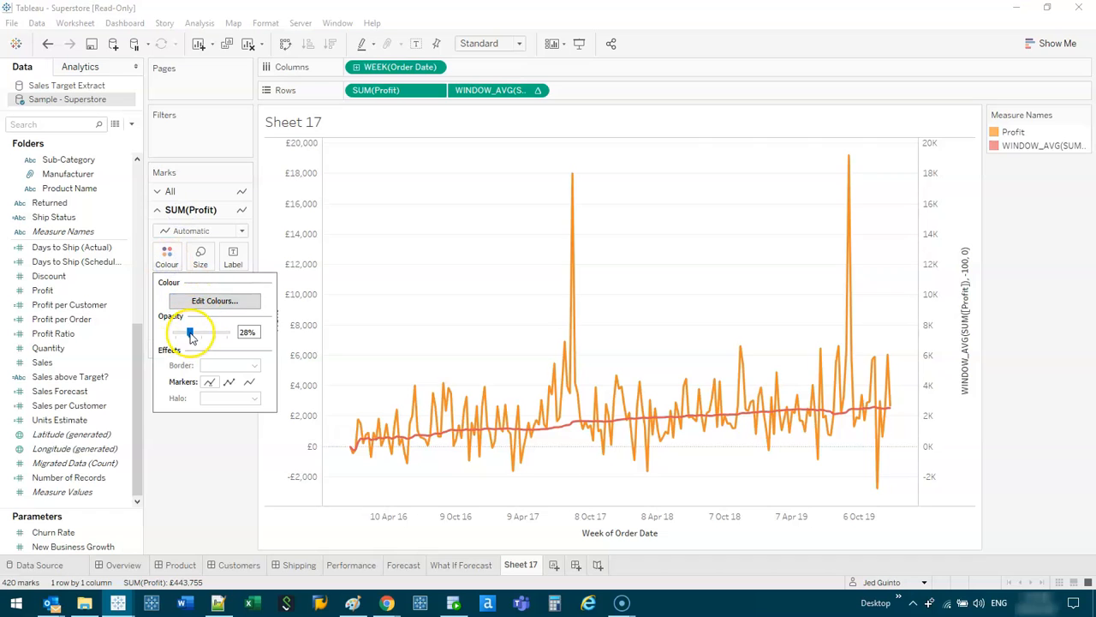
left_click_drag(189, 332, 201, 332)
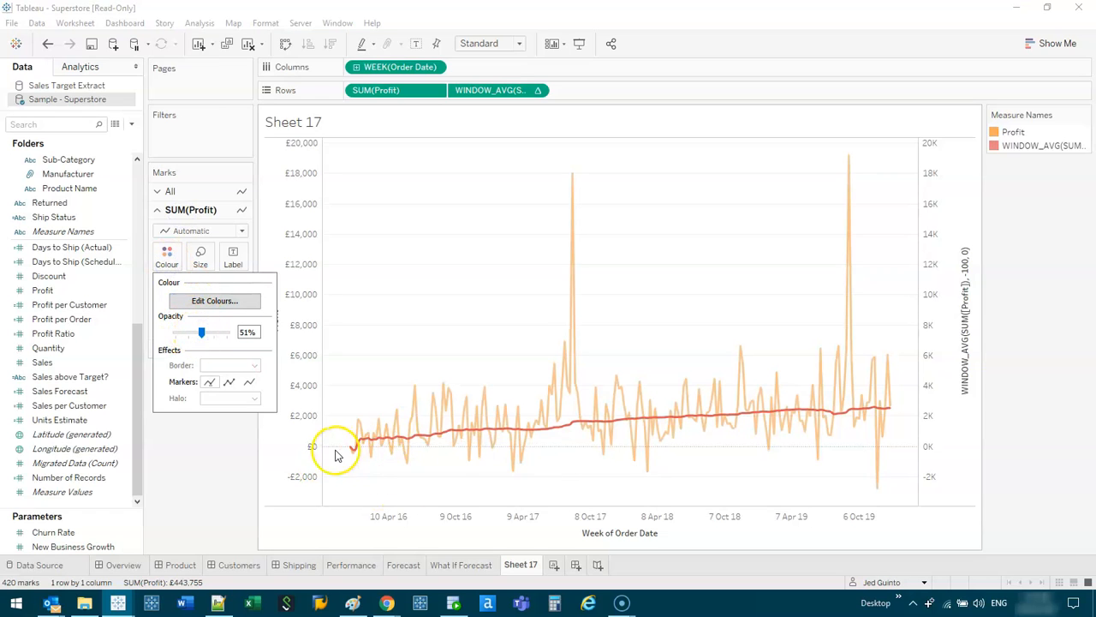
mouse_move(614, 427)
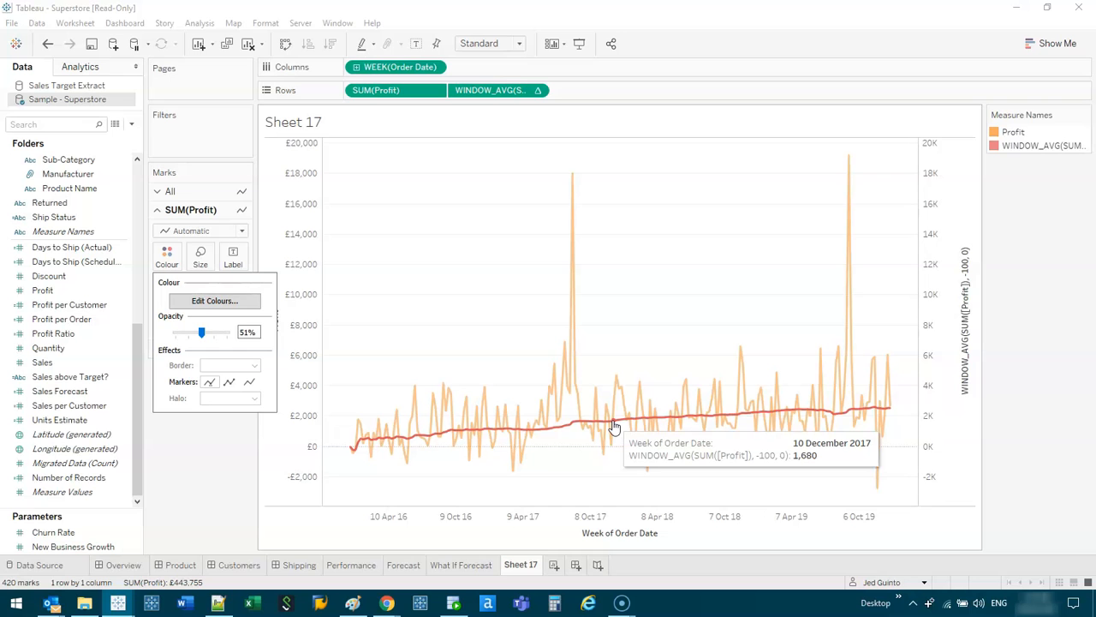
mouse_move(383, 603)
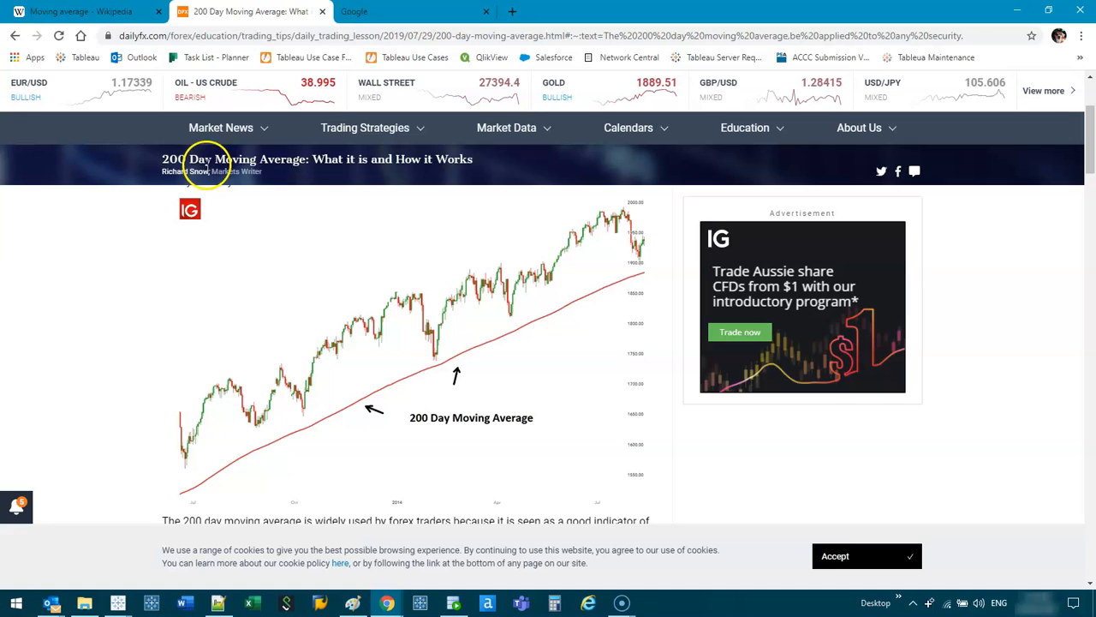
mouse_move(295, 275)
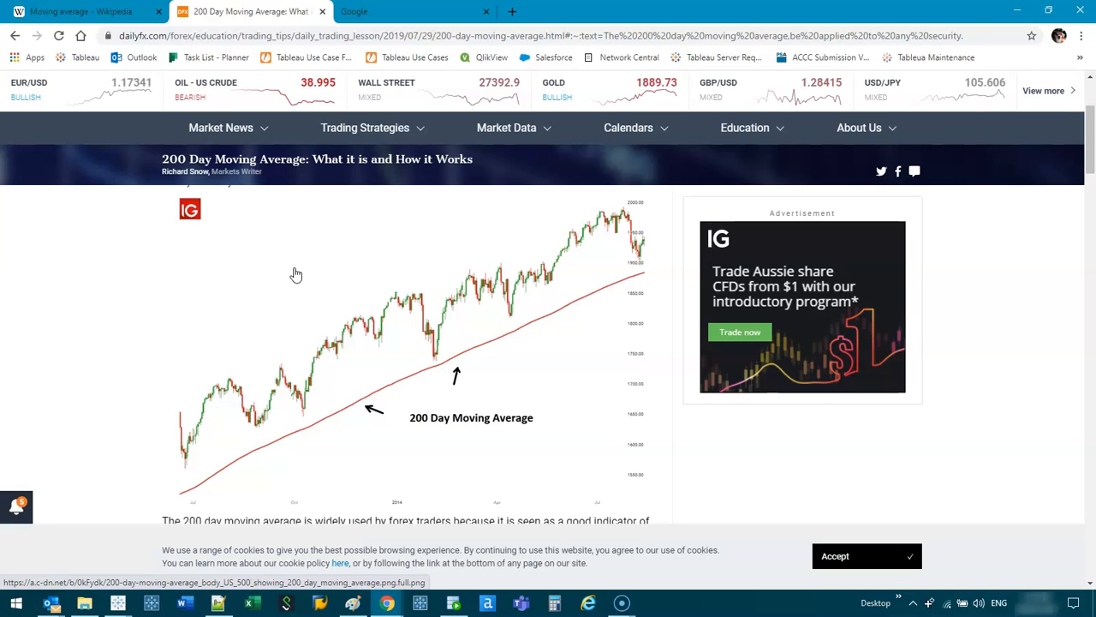
Step: Search Google for 'S&P500 yahoo' to reach the Yahoo Finance ^GSPC page
left_click(386, 12)
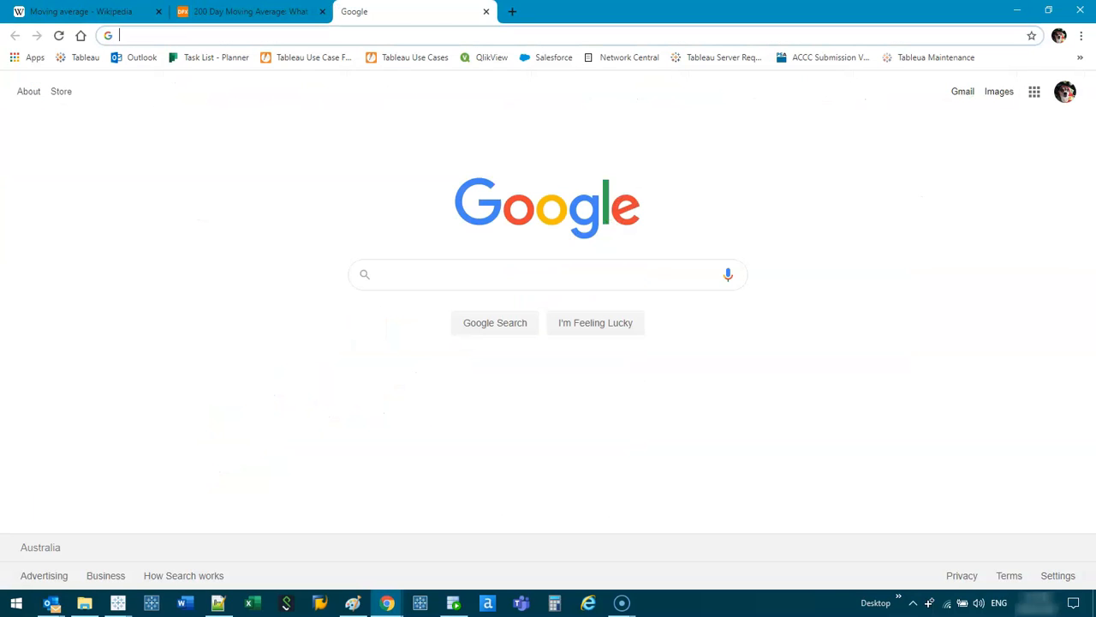
type("S&P500 yahoo")
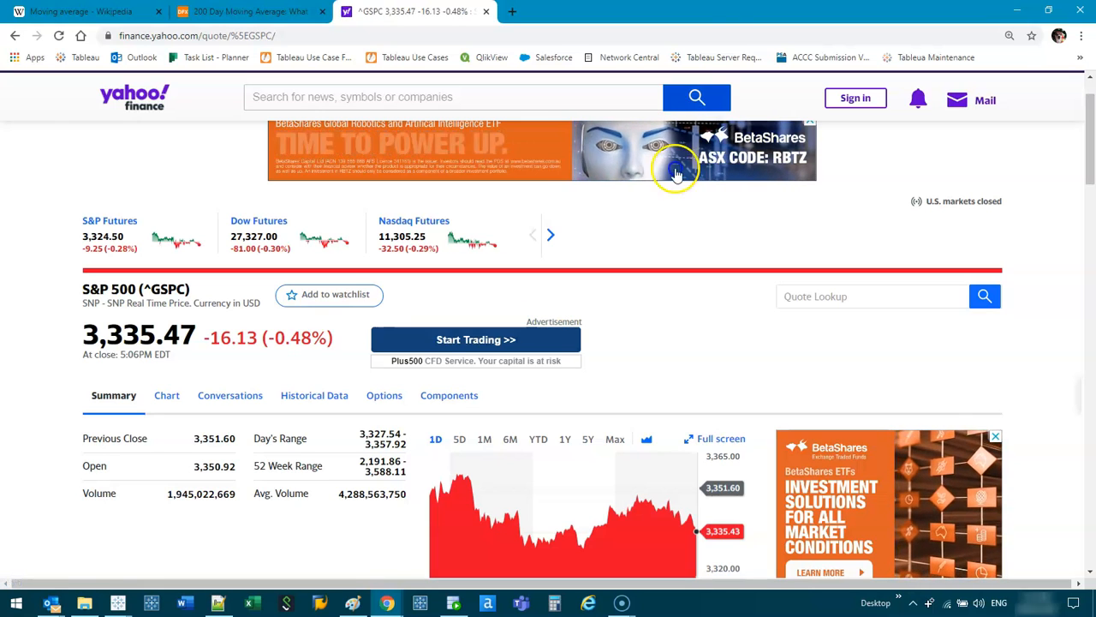
Step: Inspect the 1Y S&P 500 (^GSPC) chart, then switch it to the 5Y range
scroll("down", 3)
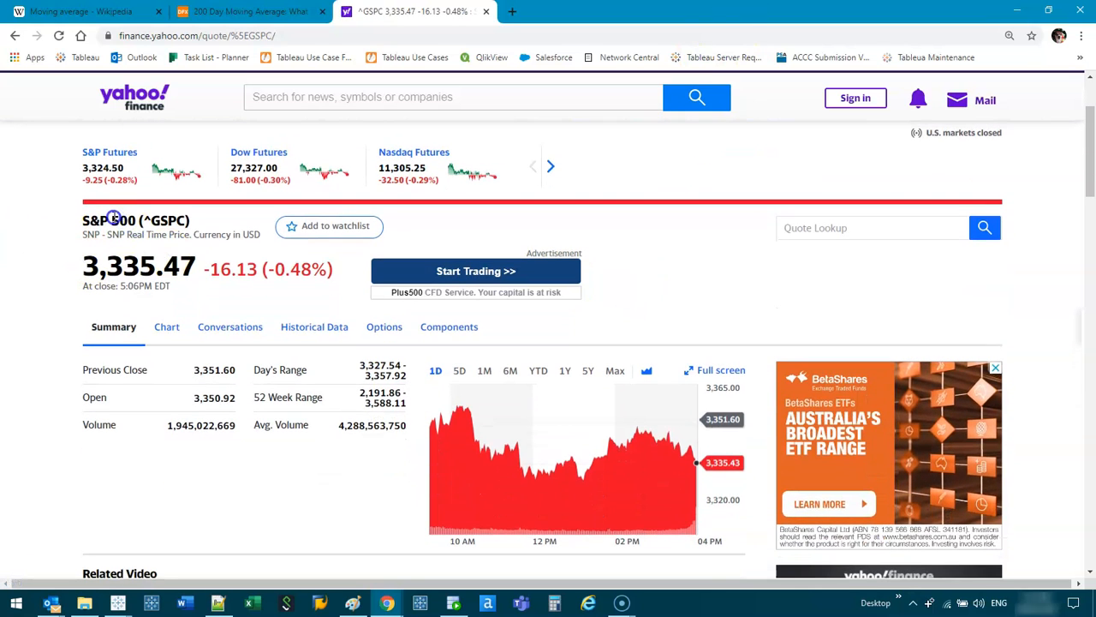
double_click(124, 220)
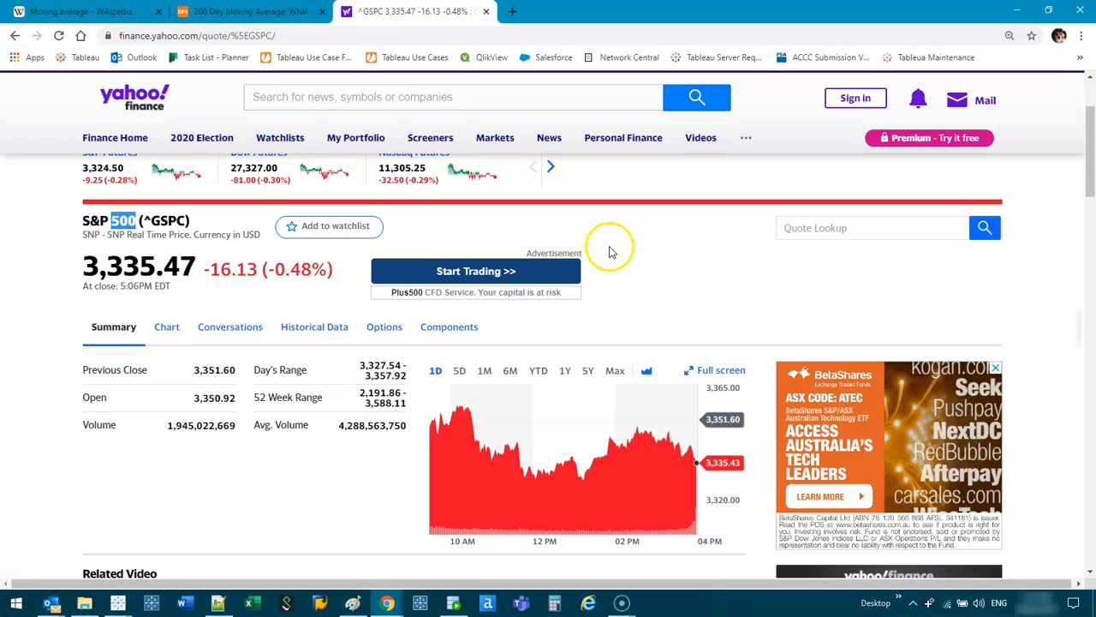
scroll("down", 3)
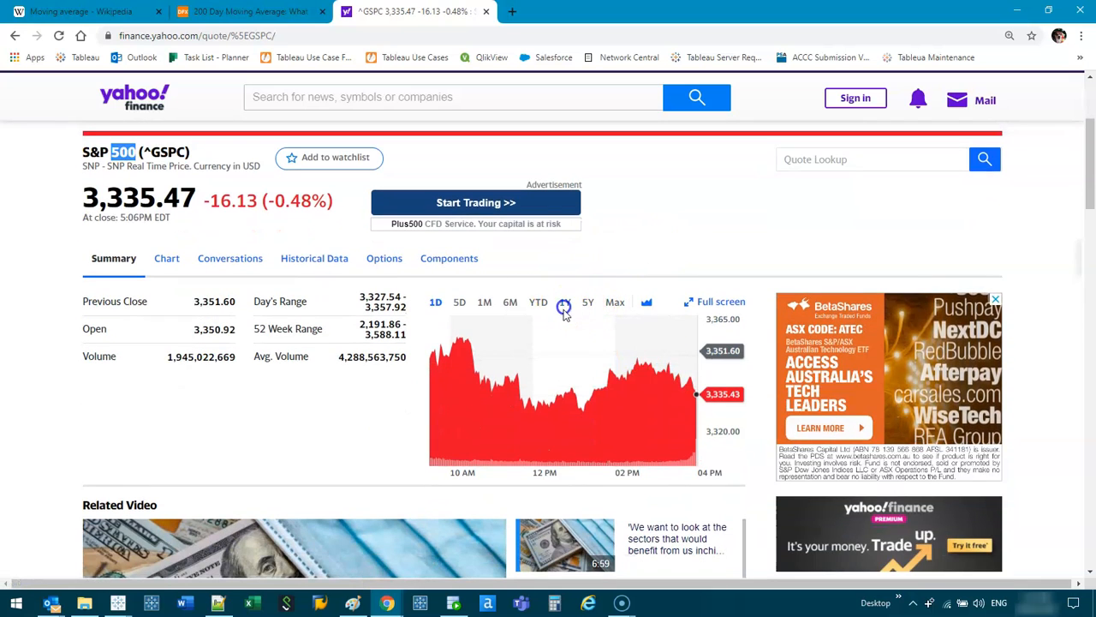
left_click(564, 301)
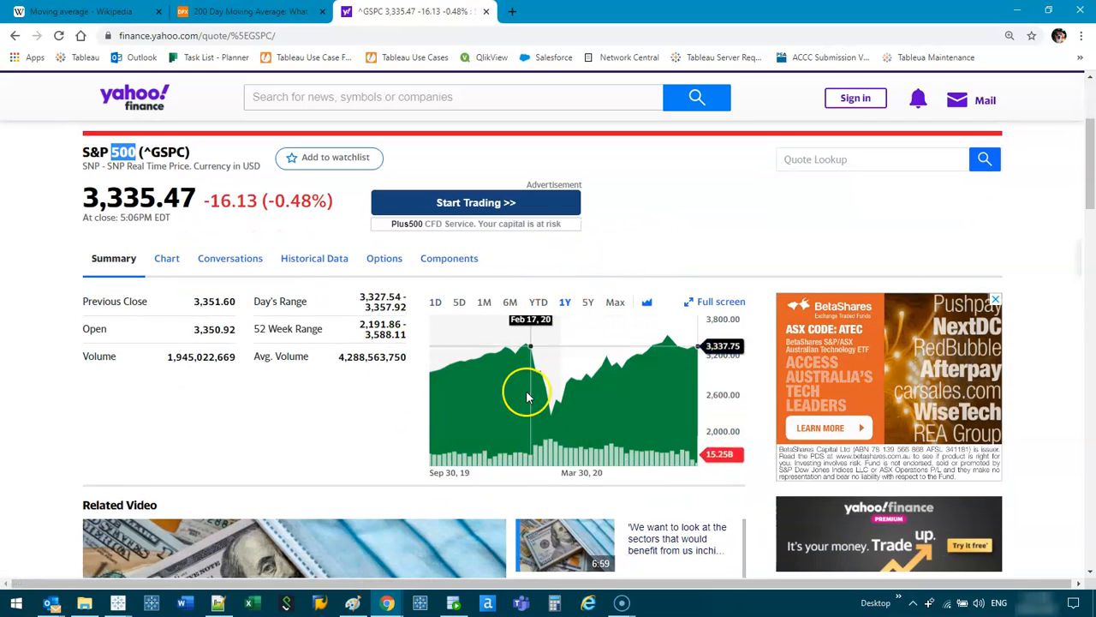
mouse_move(525, 346)
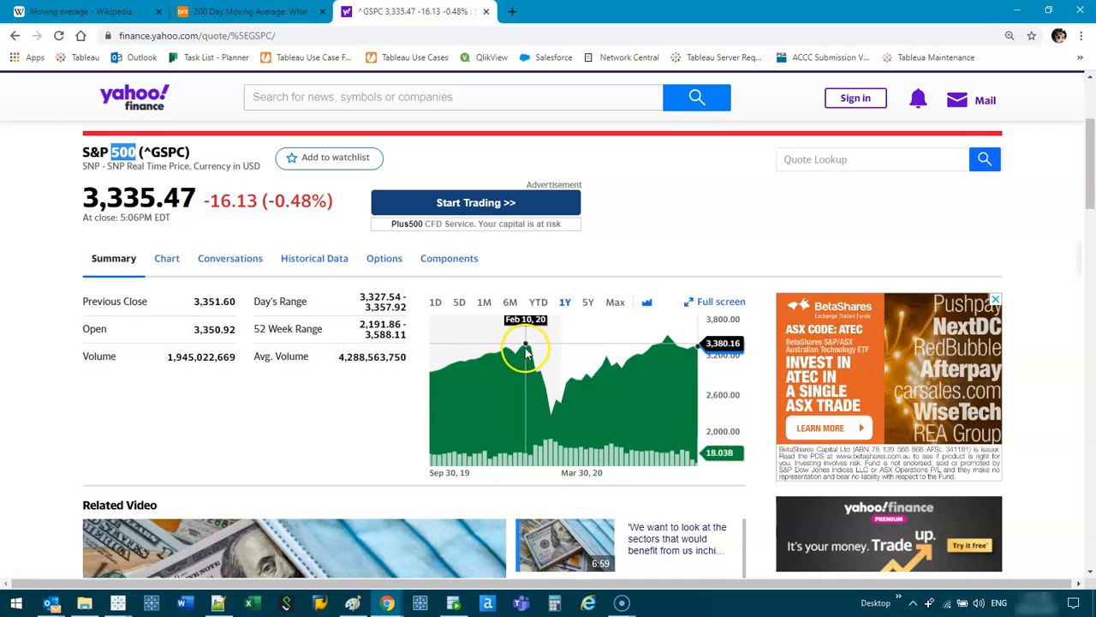
mouse_move(548, 402)
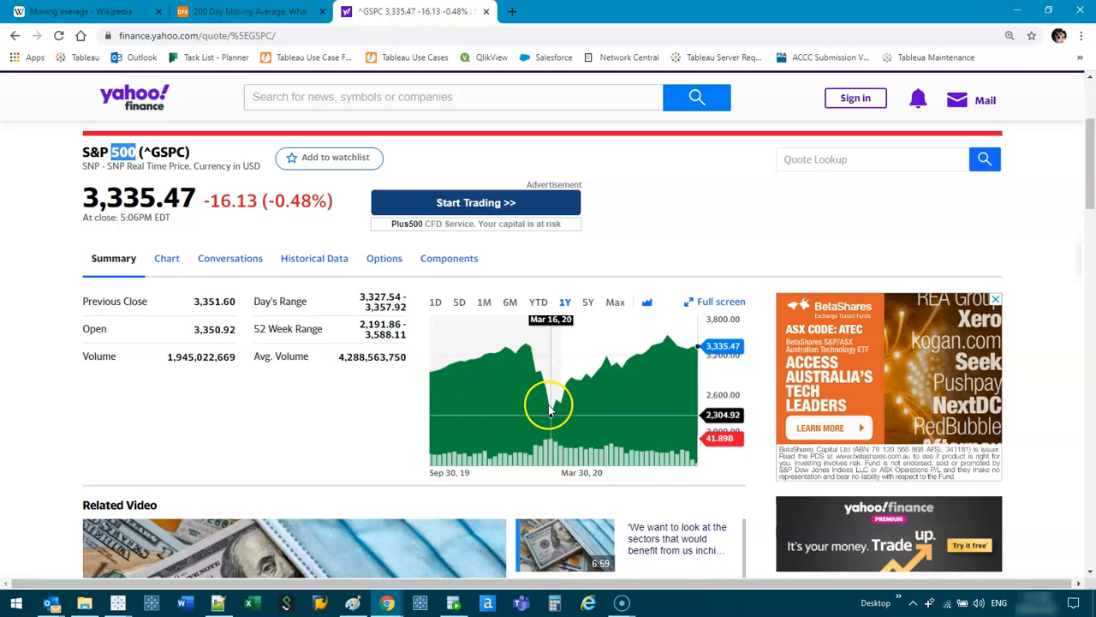
mouse_move(668, 349)
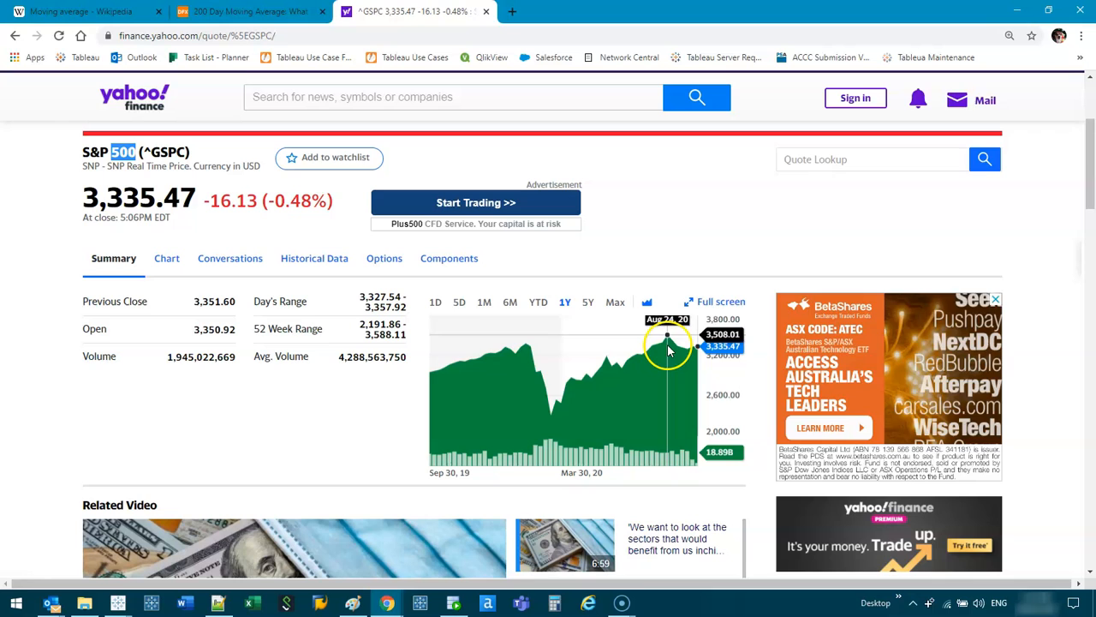
mouse_move(541, 355)
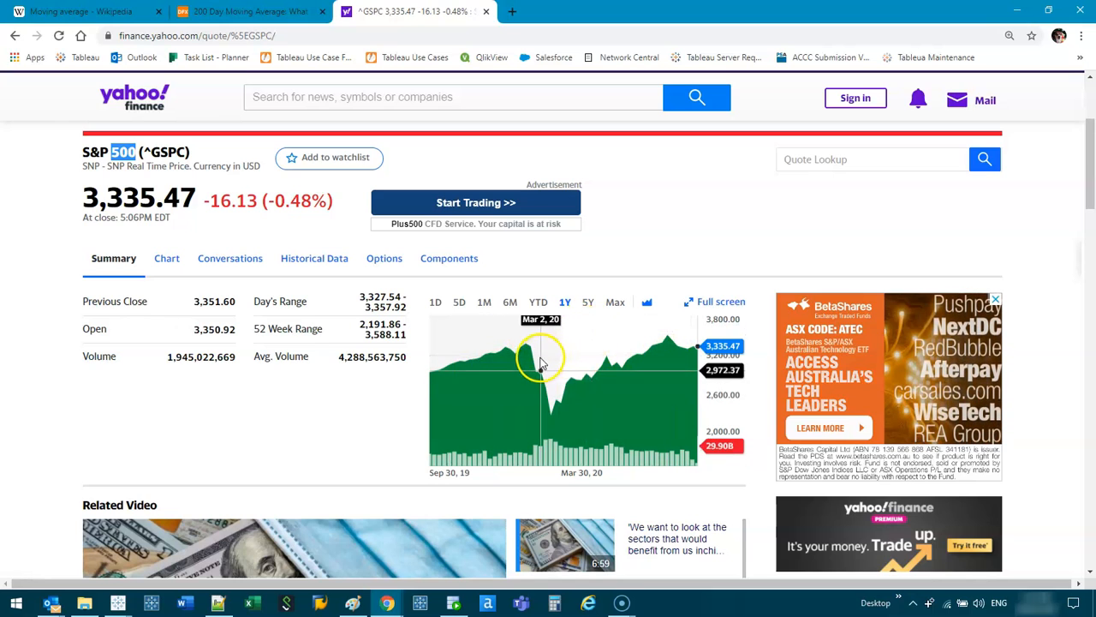
mouse_move(531, 347)
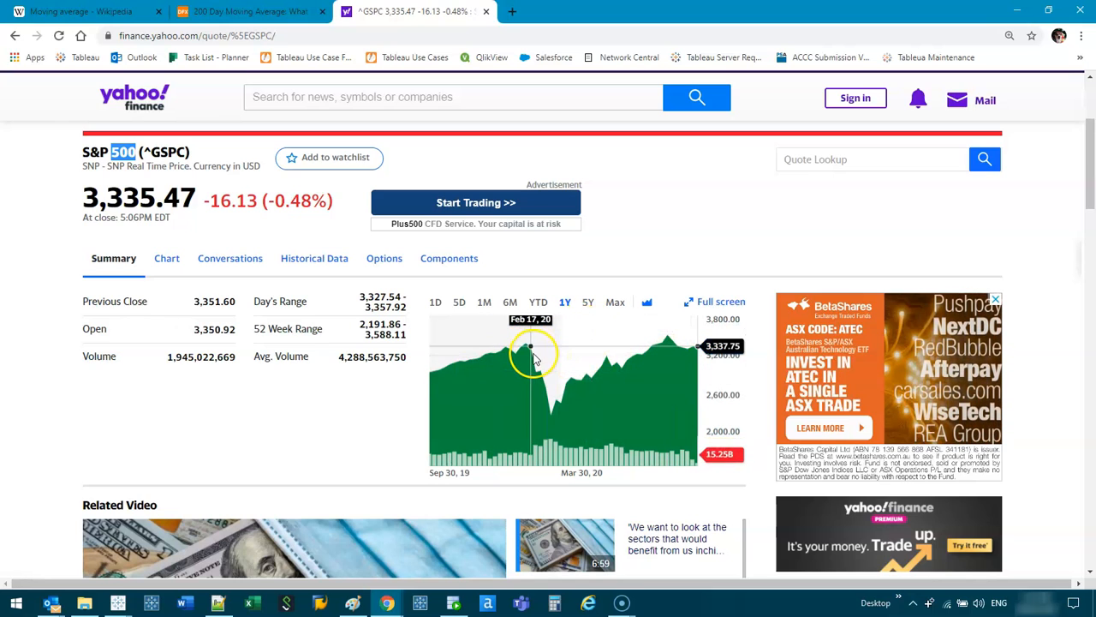
left_click(588, 301)
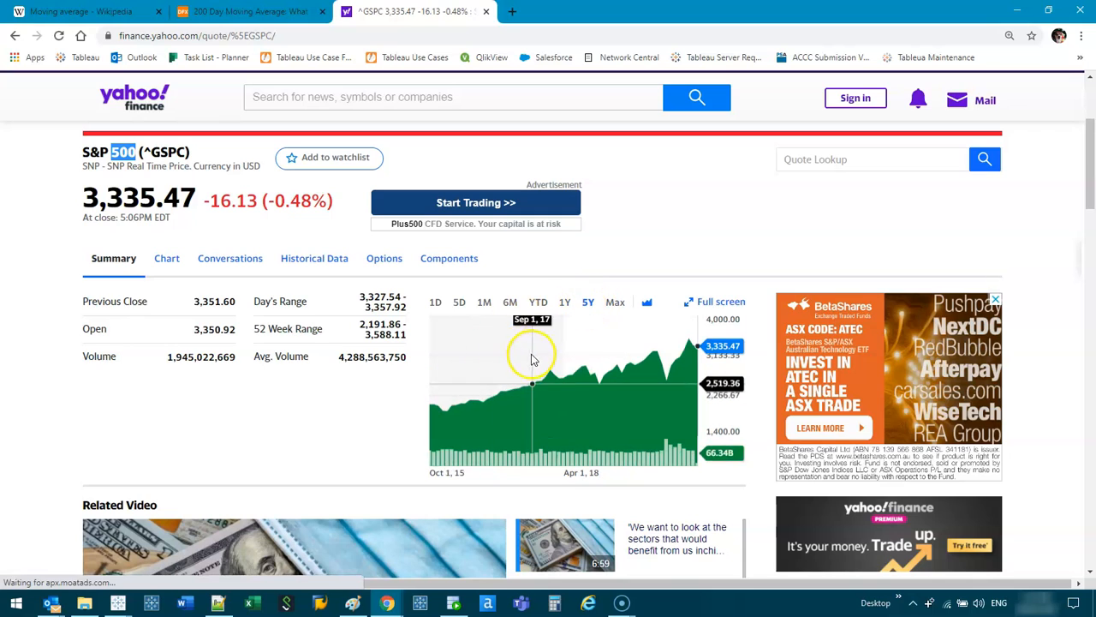
mouse_move(617, 368)
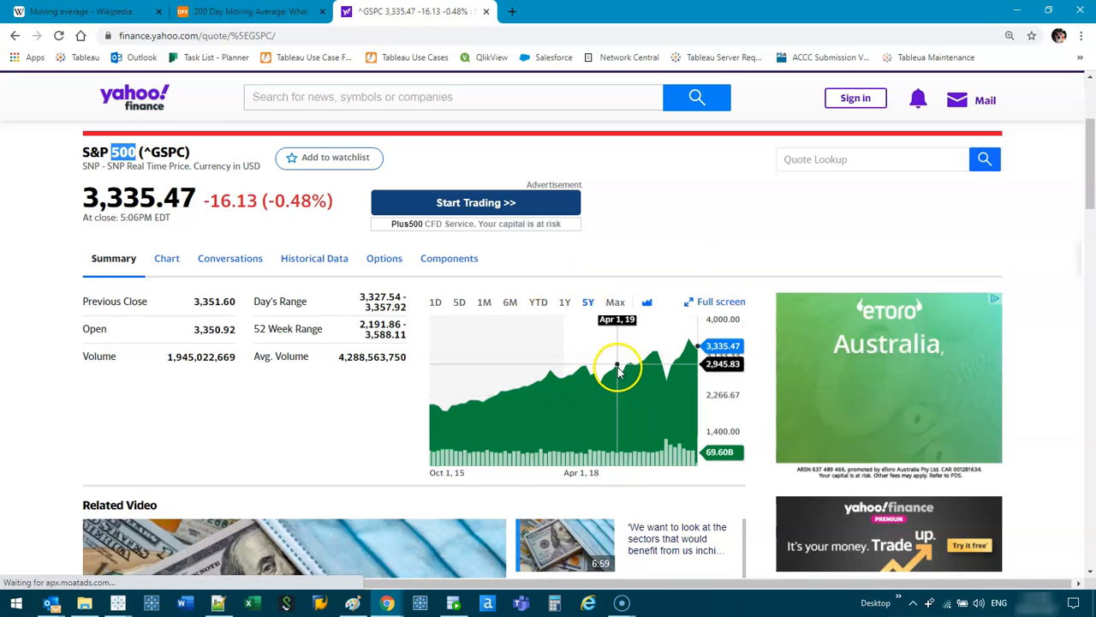
mouse_move(615, 370)
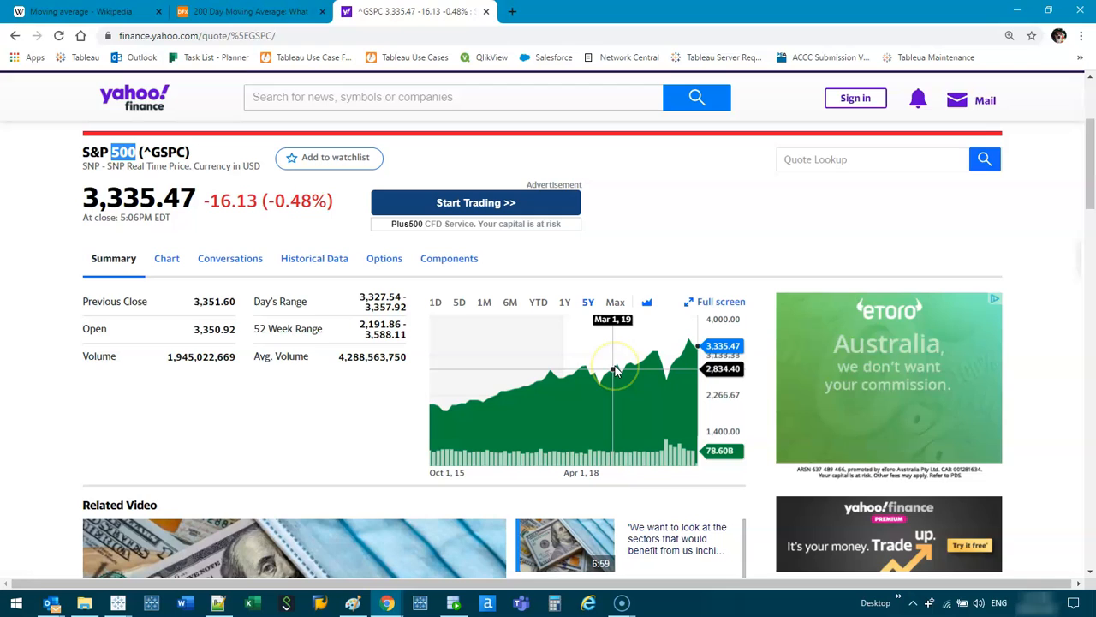
mouse_move(598, 373)
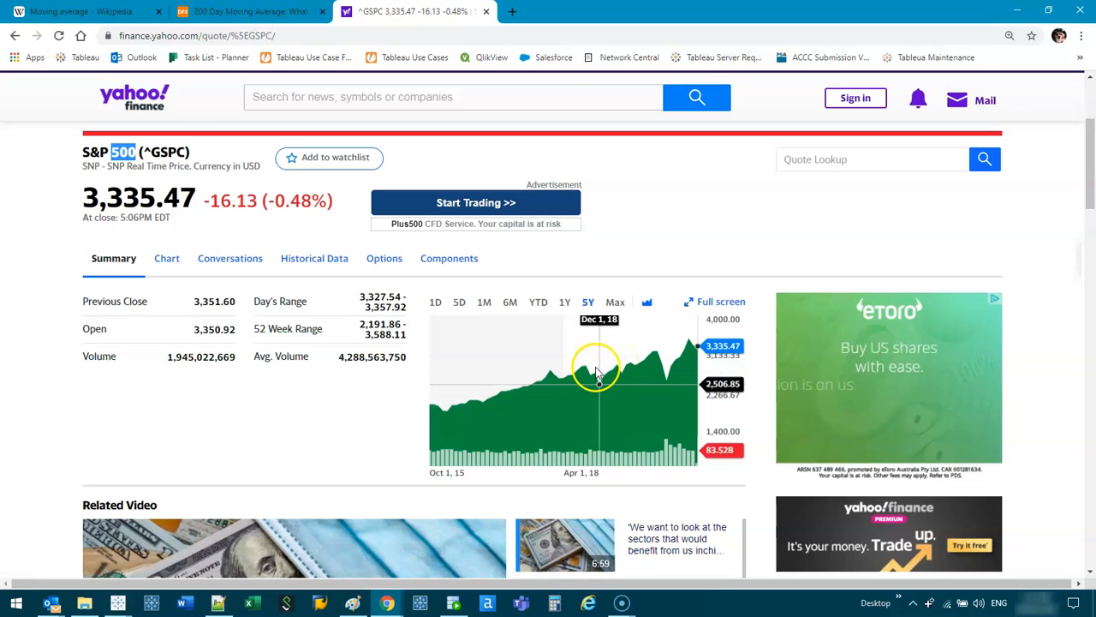
mouse_move(618, 367)
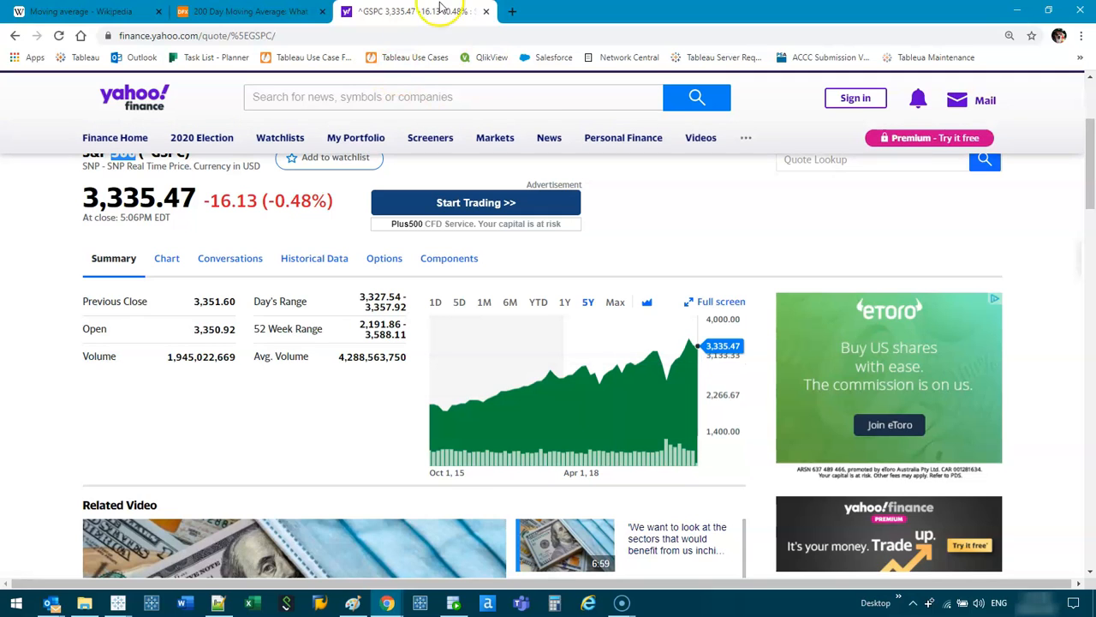
mouse_move(581, 70)
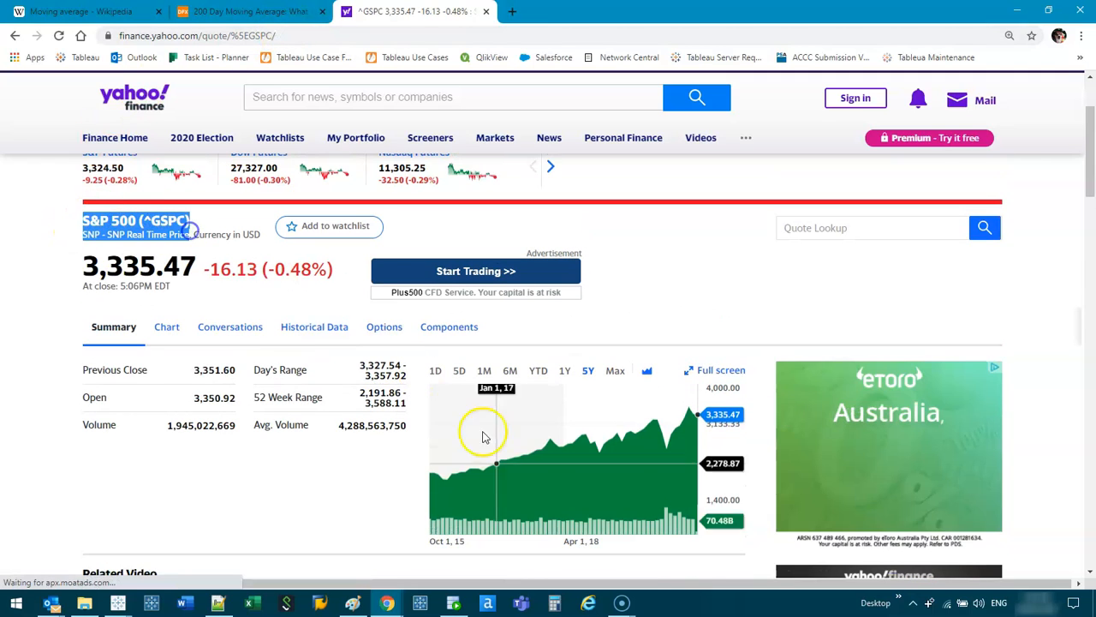
mouse_move(605, 343)
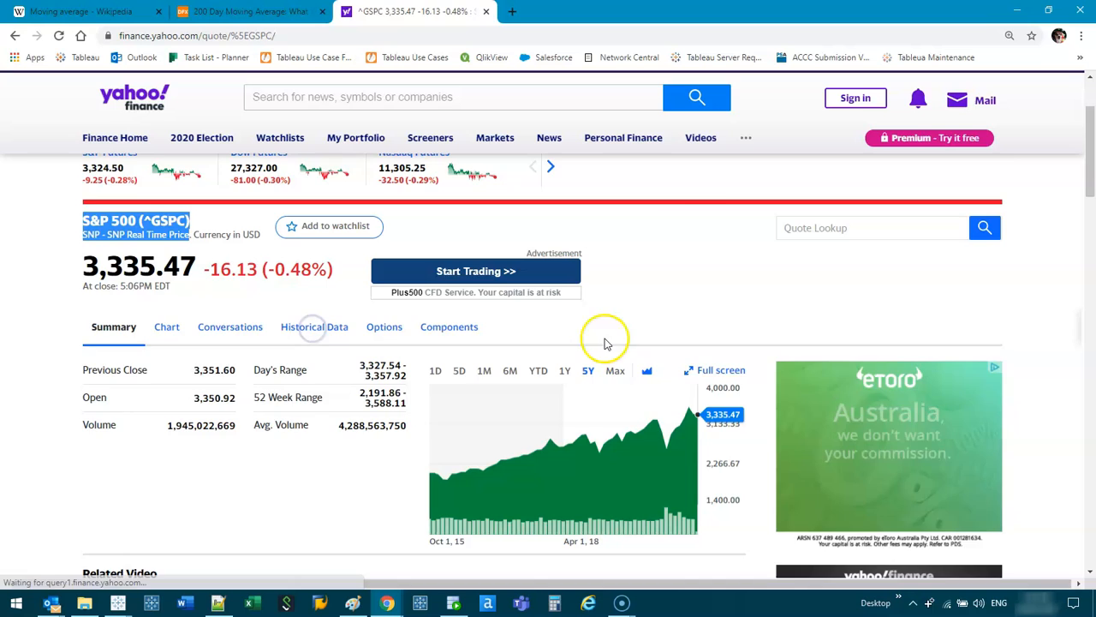
Step: Set Historical Data to Max (Dec 31, 1927–Sep 30, 2020) and download the CSV
left_click(315, 326)
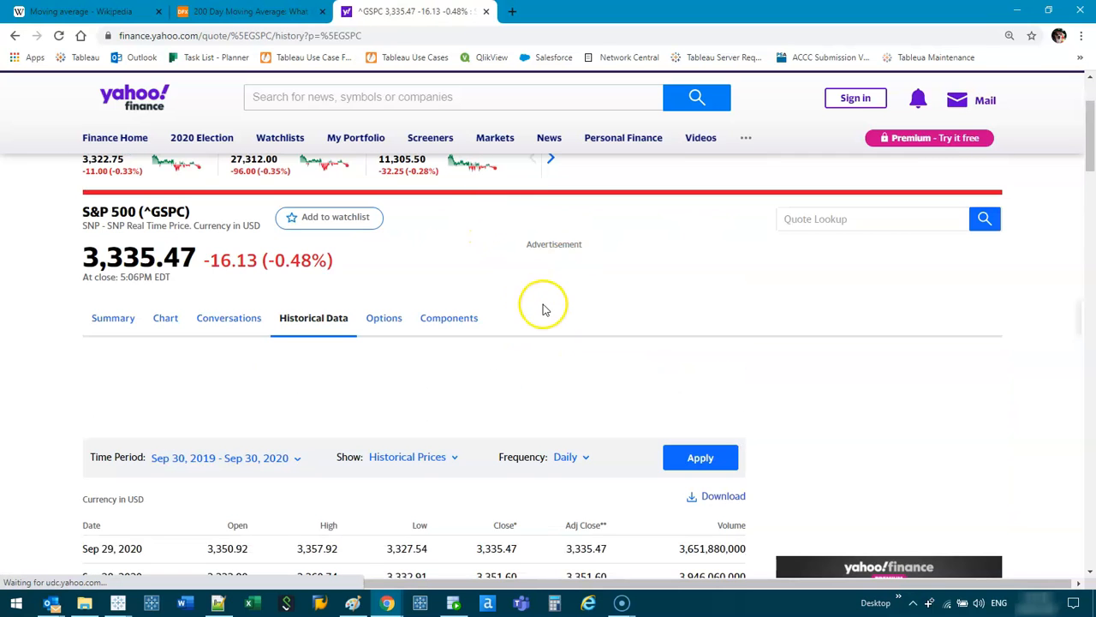
scroll("down", 3)
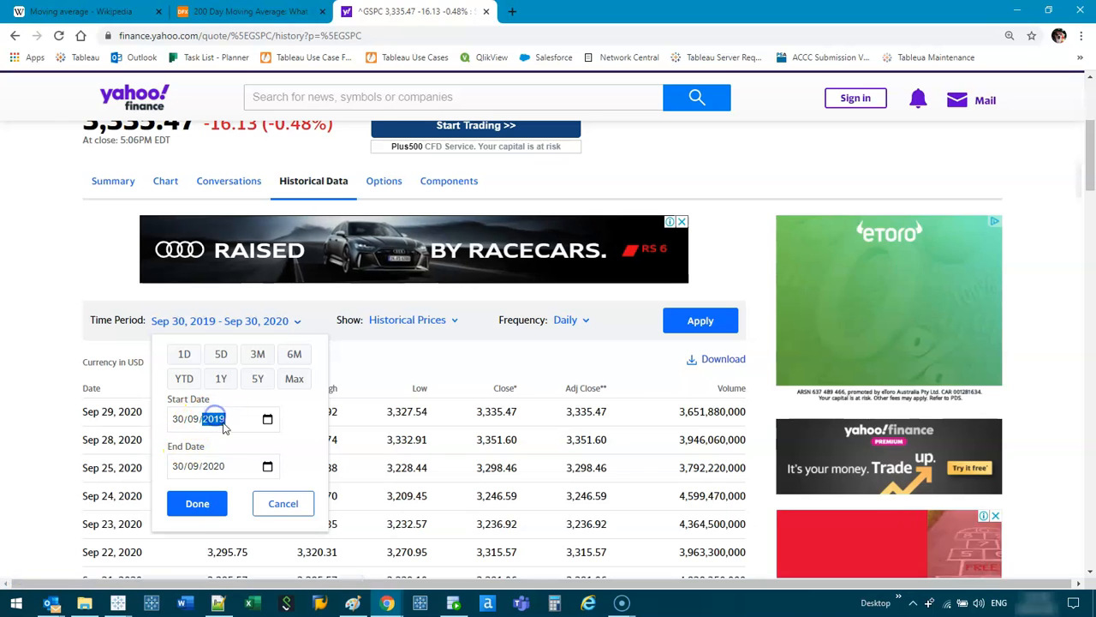
type("0002")
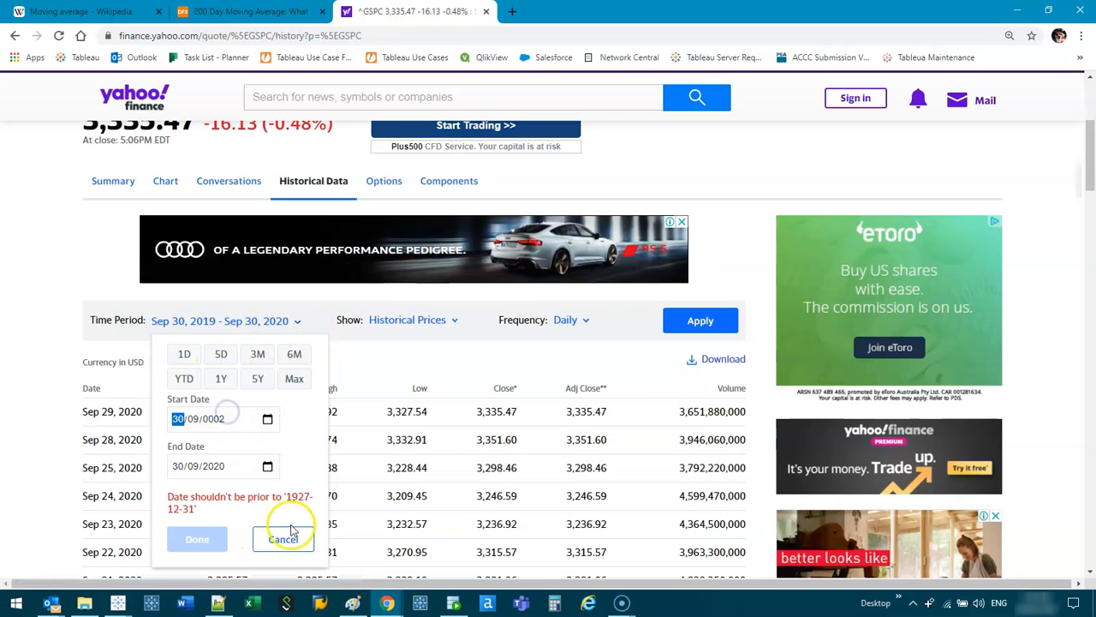
left_click(294, 378)
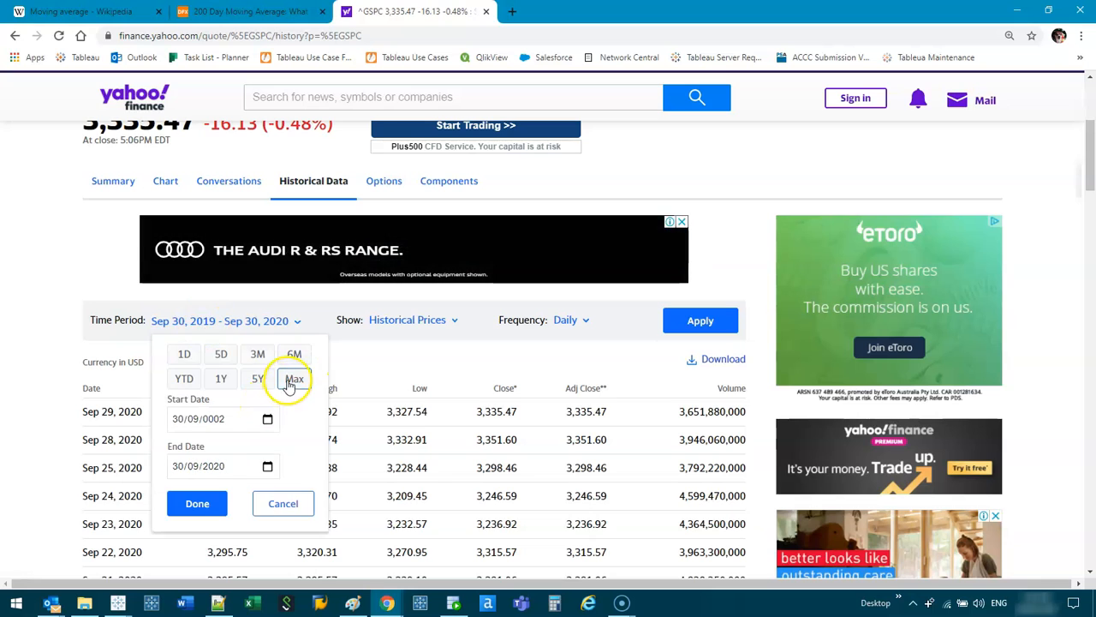
left_click(294, 378)
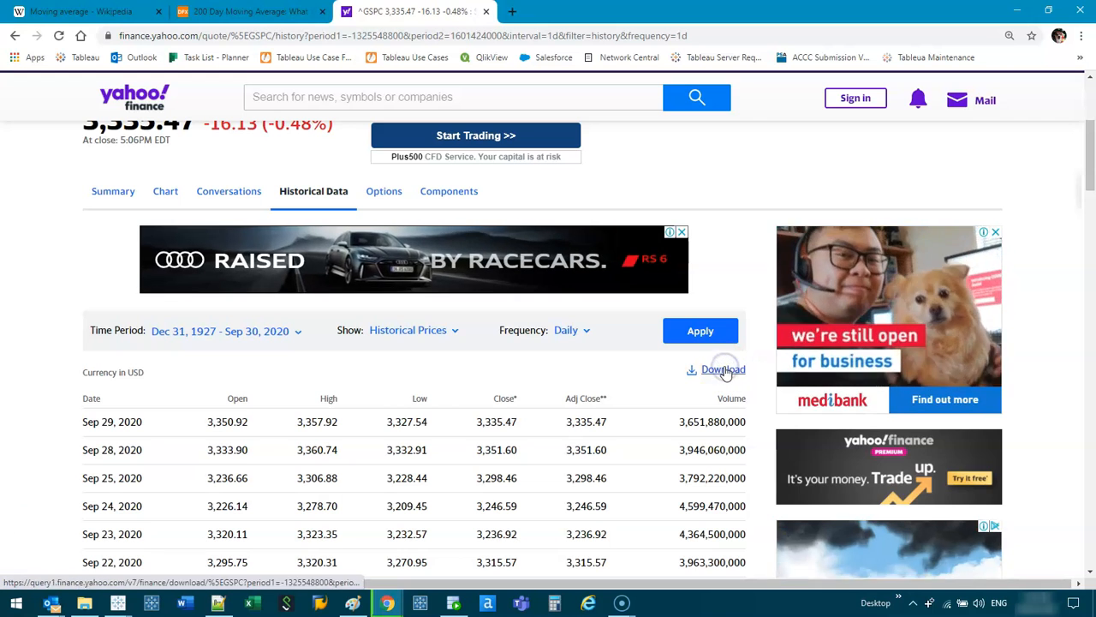
left_click(723, 369)
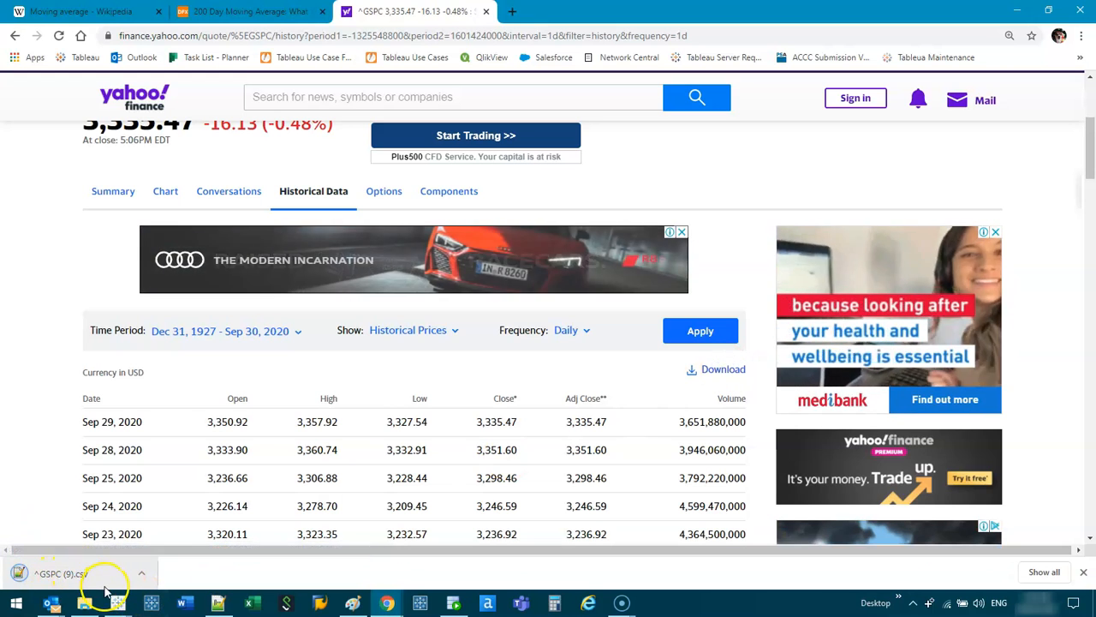
mouse_move(115, 603)
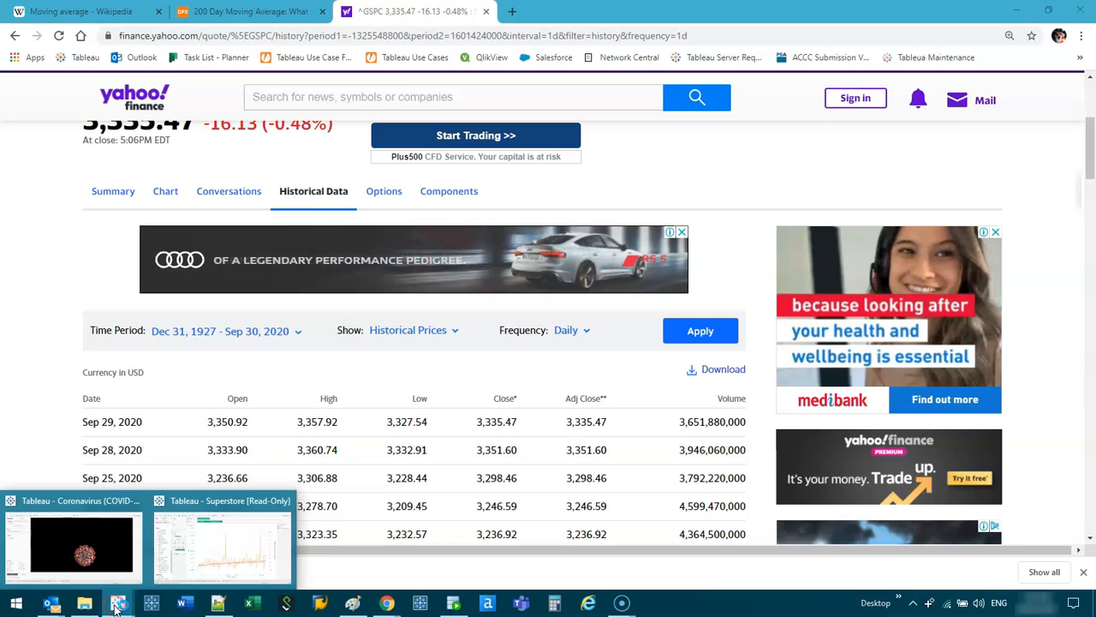
mouse_move(752, 595)
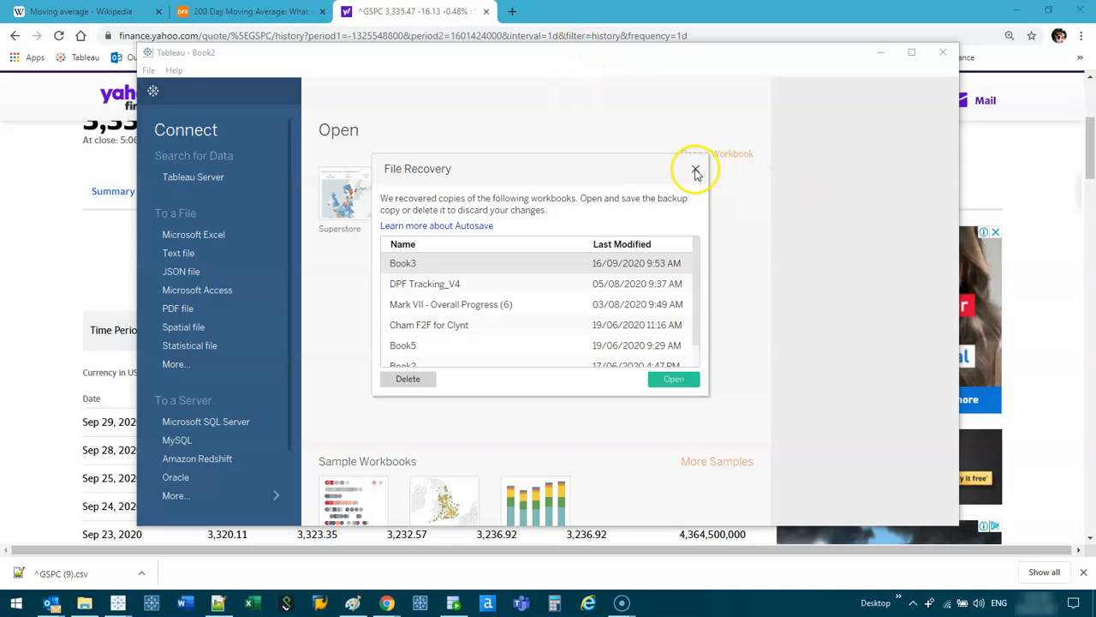
Step: Dismiss the File Recovery prompt in the newly launched Tableau workbook
left_click(695, 171)
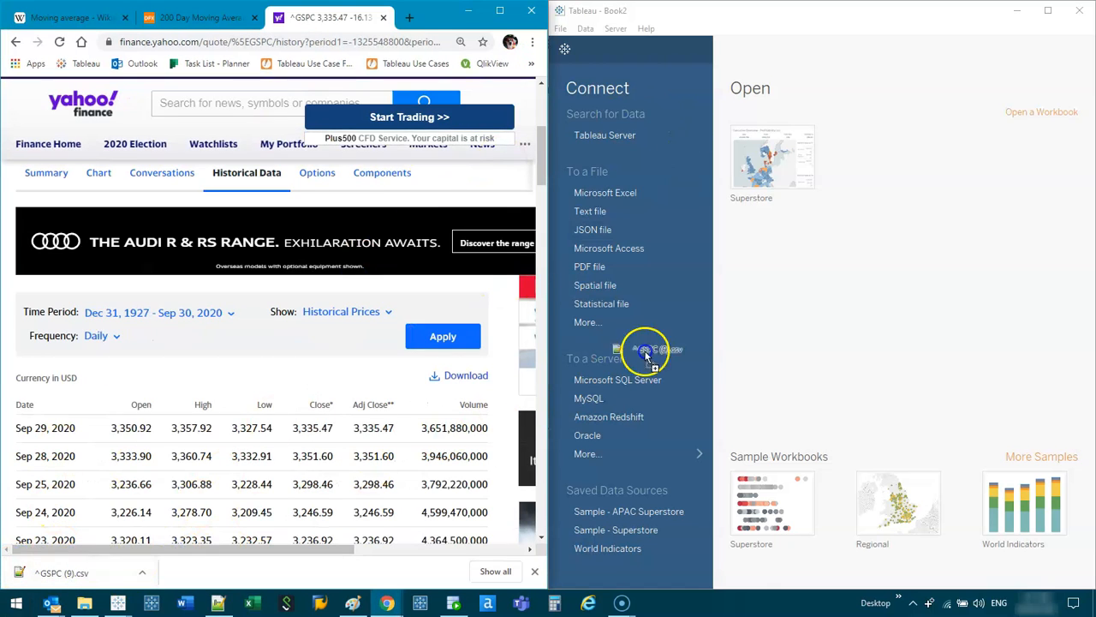
mouse_move(822, 298)
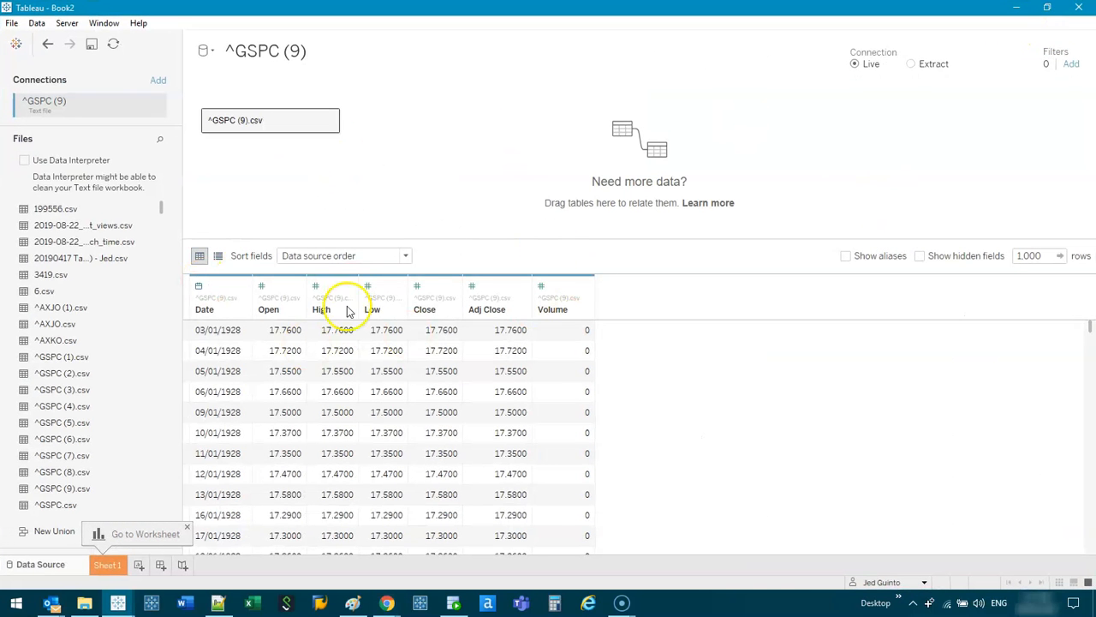
Step: On Sheet 1, plot Close on Rows against Date on Columns as a line
left_click(107, 564)
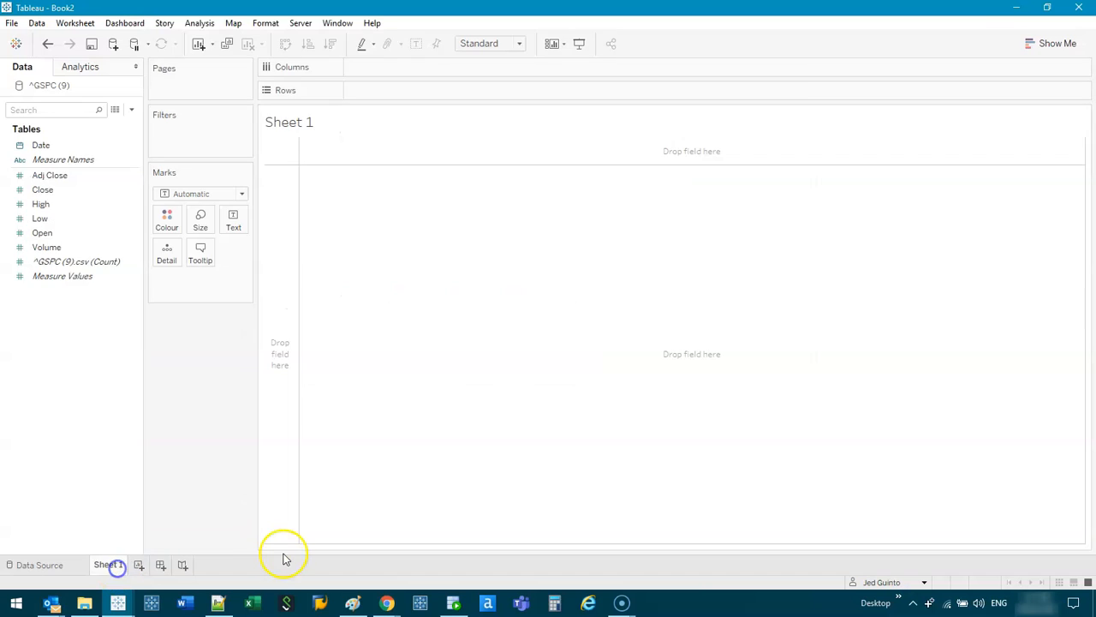
left_click(42, 189)
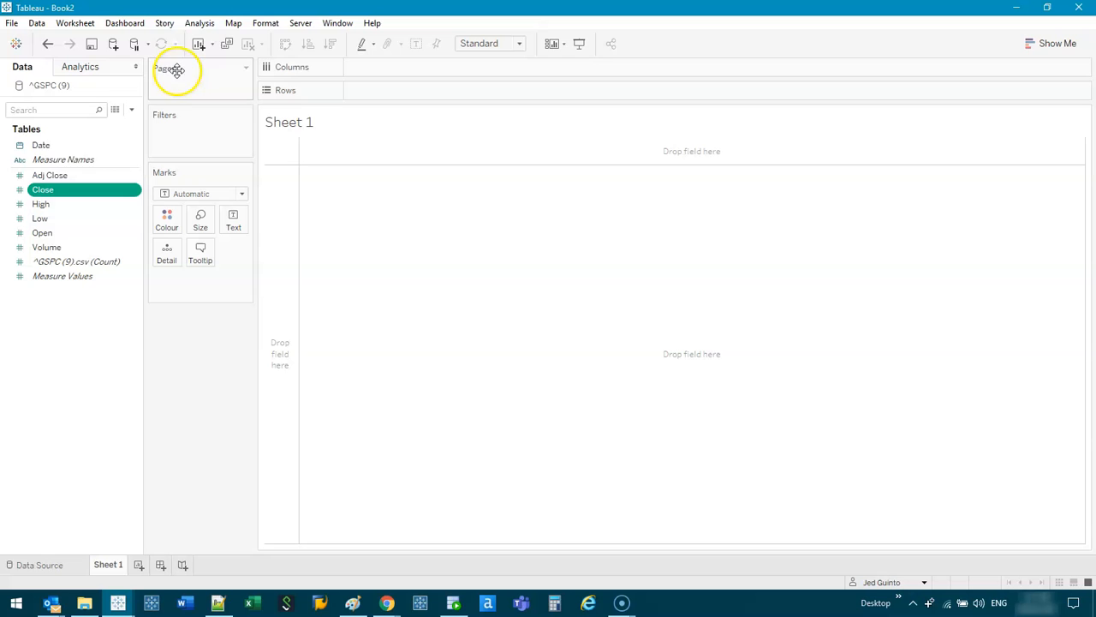
left_click_drag(43, 190, 334, 115)
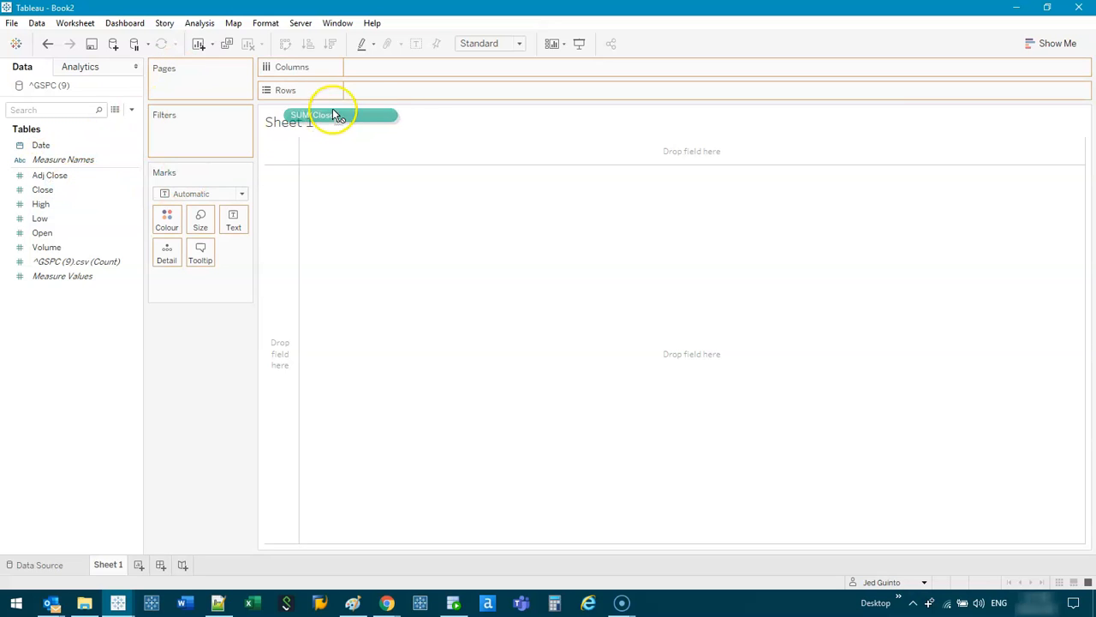
left_click_drag(334, 115, 395, 90)
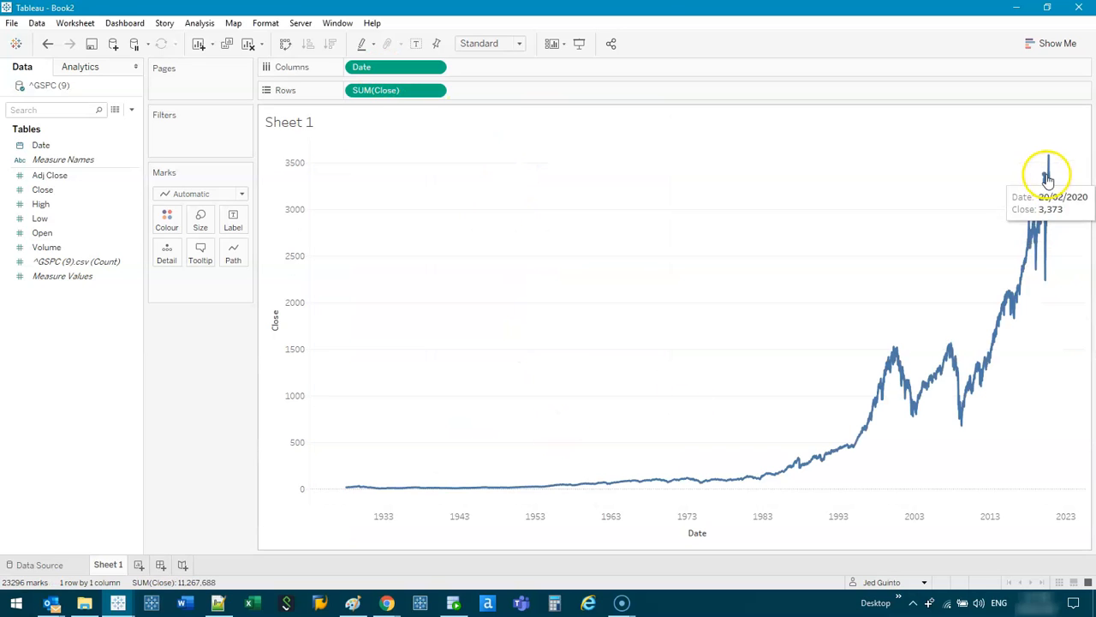
mouse_move(346, 477)
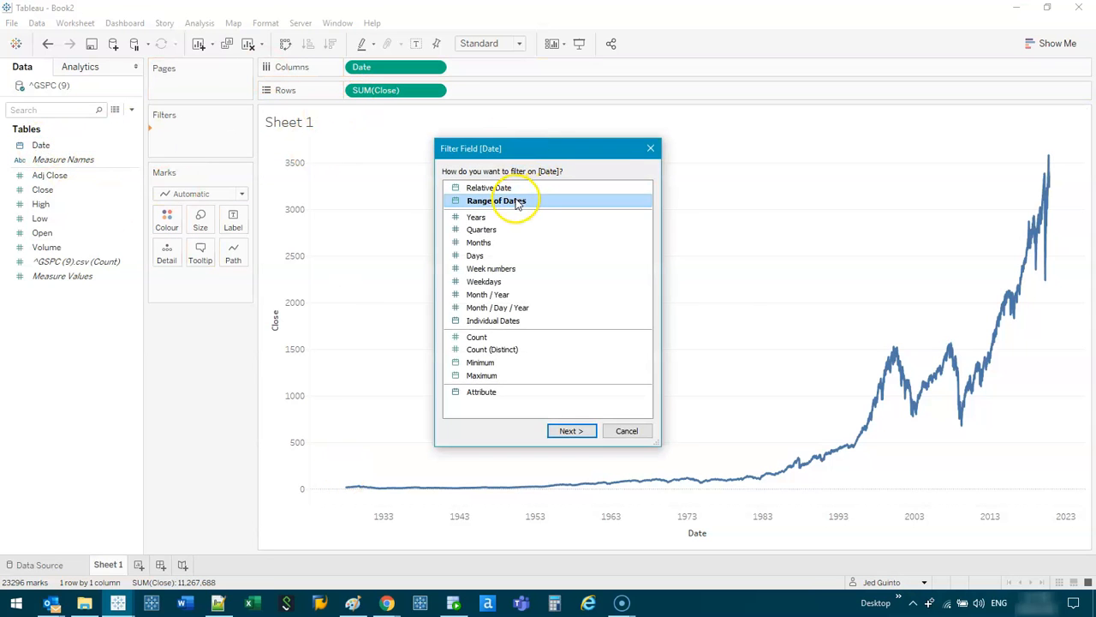
Step: Add a Range of dates filter on Date and show it on the sheet
left_click(570, 431)
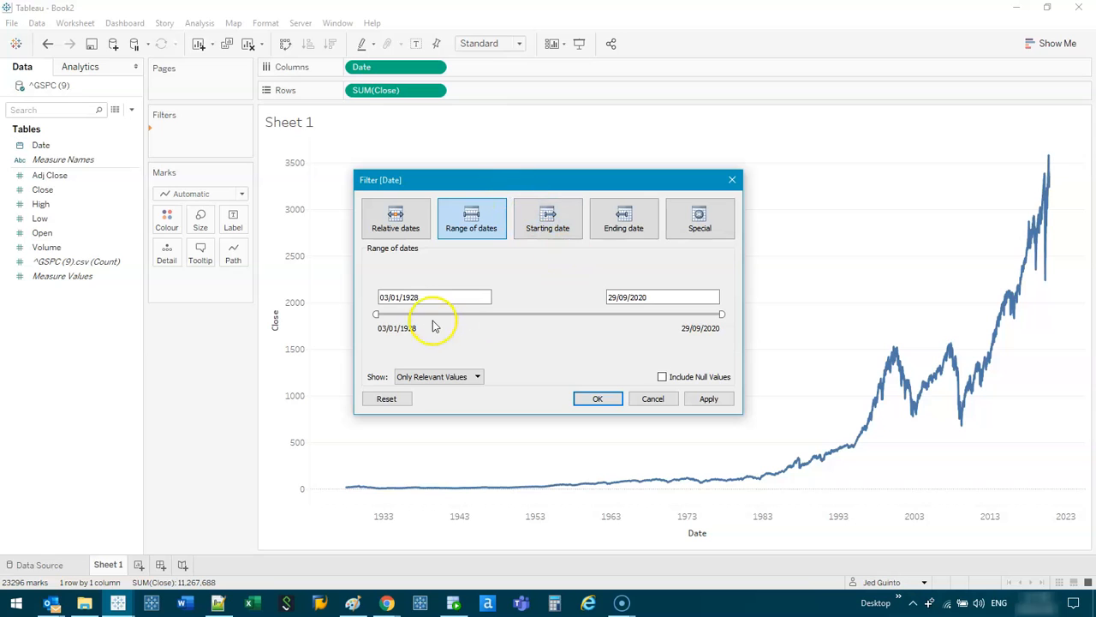
left_click(598, 398)
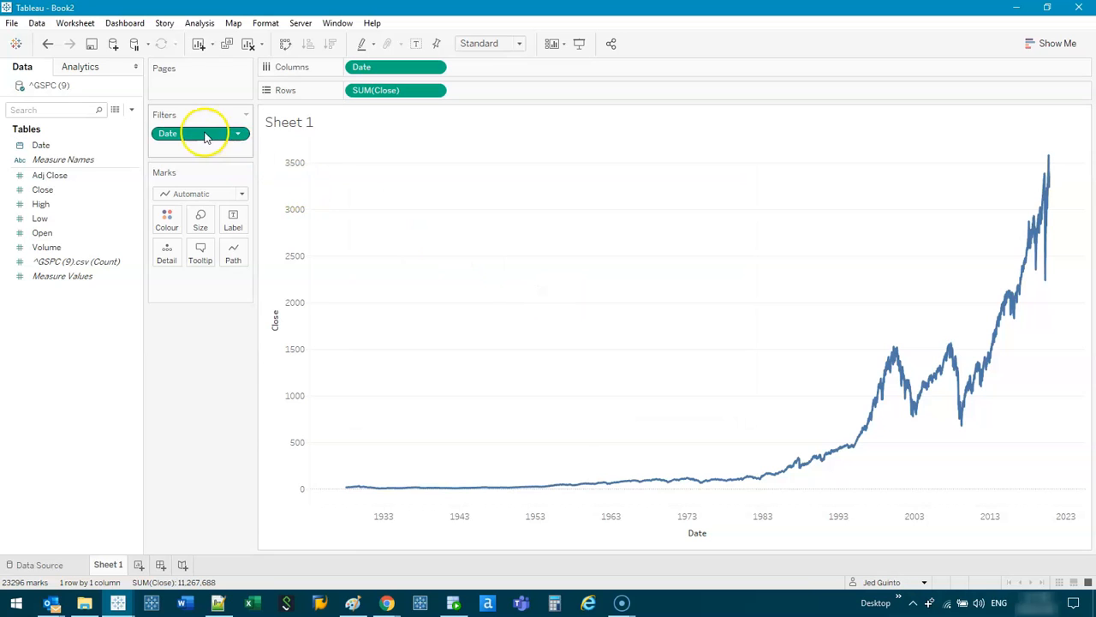
left_click(238, 134)
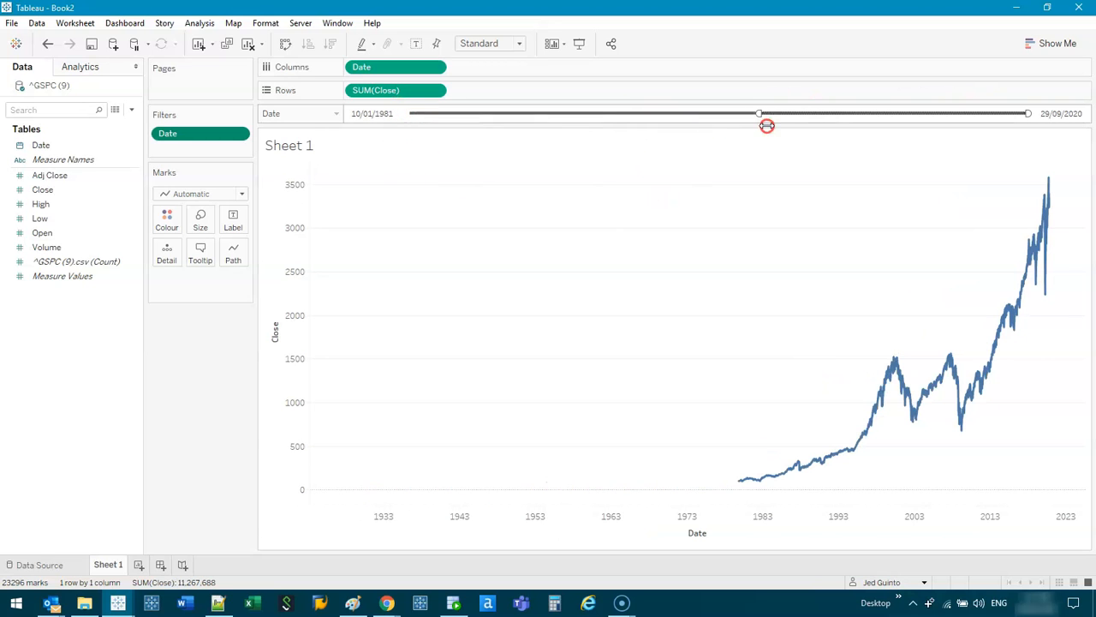
Step: Drag the date filter slider's start to 23/10/1996
left_click_drag(759, 113, 857, 113)
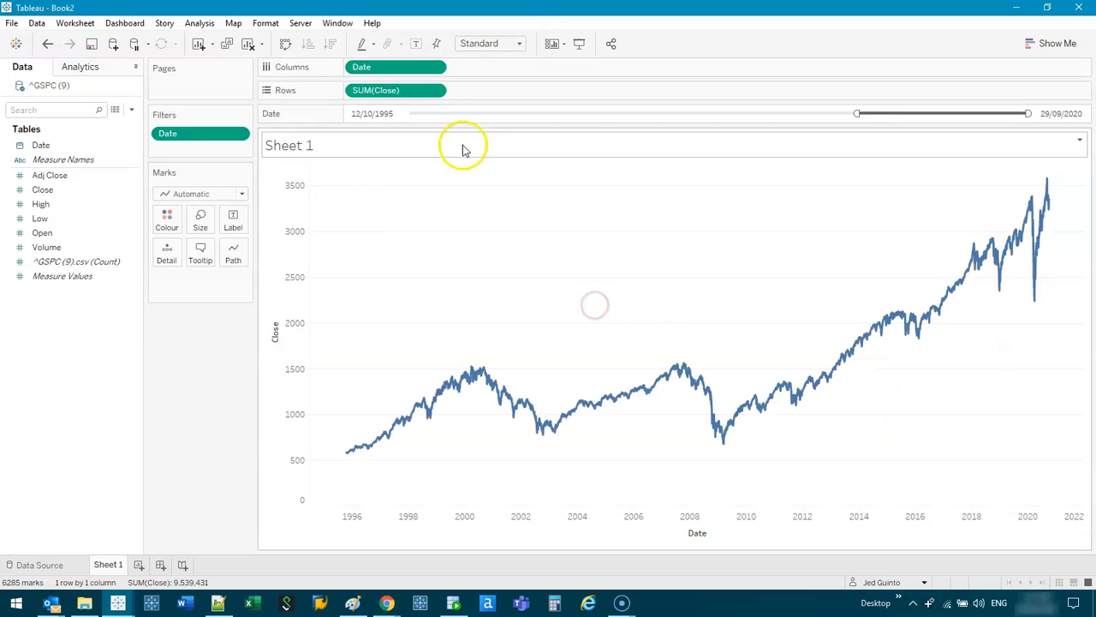
left_click_drag(856, 113, 862, 113)
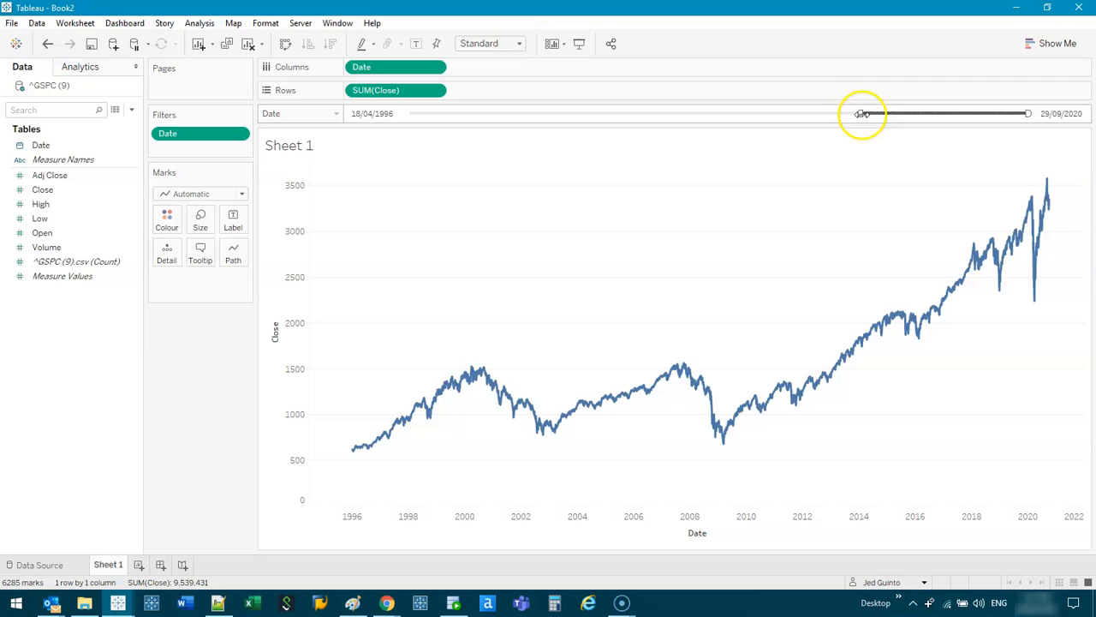
left_click_drag(856, 113, 867, 113)
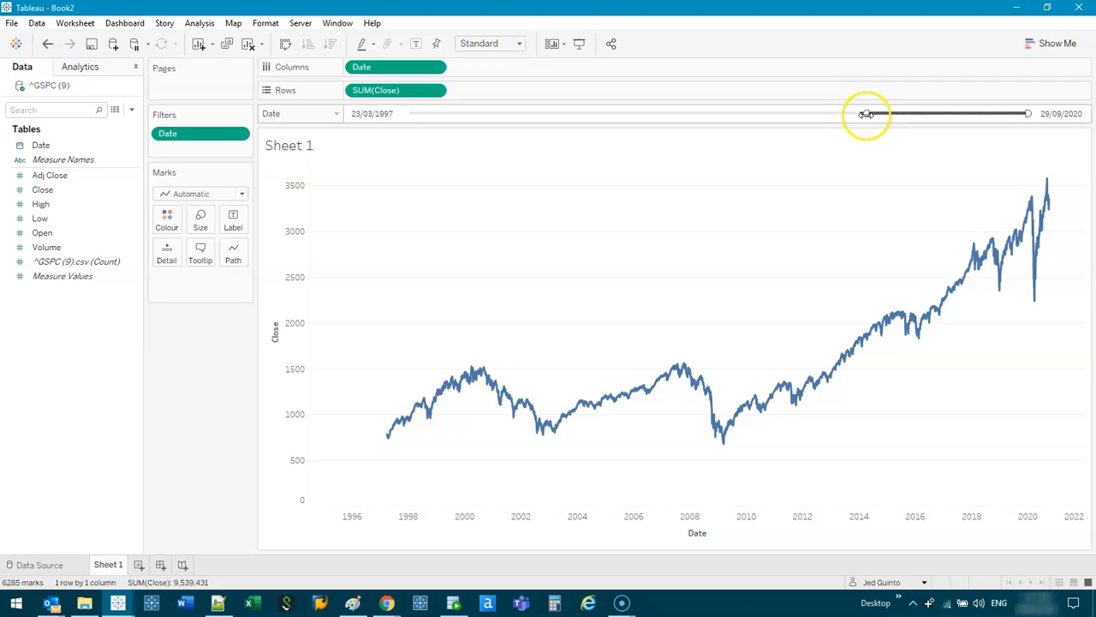
left_click_drag(861, 113, 863, 113)
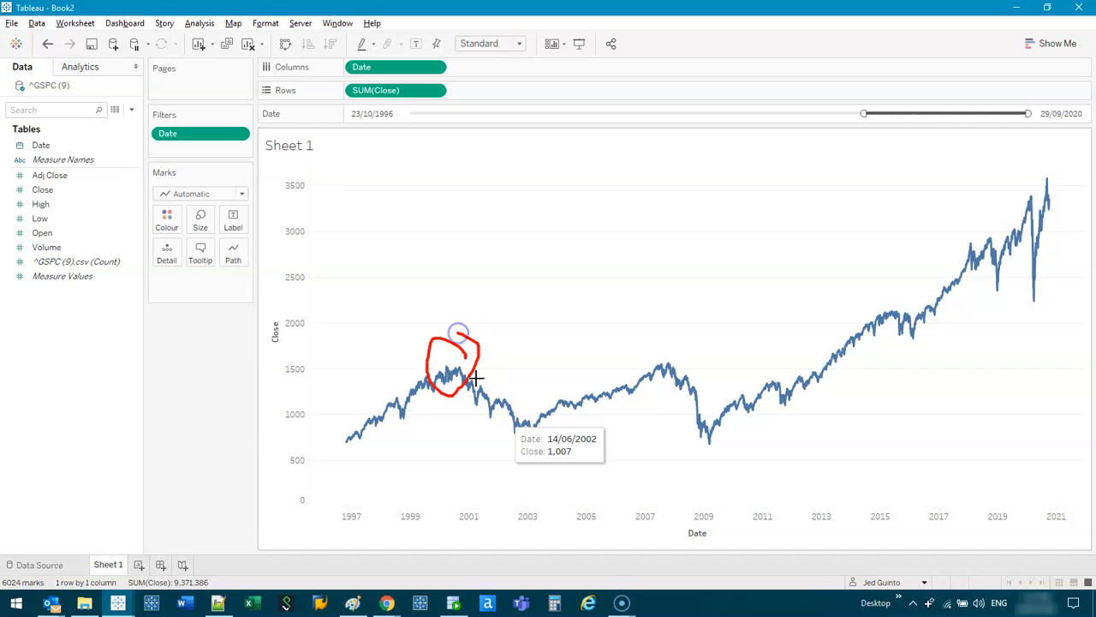
mouse_move(518, 386)
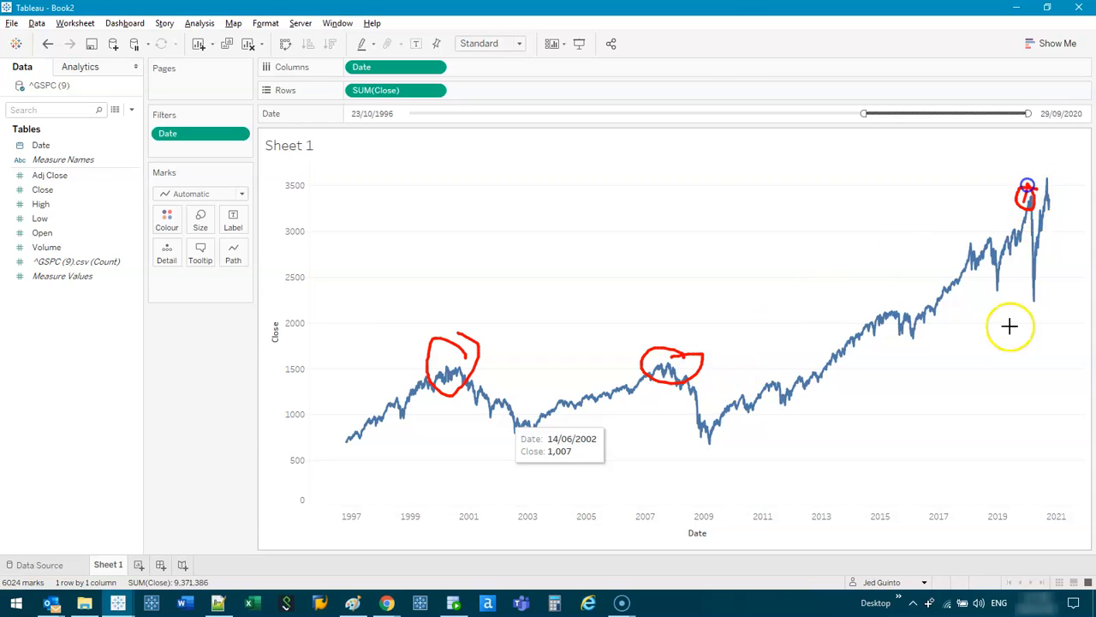
mouse_move(381, 420)
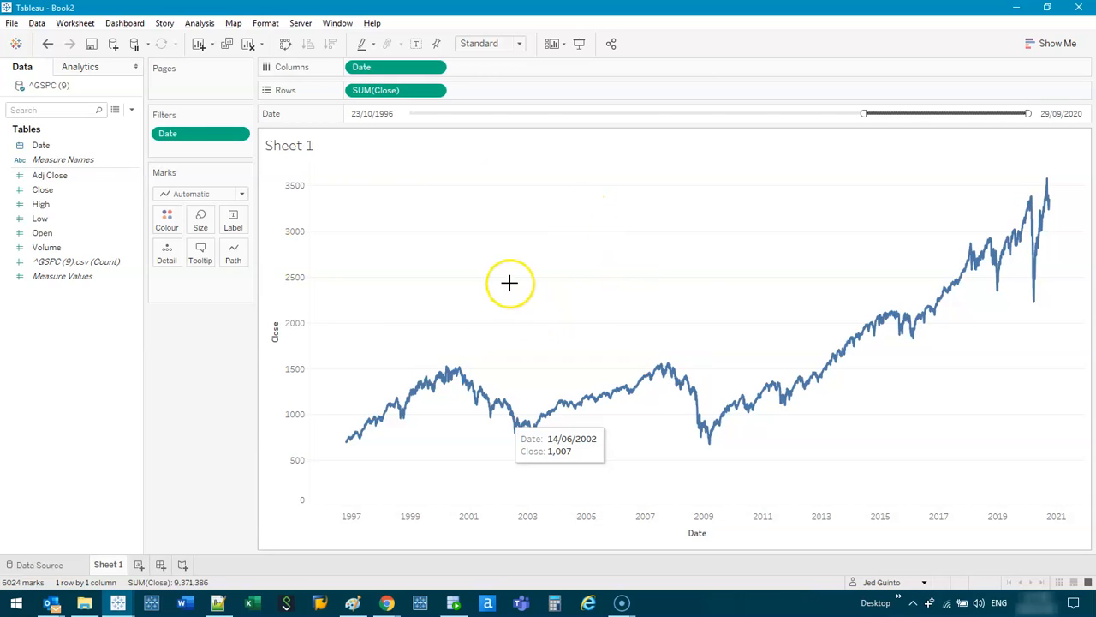
mouse_move(460, 161)
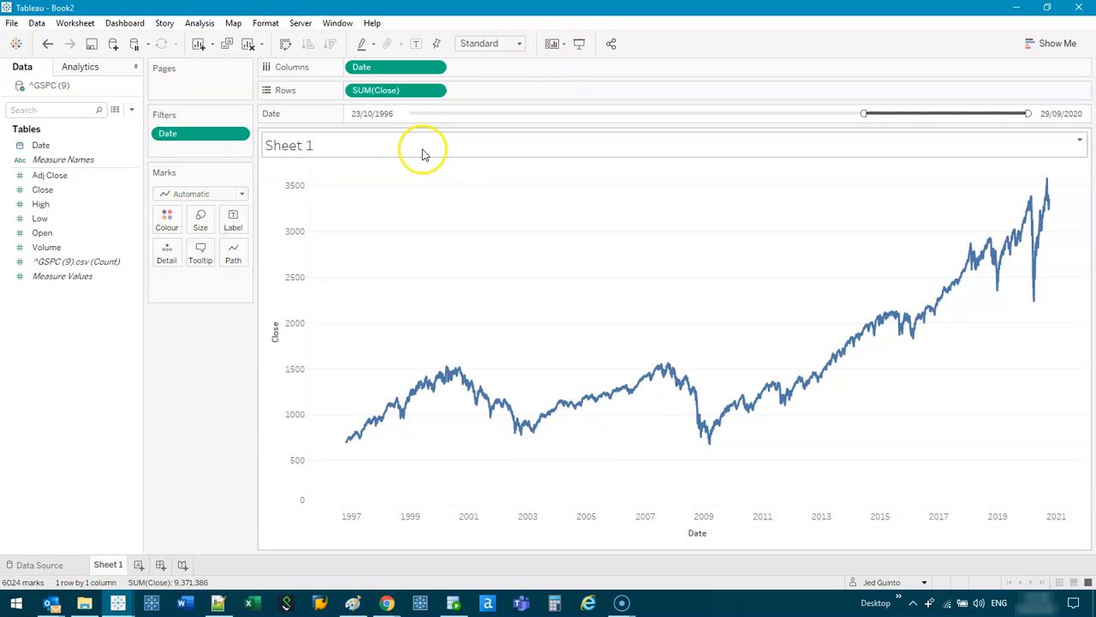
mouse_move(411, 102)
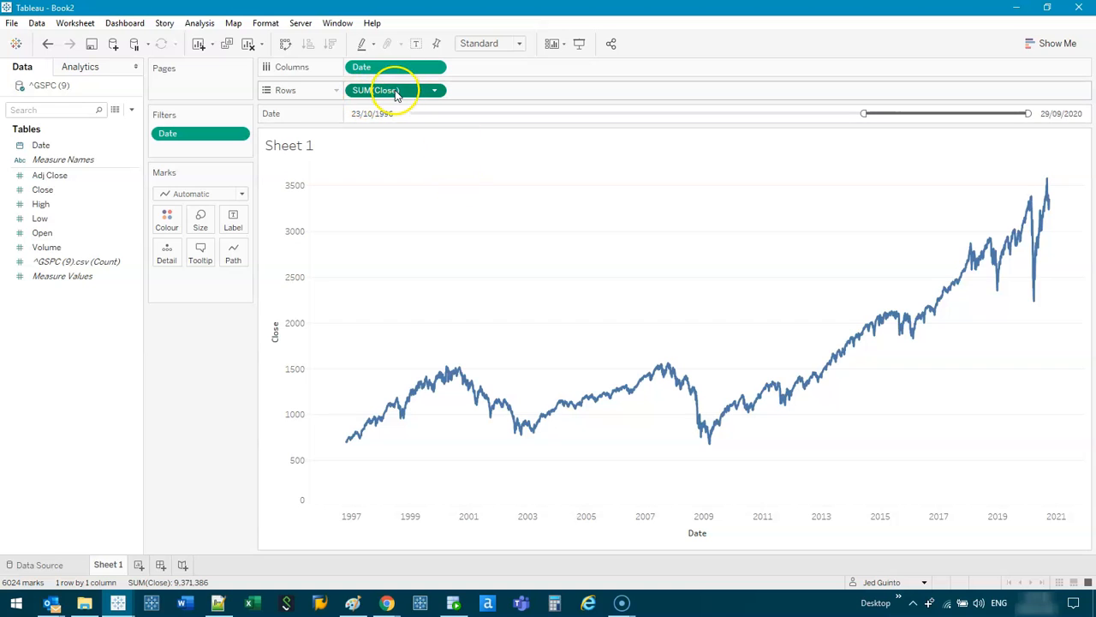
Step: Duplicate SUM(Close) onto Rows and apply a Moving Average quick table calculation
left_click_drag(381, 90, 488, 94)
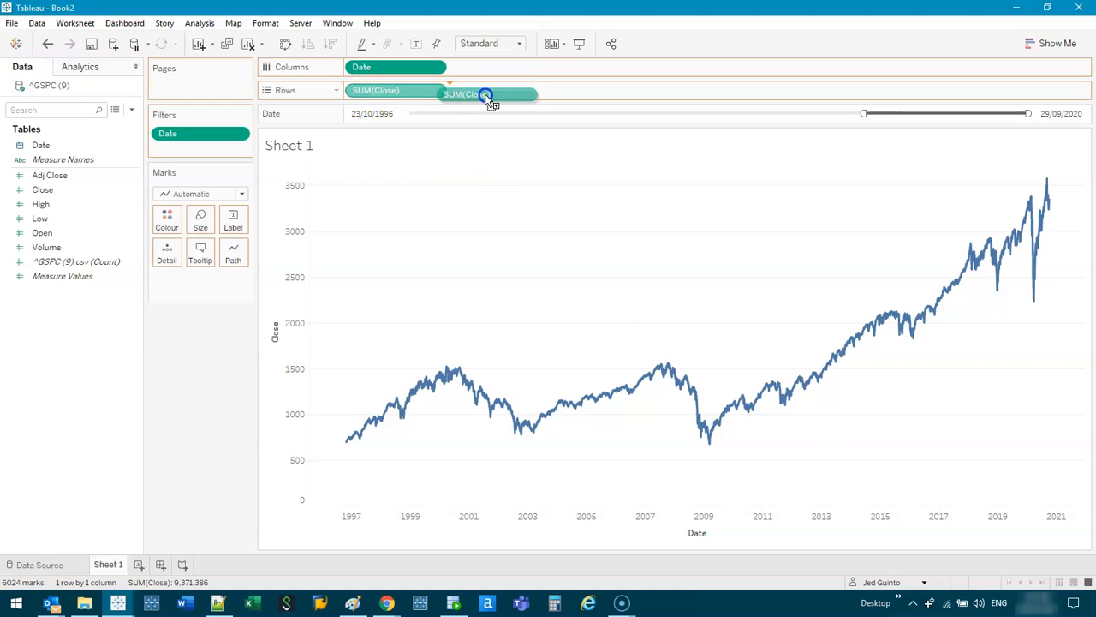
left_click_drag(486, 94, 498, 90)
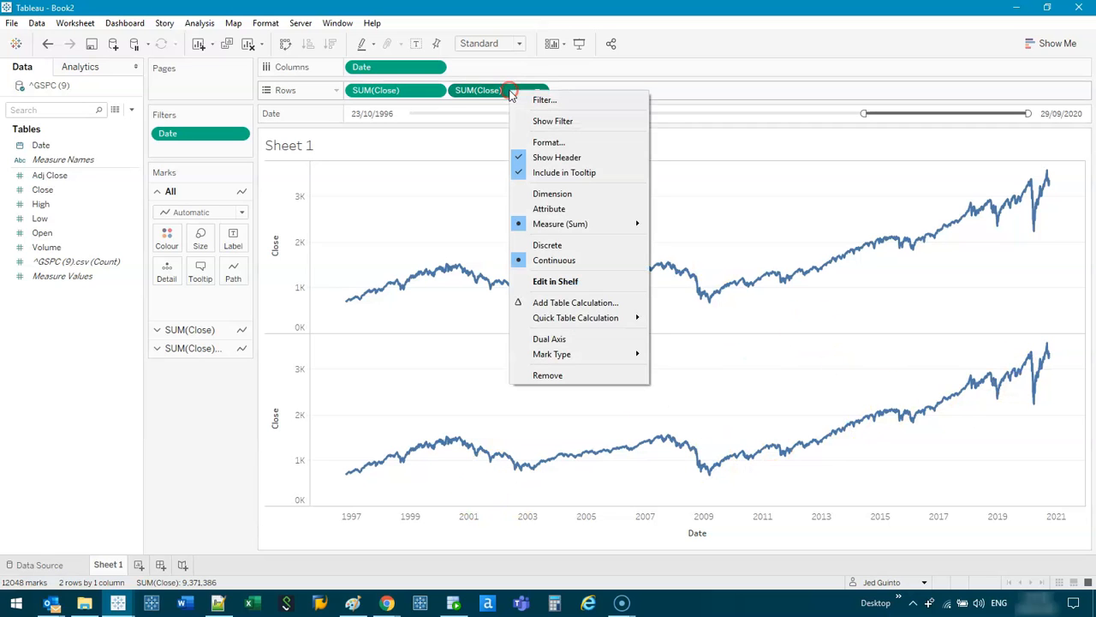
mouse_move(576, 318)
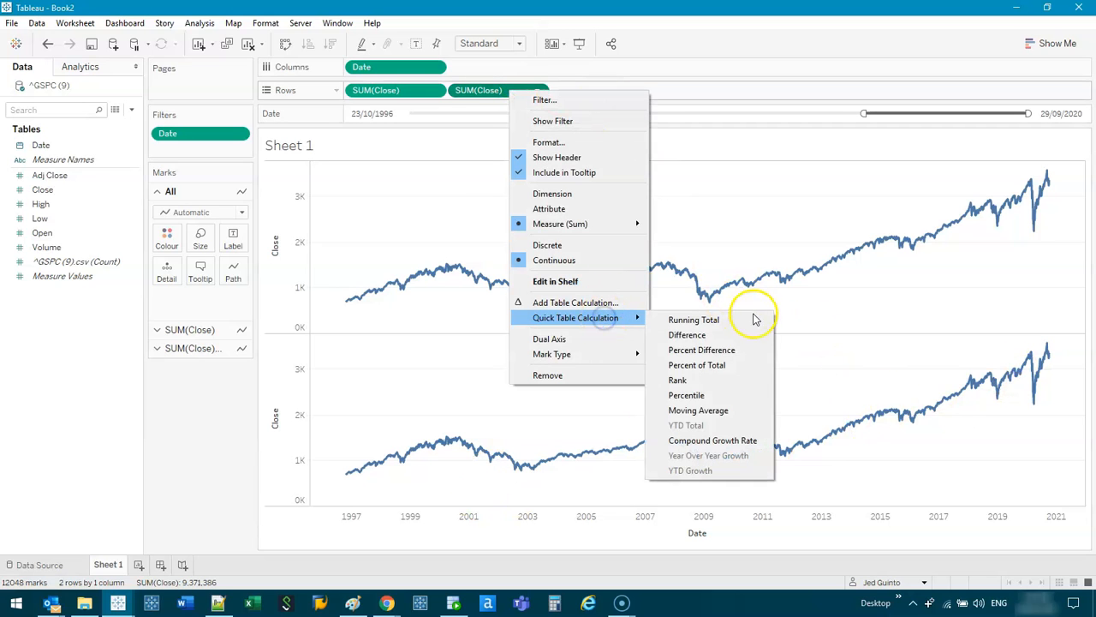
mouse_move(698, 410)
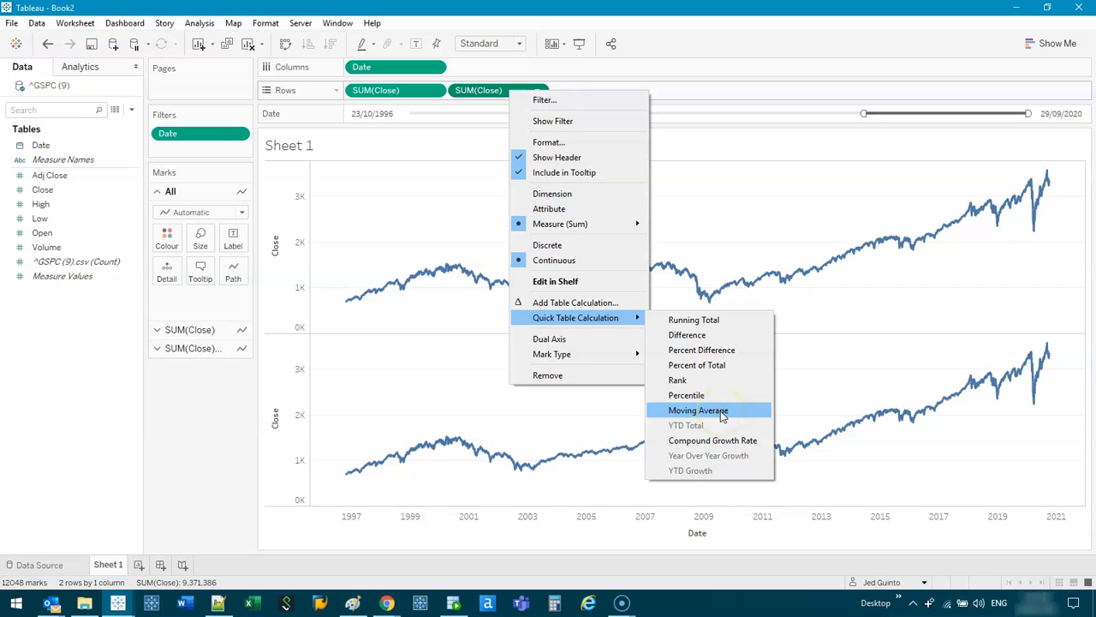
left_click(698, 410)
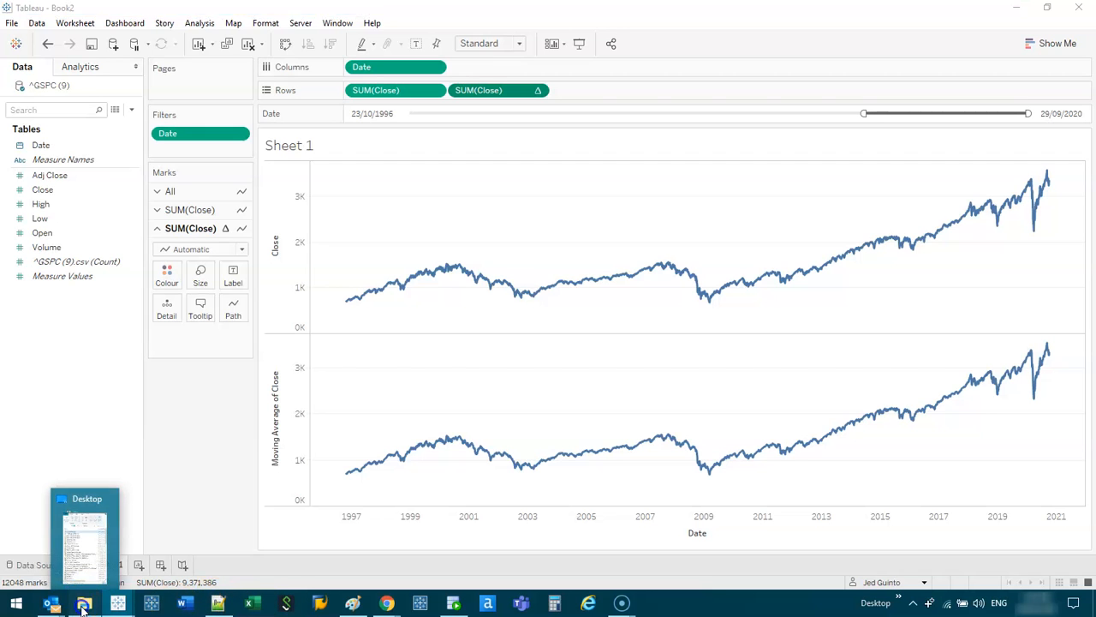
right_click(84, 602)
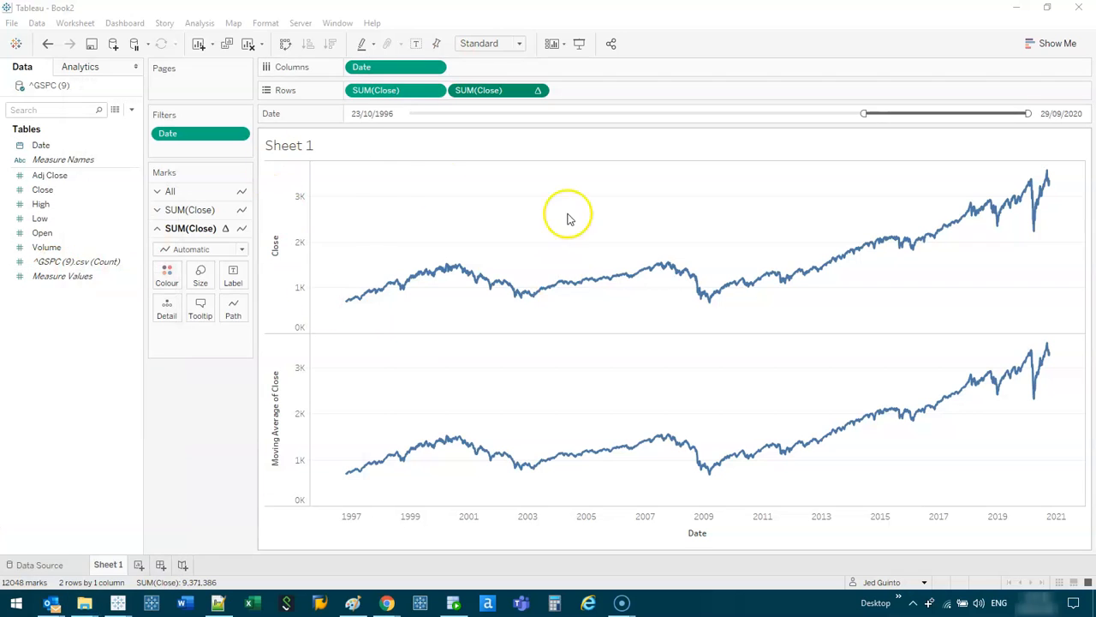
Step: Open ^GSPC (9).csv in Excel maximized, keeping only the Date and Close columns
right_click(109, 153)
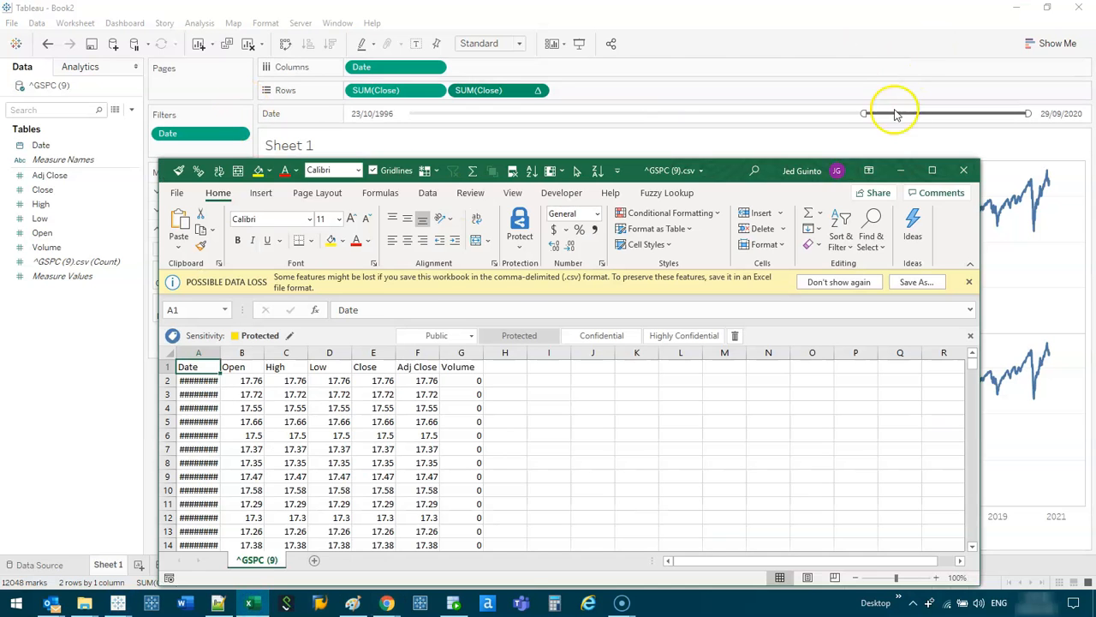
left_click(932, 170)
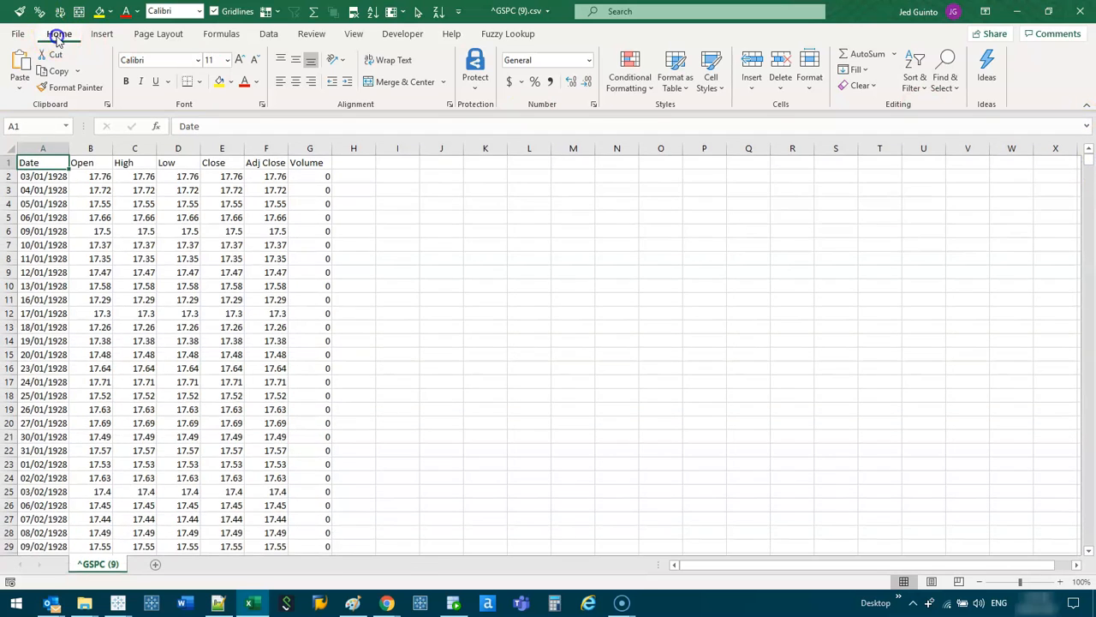
left_click(276, 17)
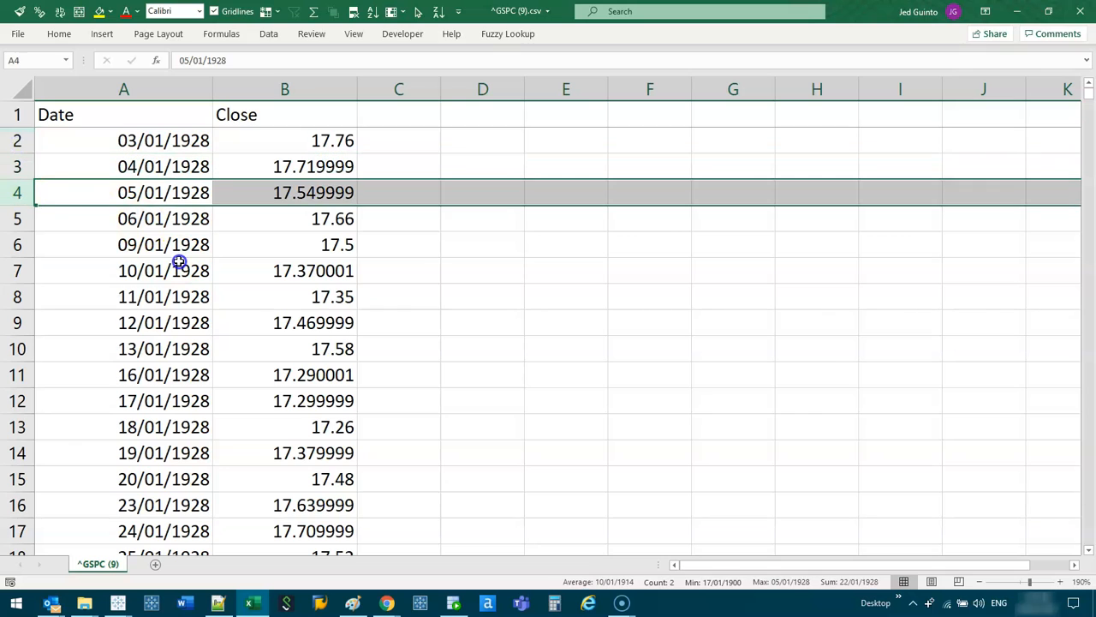
mouse_move(226, 288)
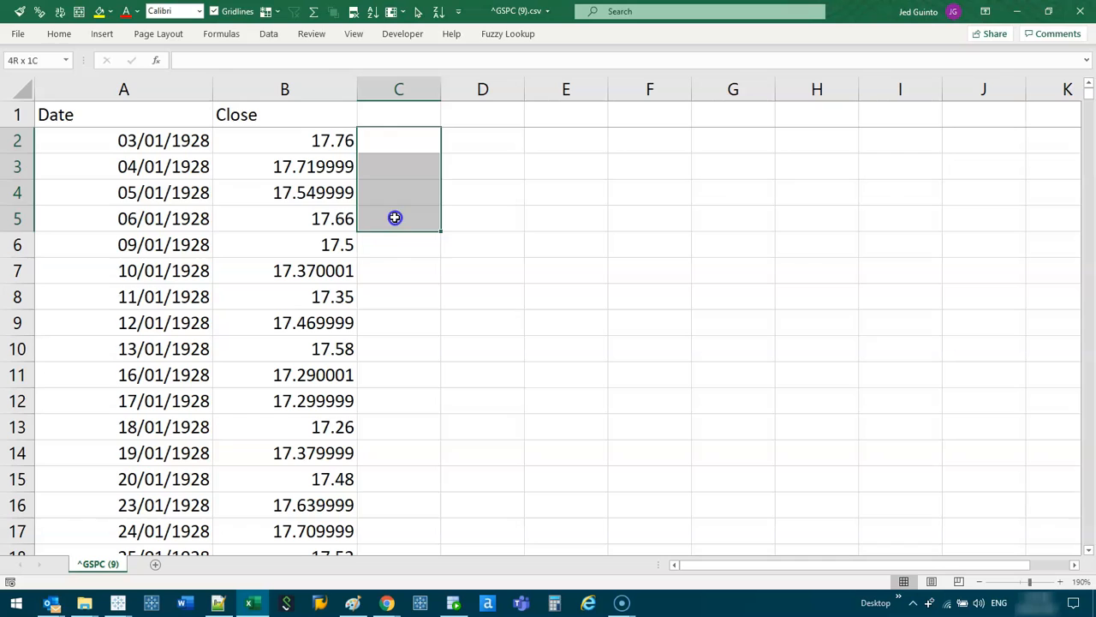
type("=a")
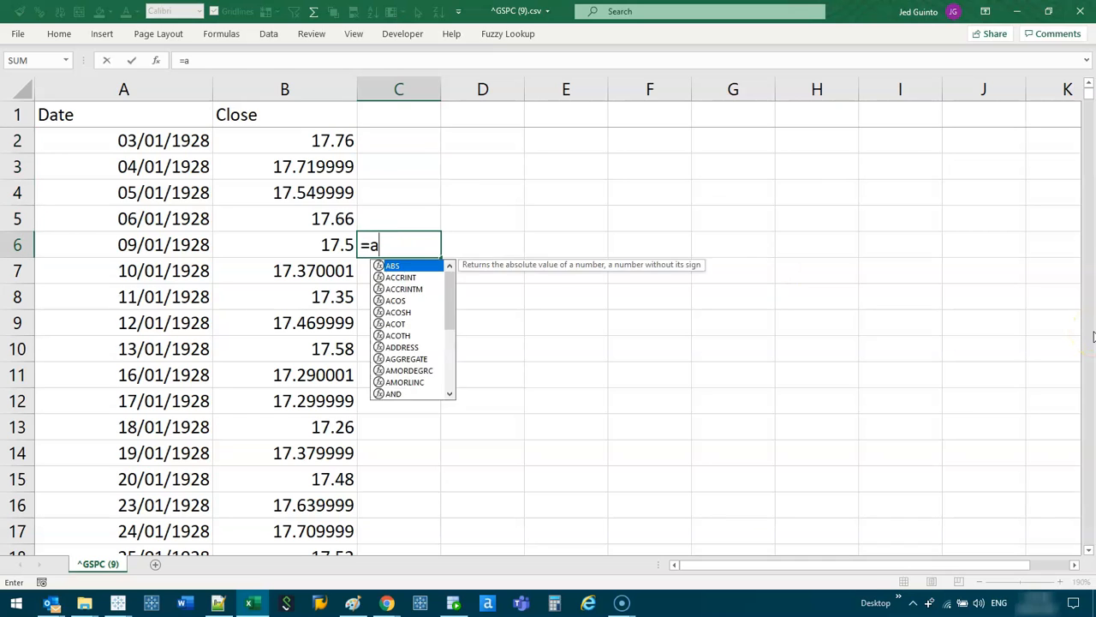
type("verg")
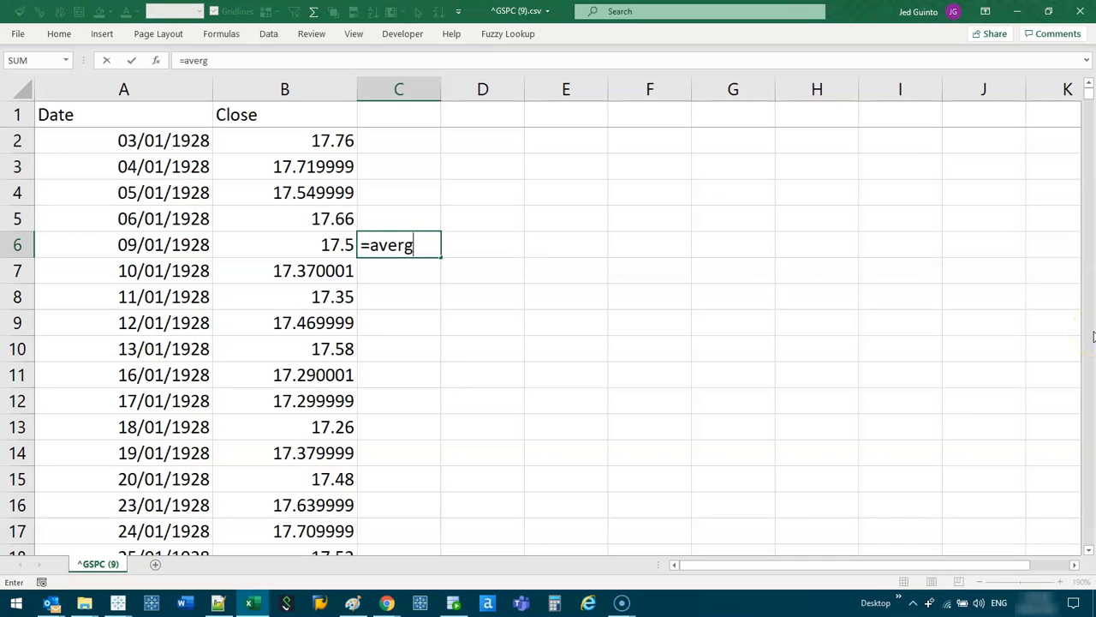
type("AVERAGE(B2:B5")
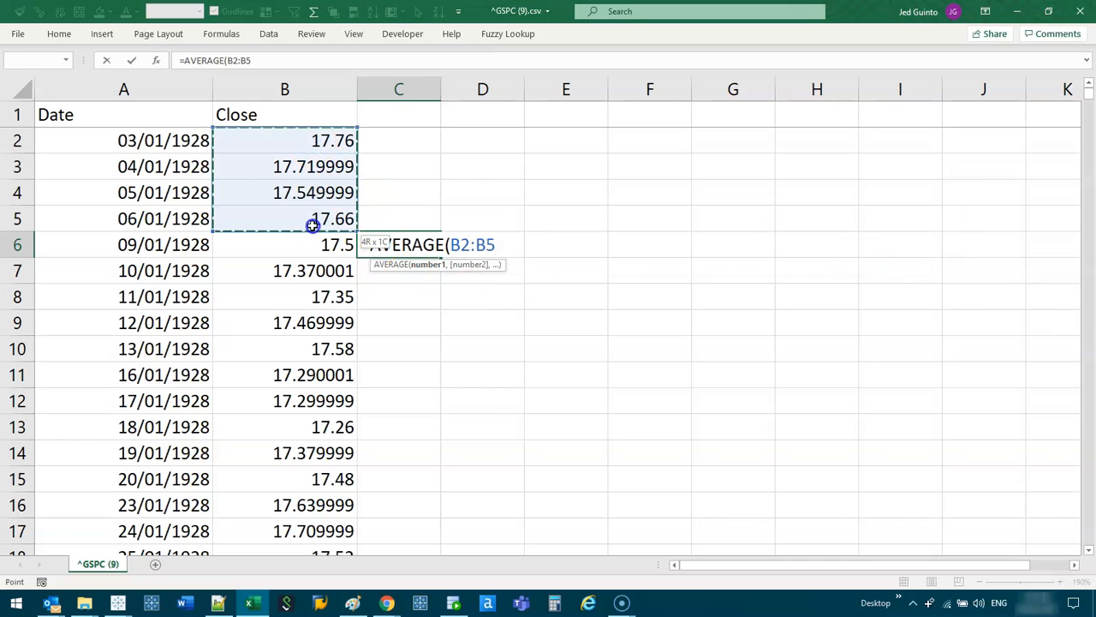
left_click_drag(332, 218, 337, 244)
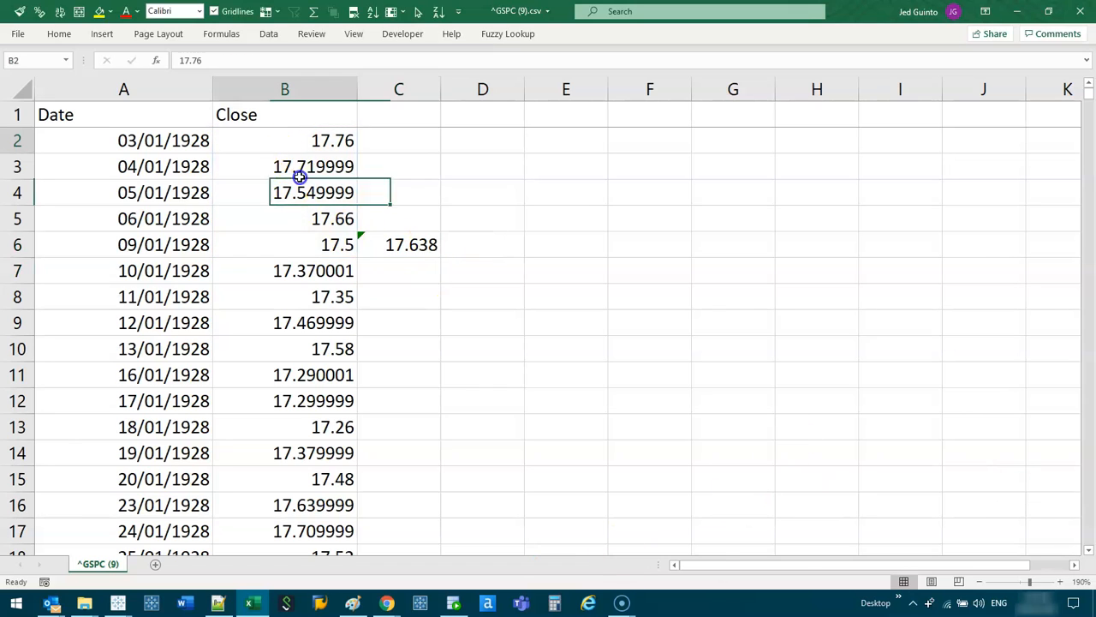
left_click(399, 244)
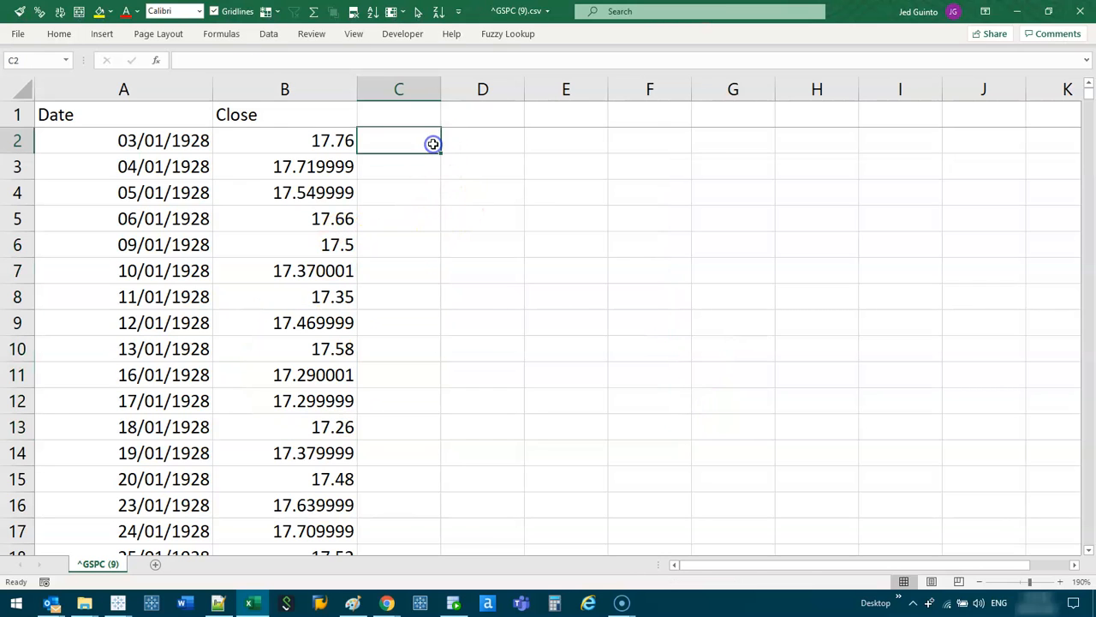
type("=av")
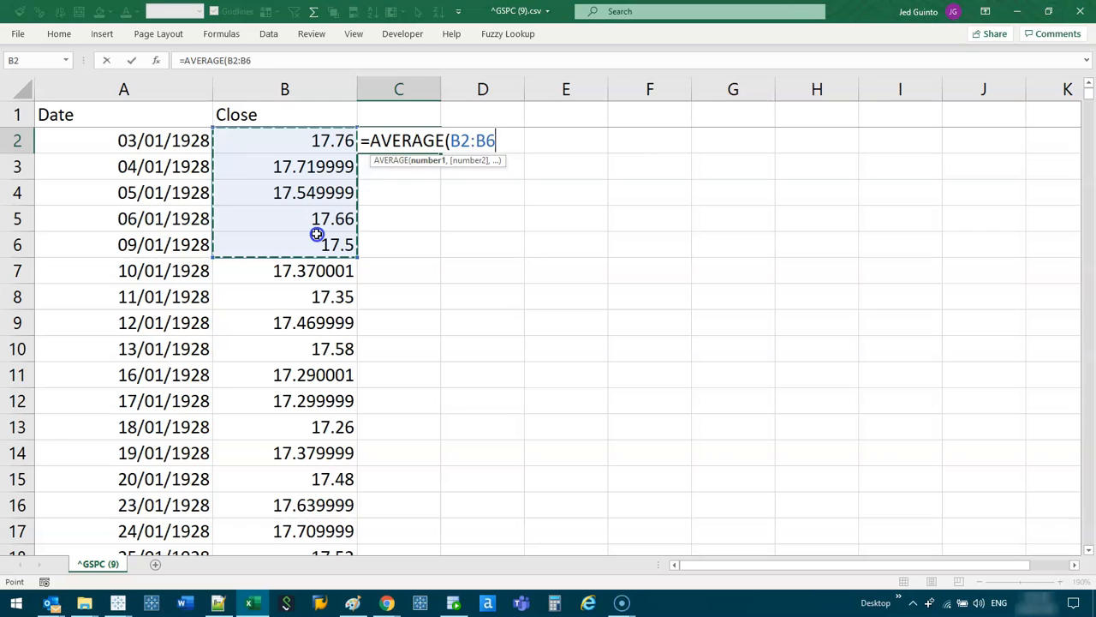
key("Enter")
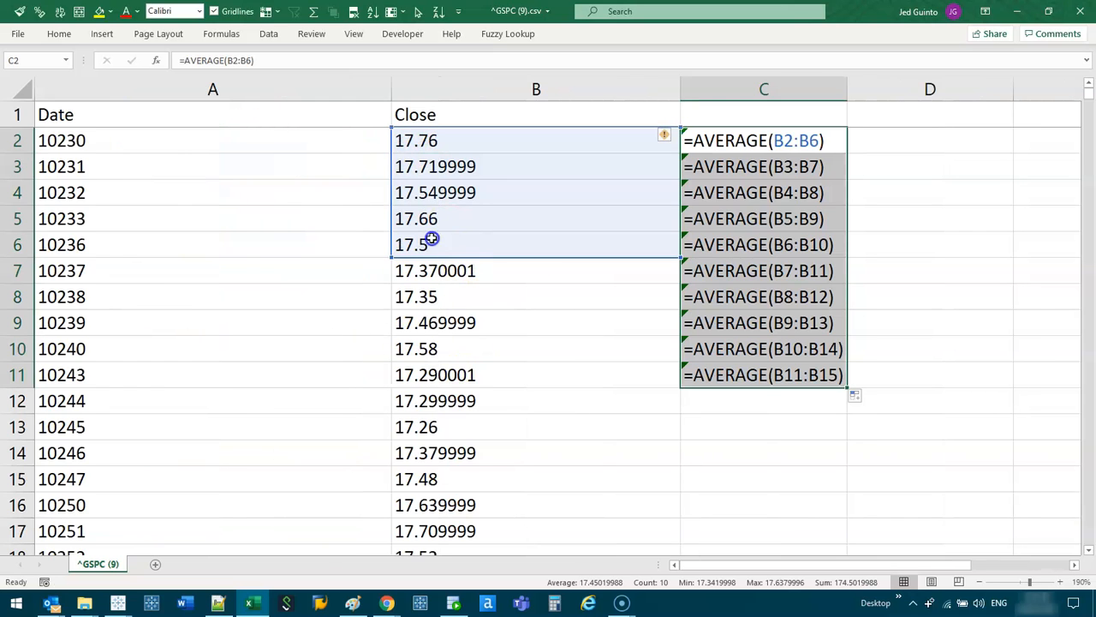
left_click(763, 192)
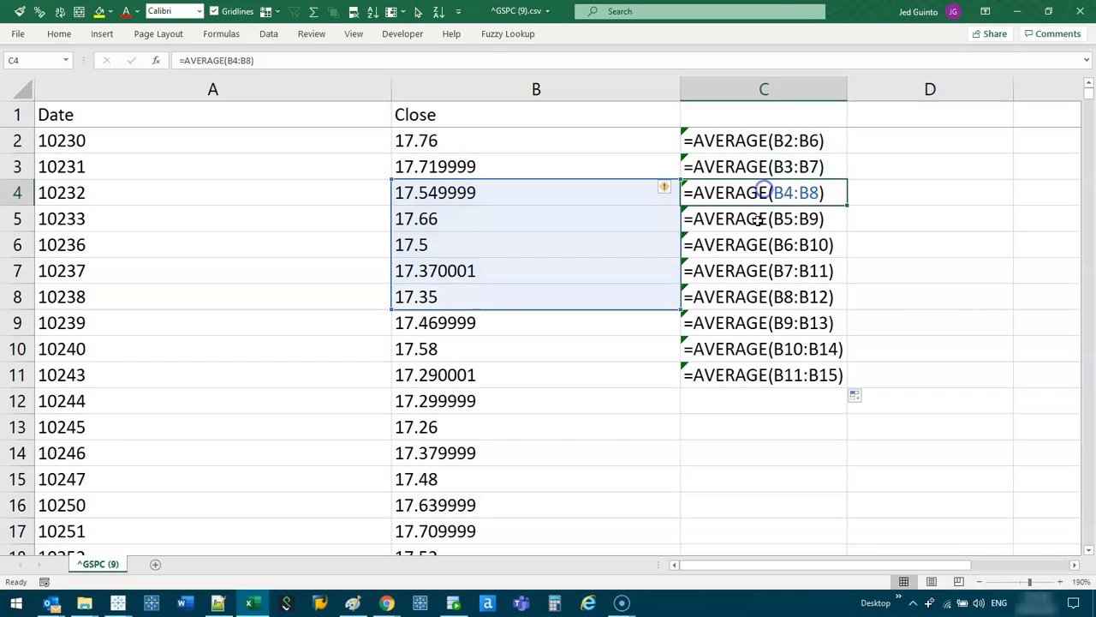
left_click(756, 271)
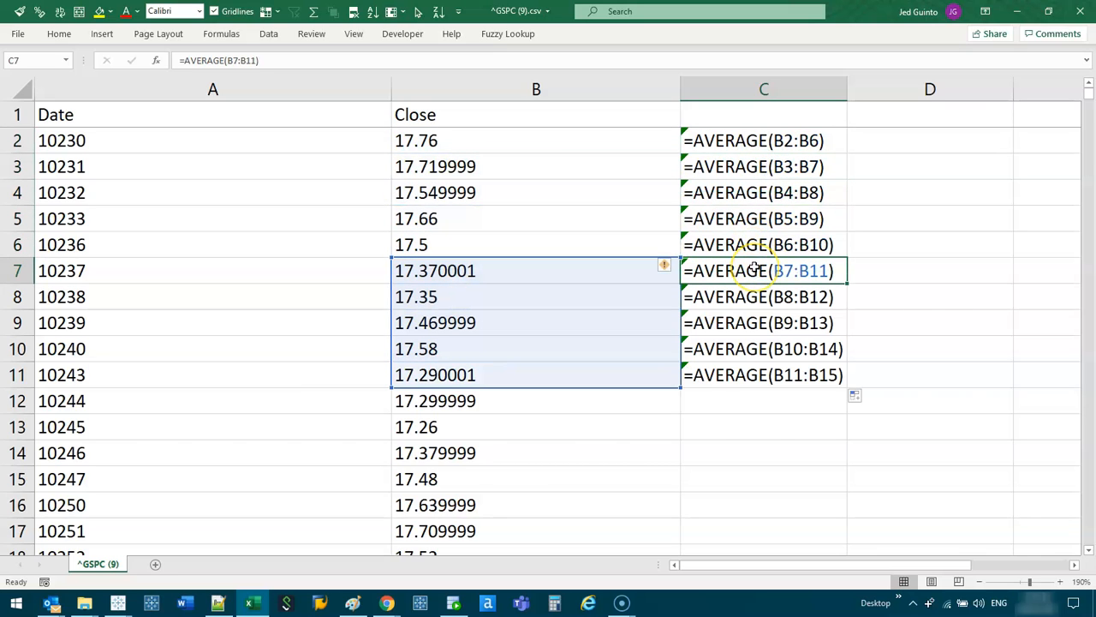
mouse_move(775, 348)
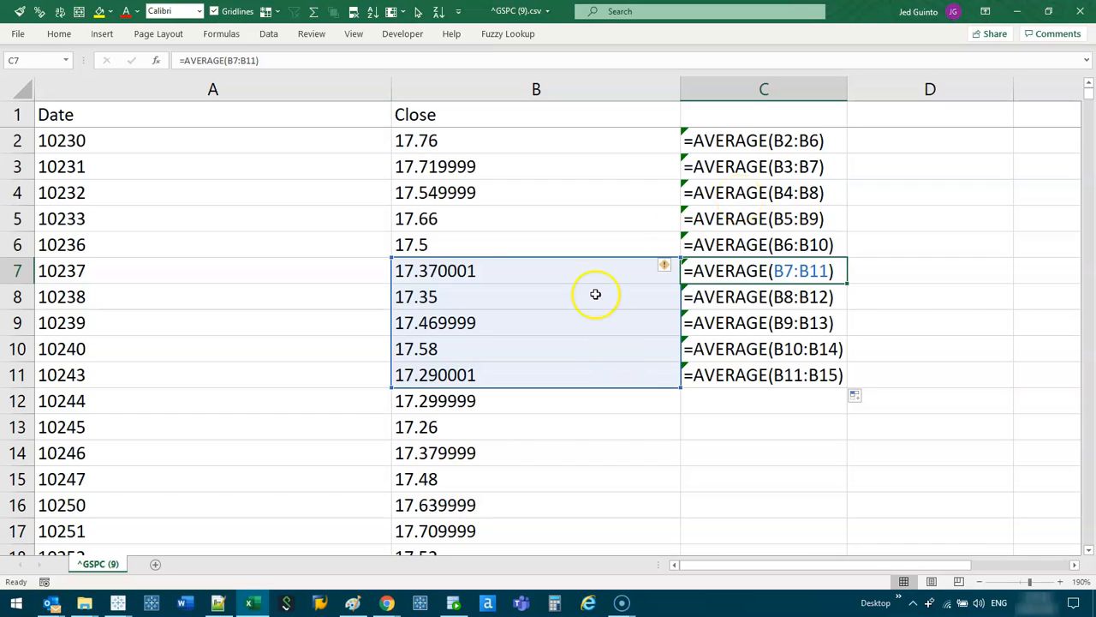
mouse_move(555, 275)
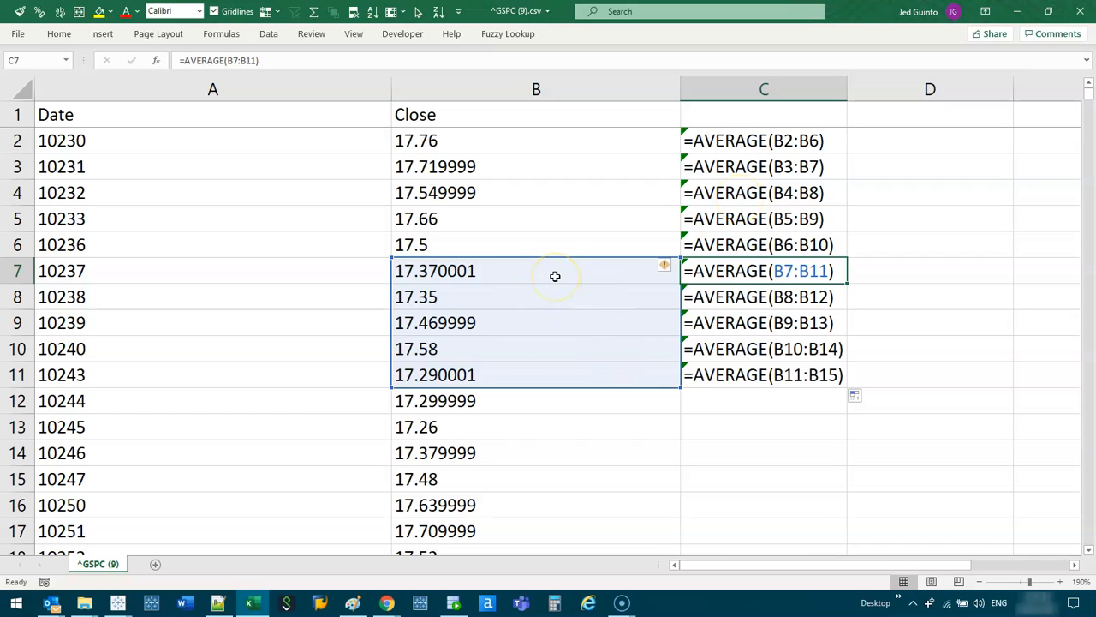
mouse_move(118, 602)
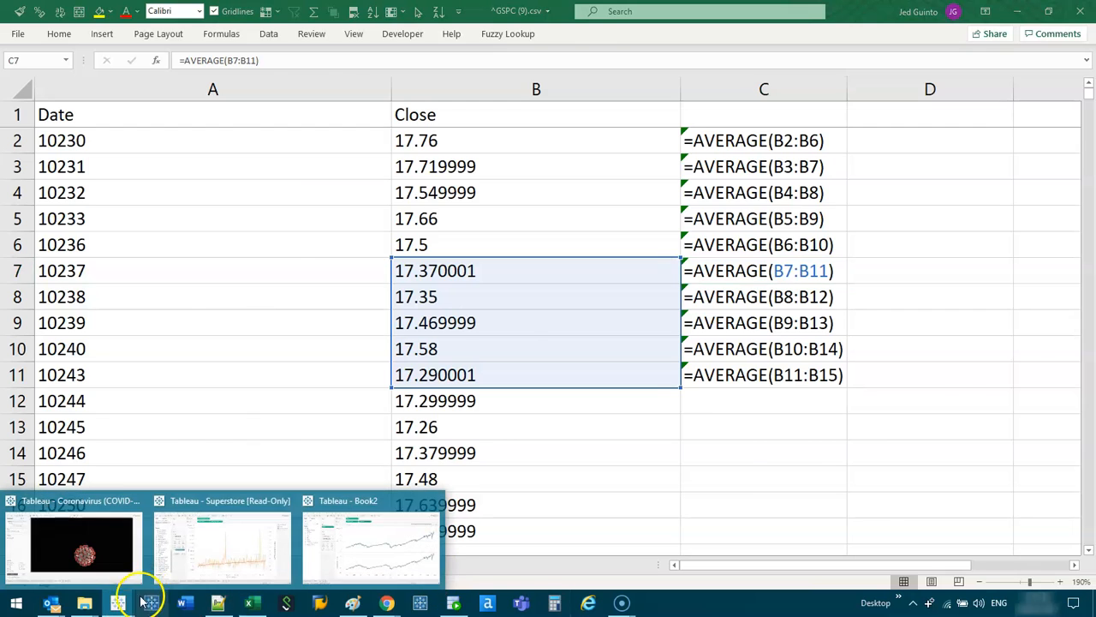
Step: Drag the SUM(Close) Δ pill into the Data pane and name the field 'Moving Average'
left_click(370, 544)
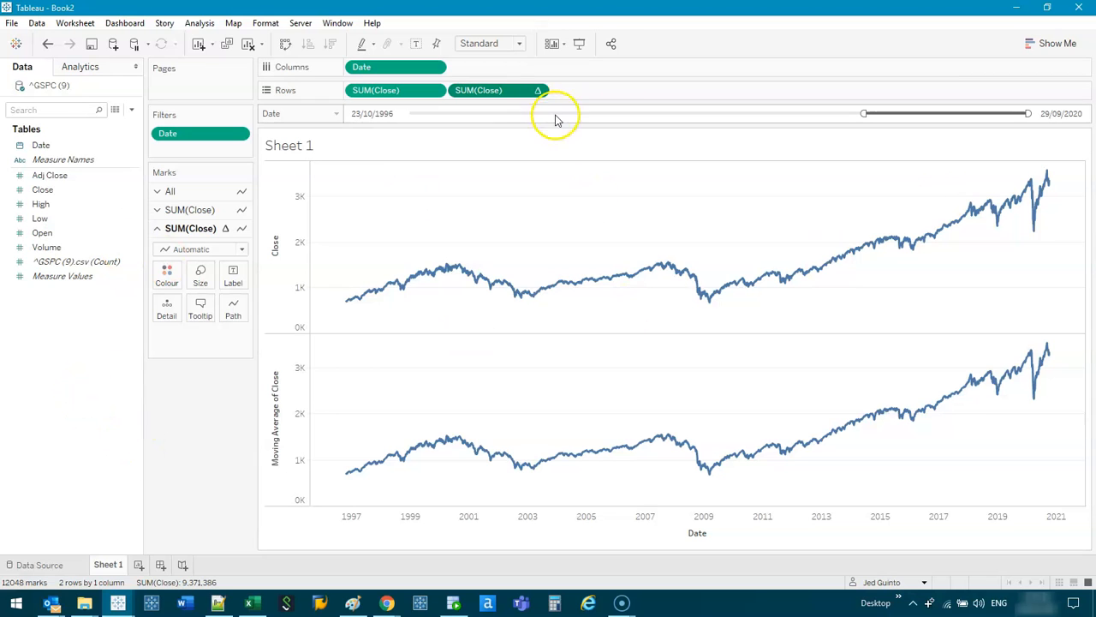
left_click(478, 90)
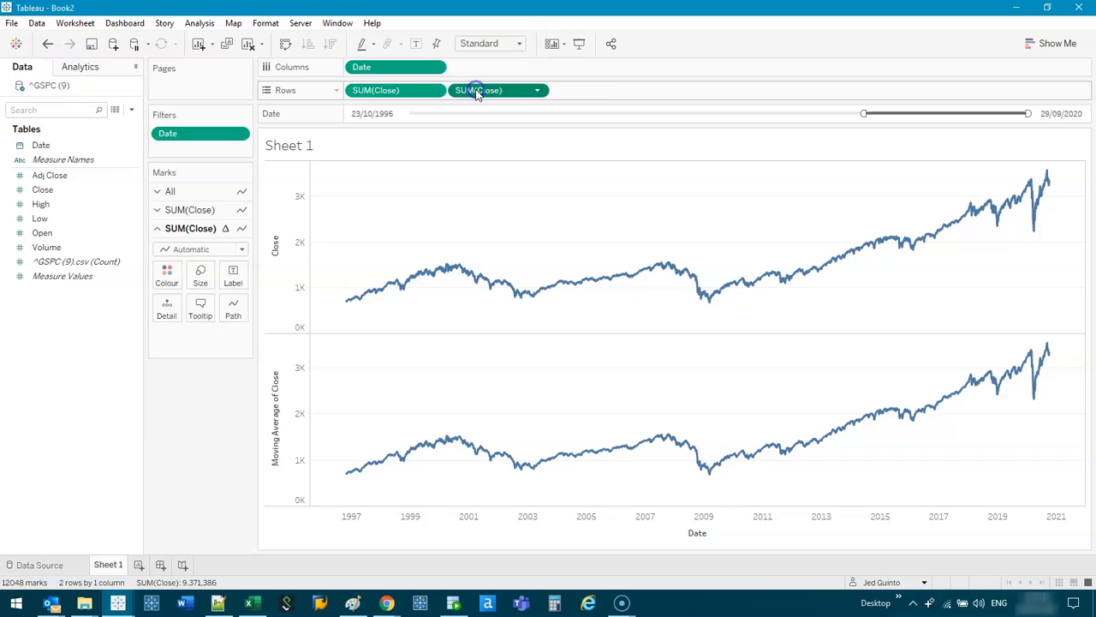
double_click(478, 90)
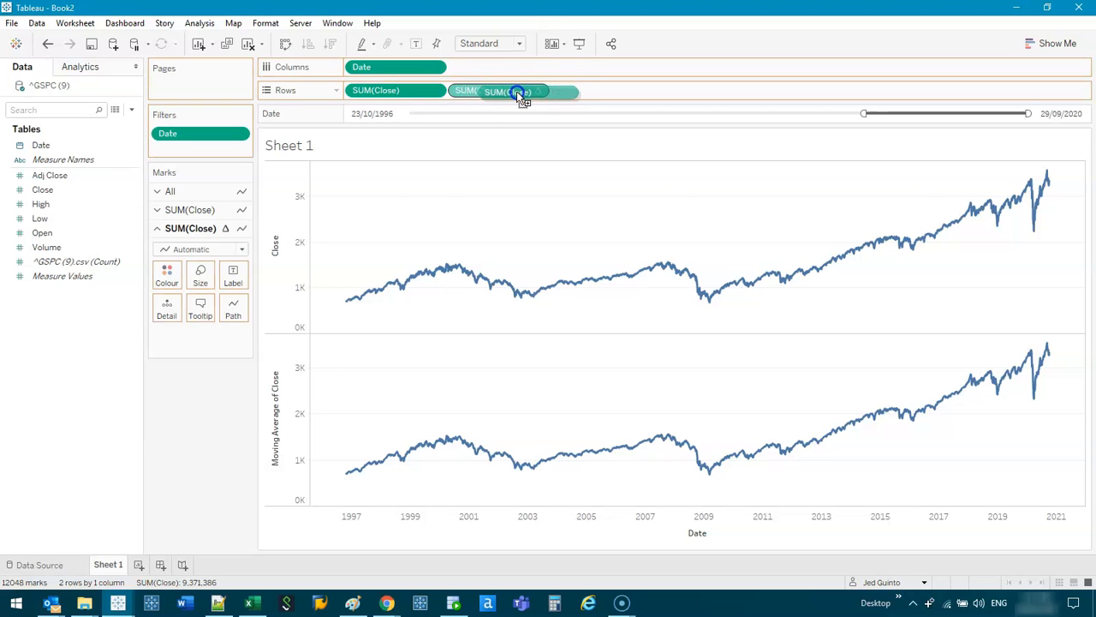
left_click_drag(514, 91, 48, 320)
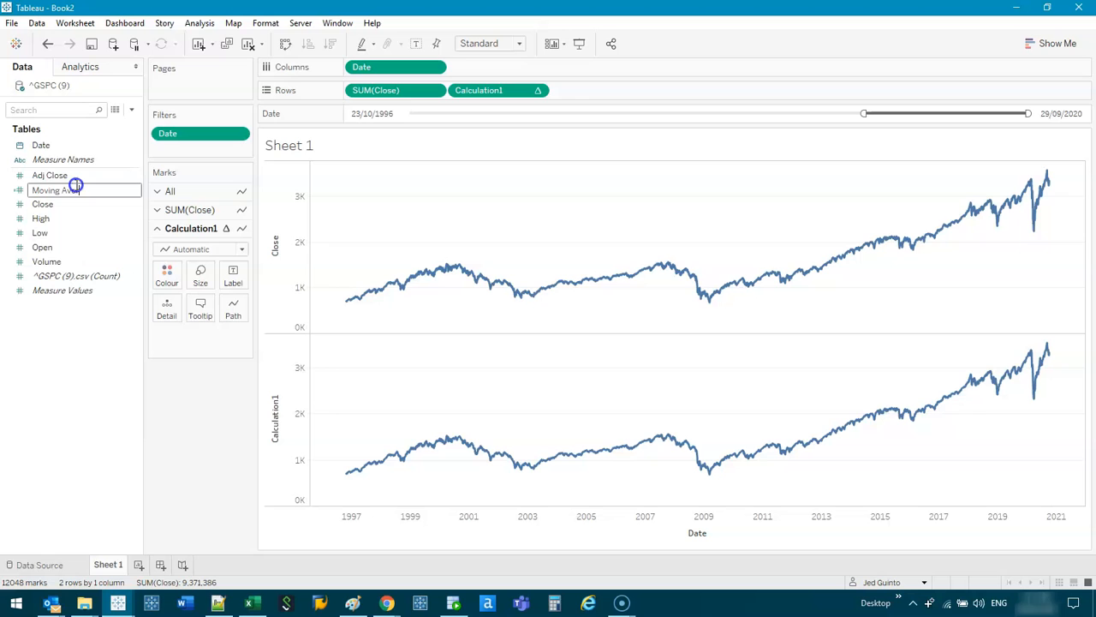
type("Moving Average")
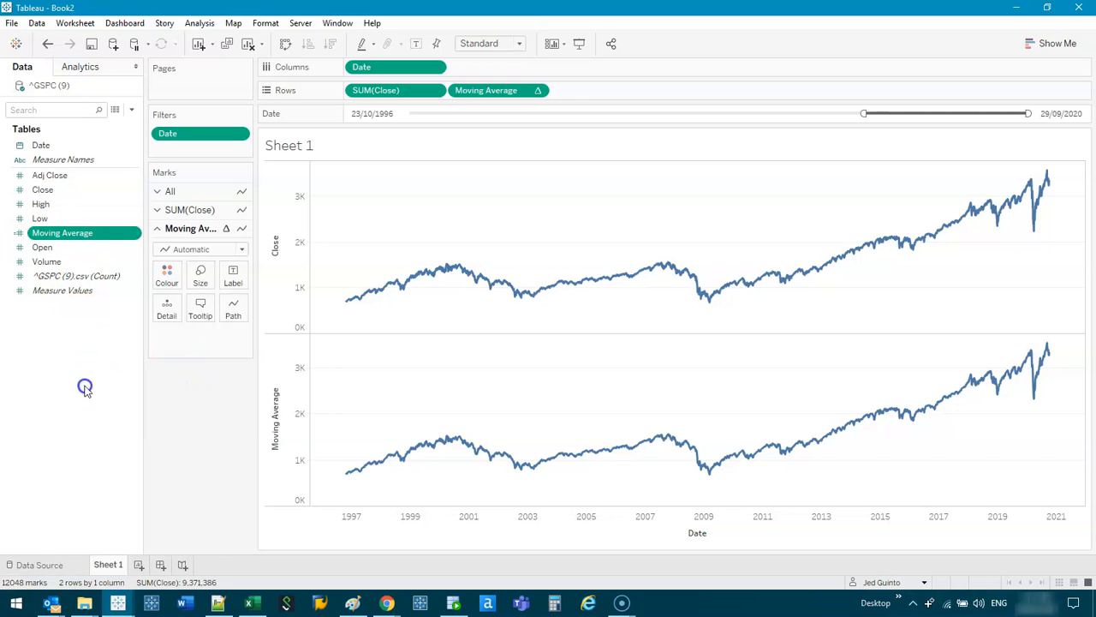
Step: Create parameter MA as an Integer range: minimum 50, maximum 1,000, step 50
right_click(85, 387)
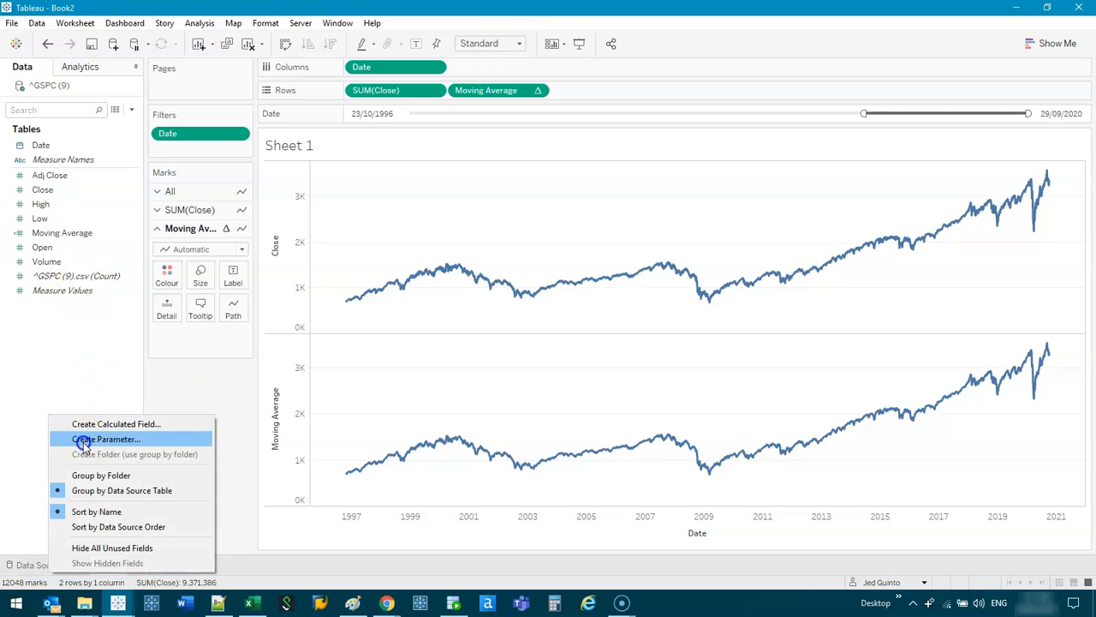
left_click(106, 438)
type("MA")
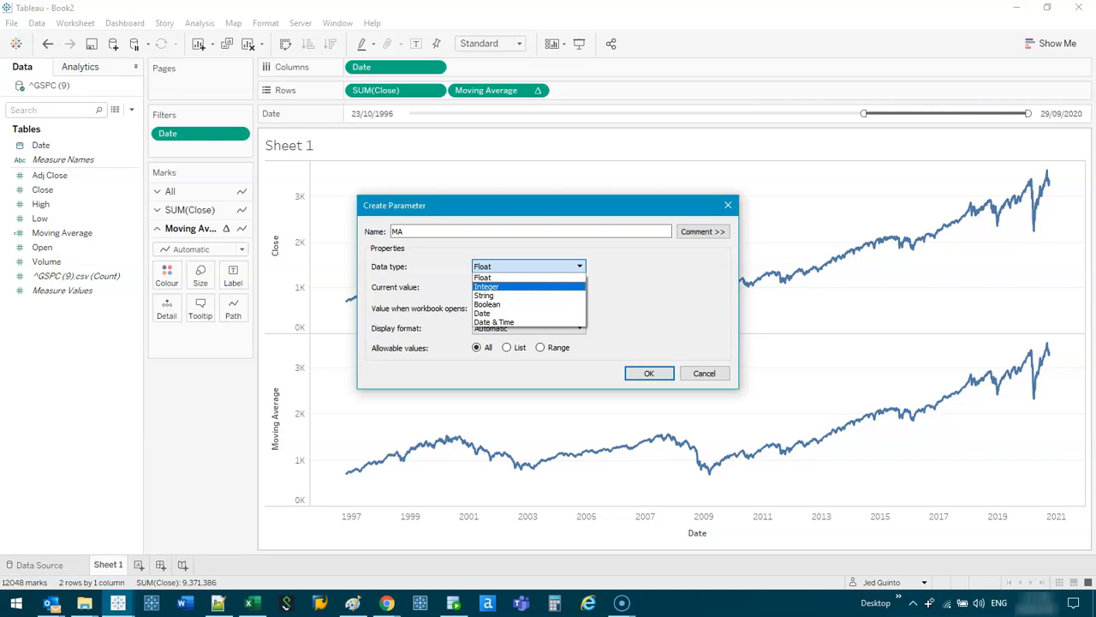
mouse_move(71, 241)
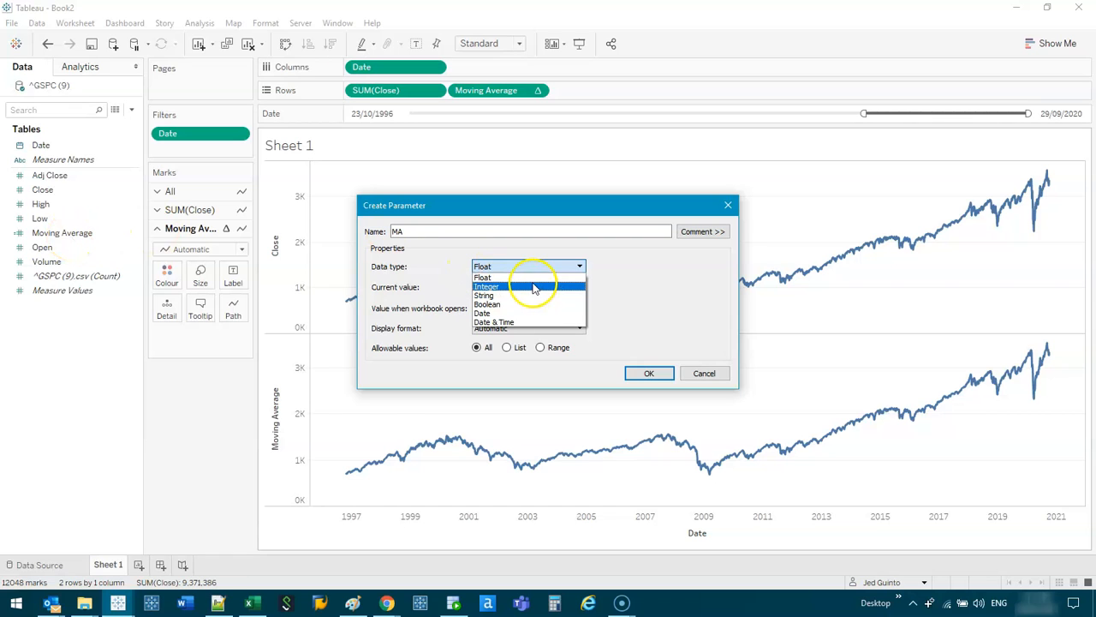
left_click(487, 286)
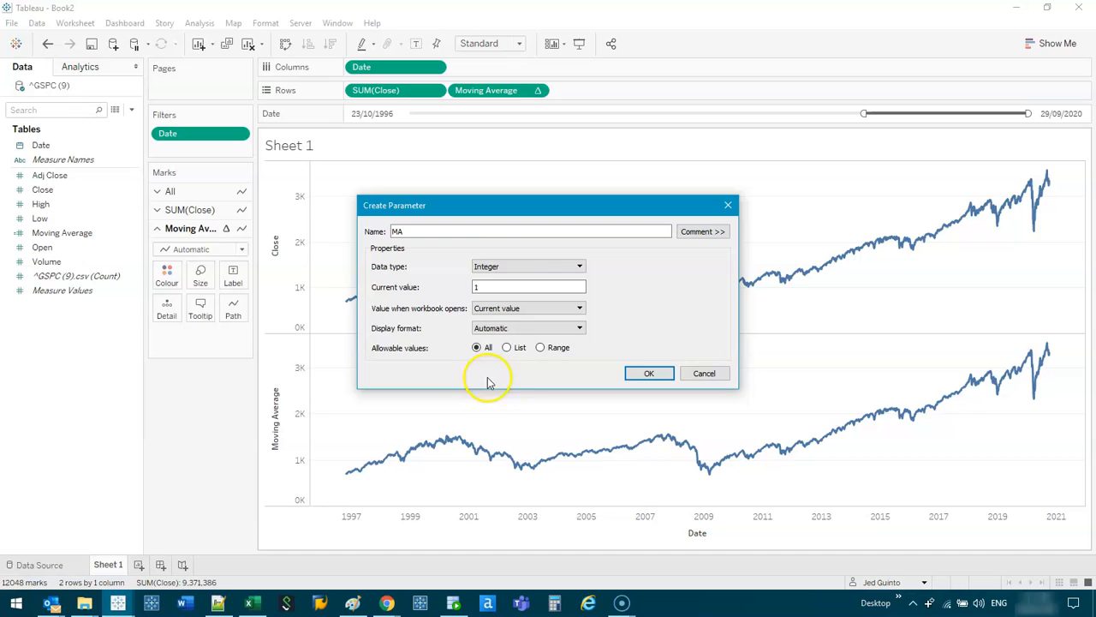
left_click(528, 286)
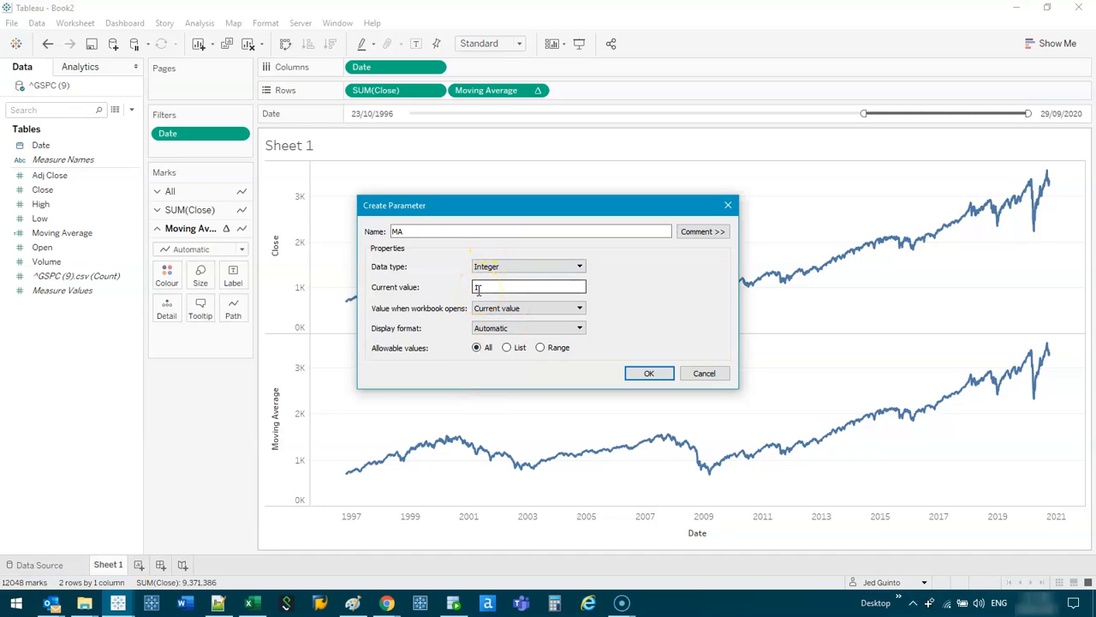
left_click(541, 347)
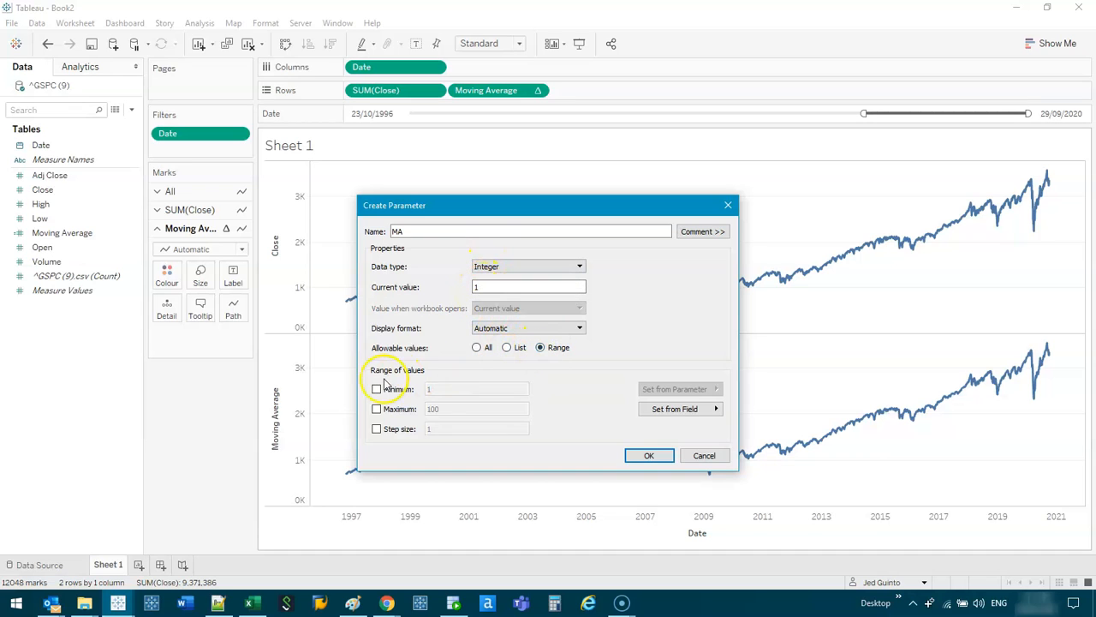
left_click(376, 389)
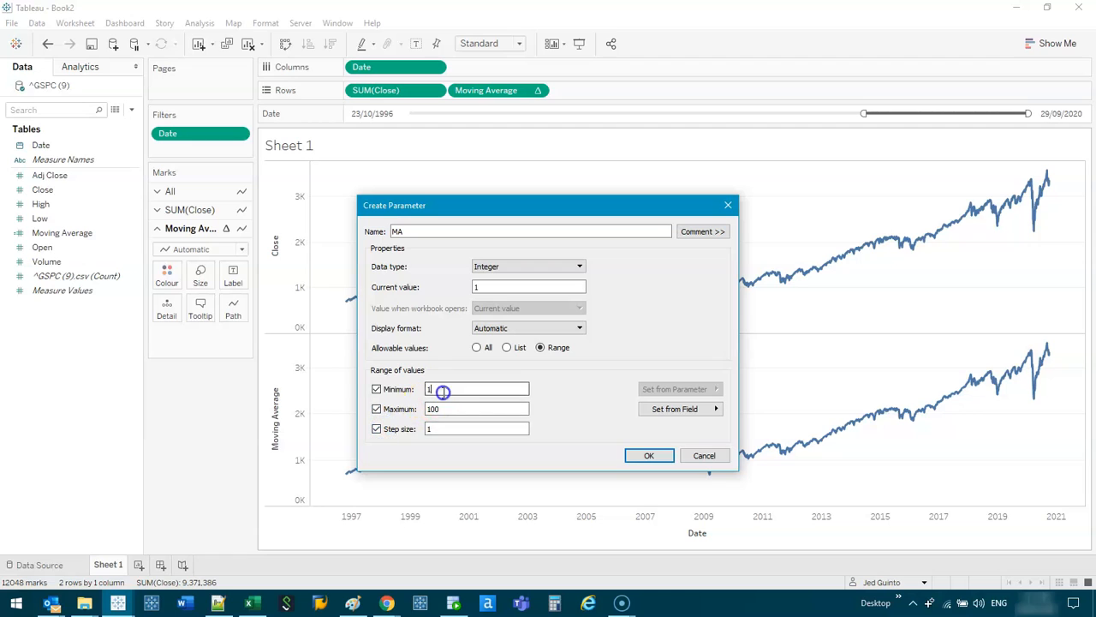
type("50")
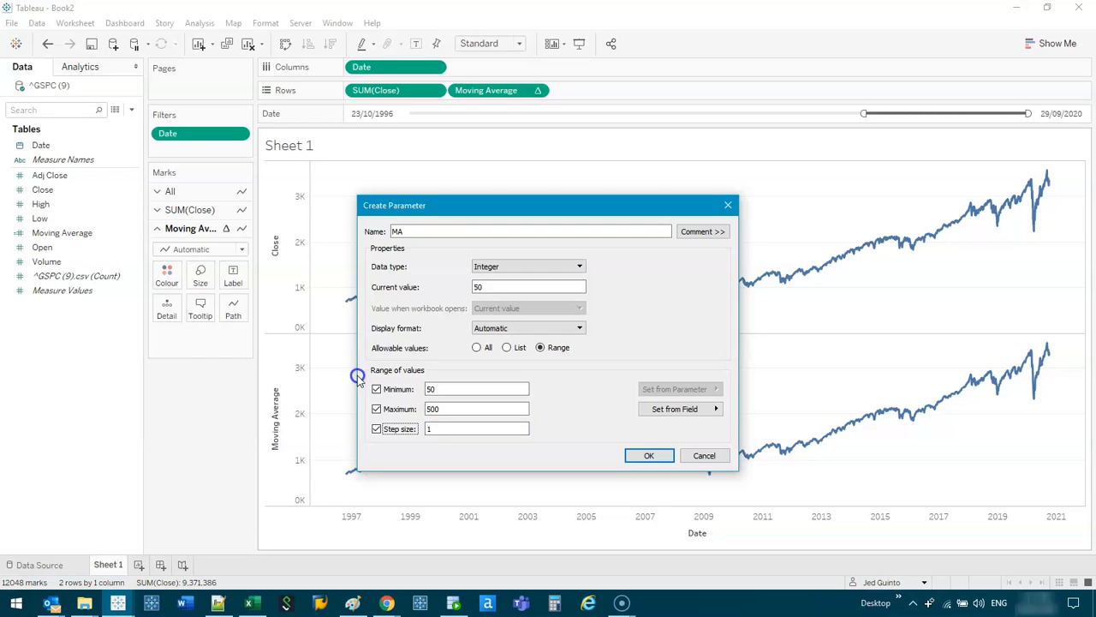
type("1,000")
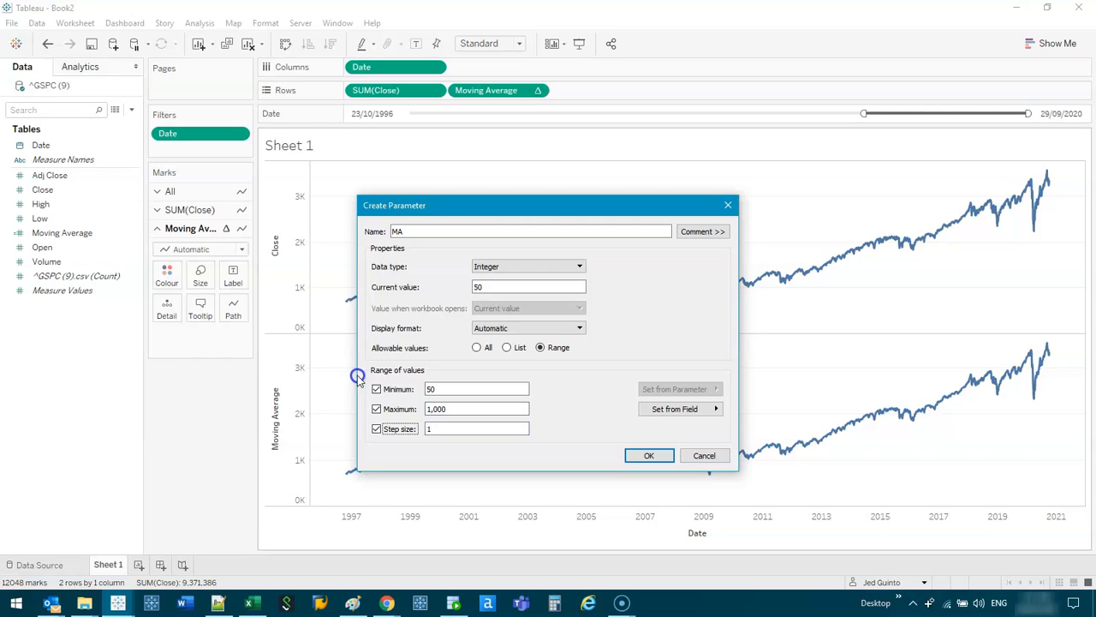
left_click(476, 428)
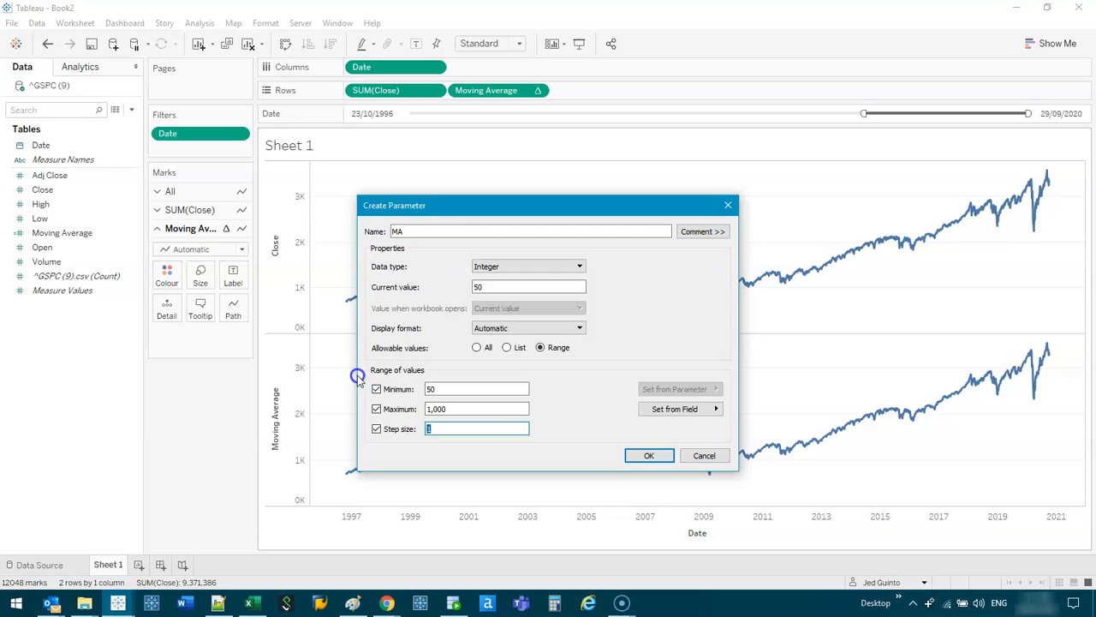
type("50")
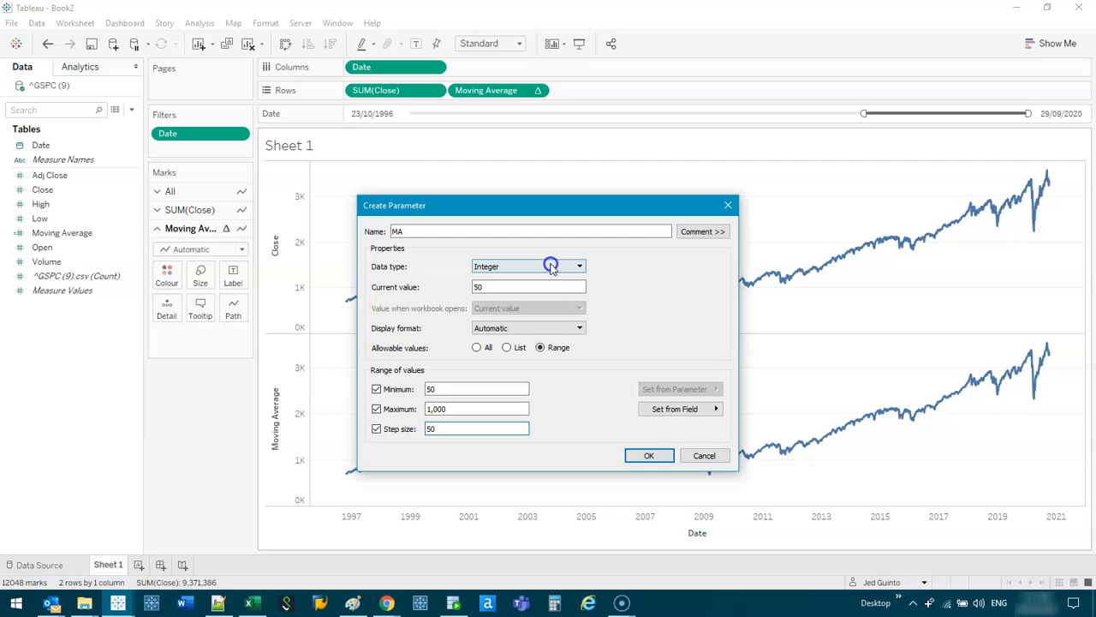
left_click(649, 455)
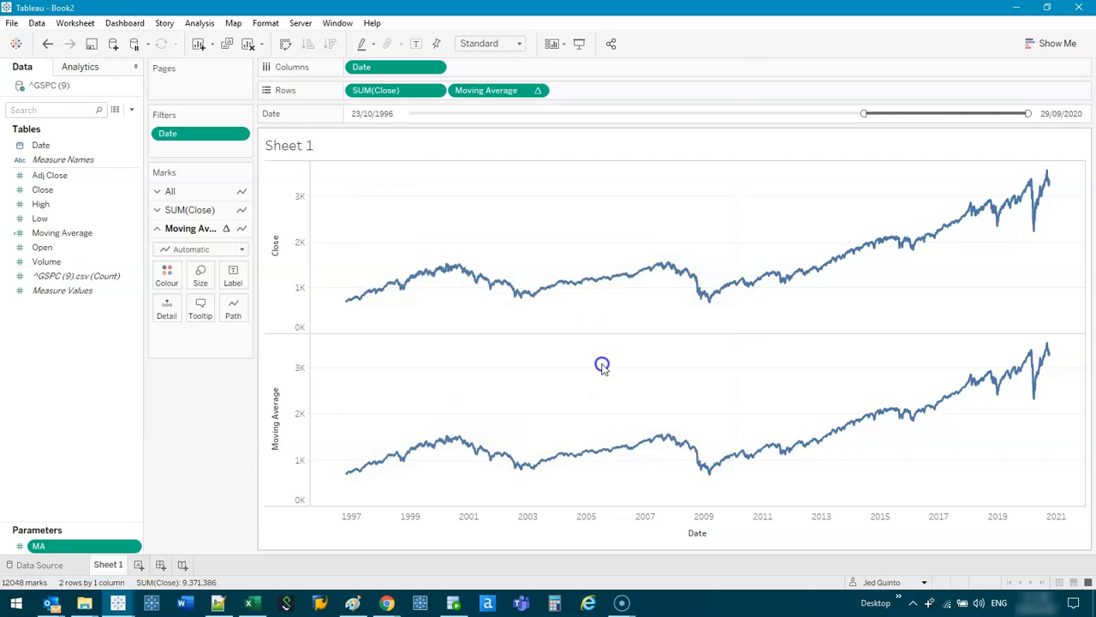
Step: Edit the Moving Average formula so WINDOW_AVG starts at -[MA] rows back
left_click(62, 232)
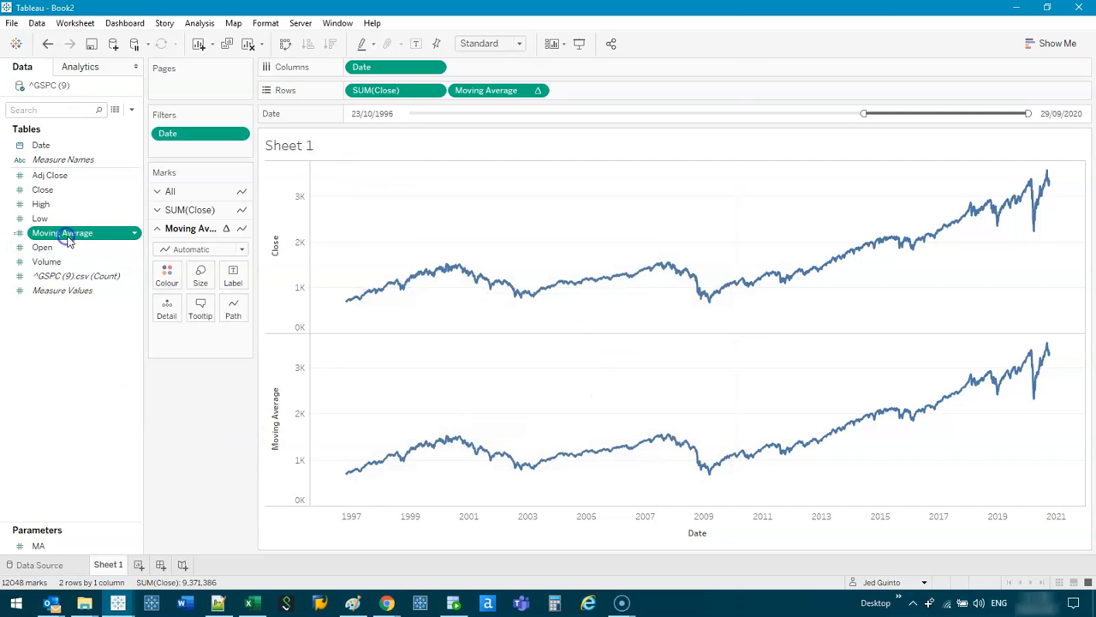
right_click(62, 232)
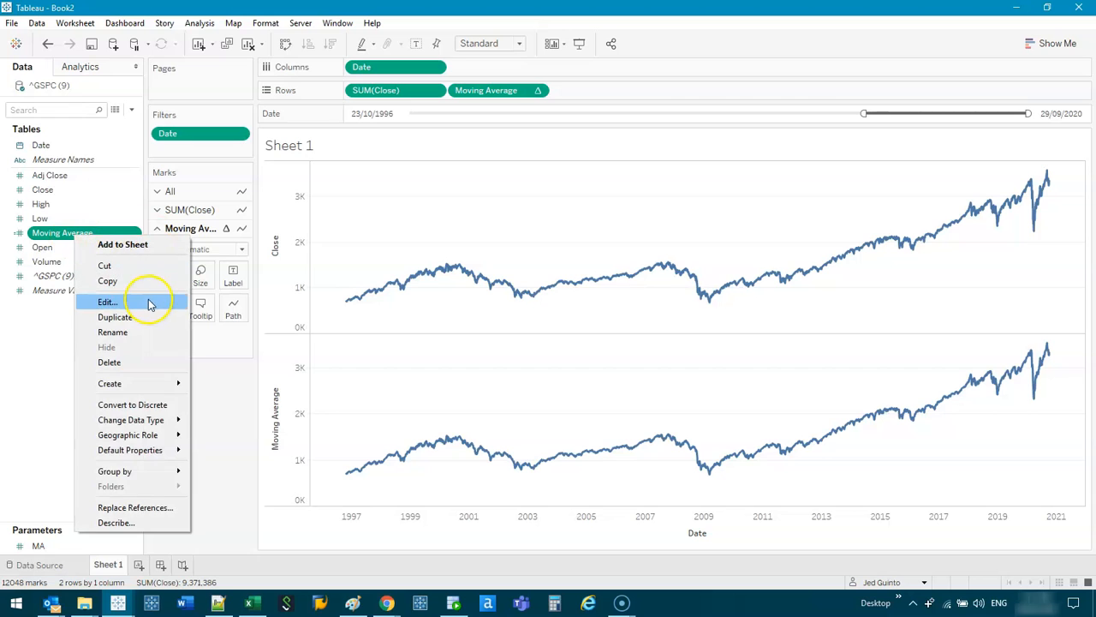
left_click(107, 301)
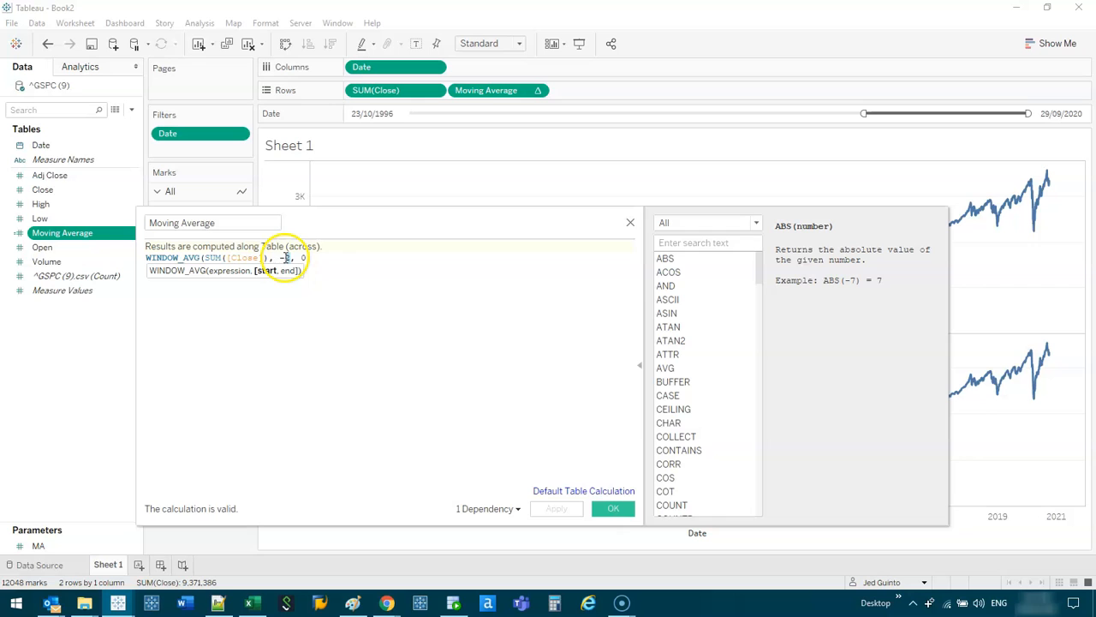
type("ma")
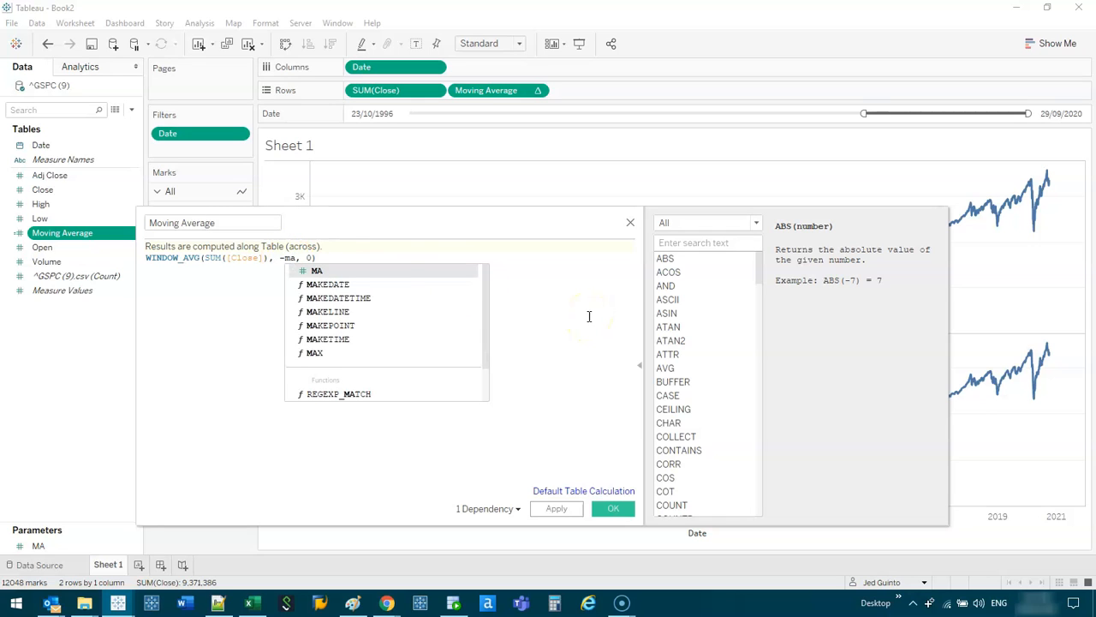
left_click(317, 271)
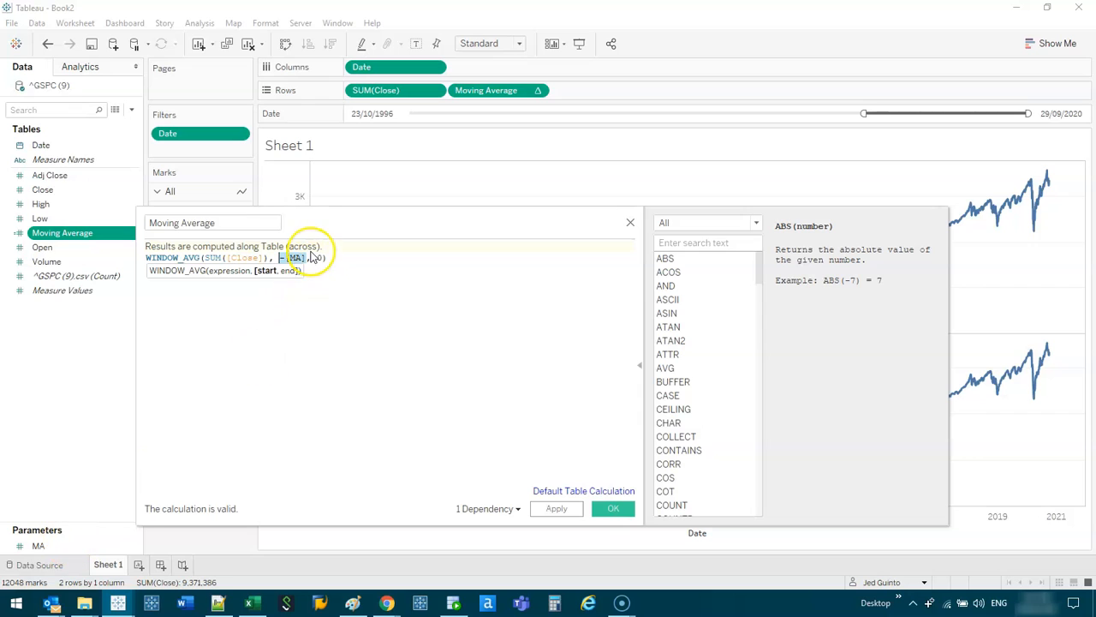
type("0")
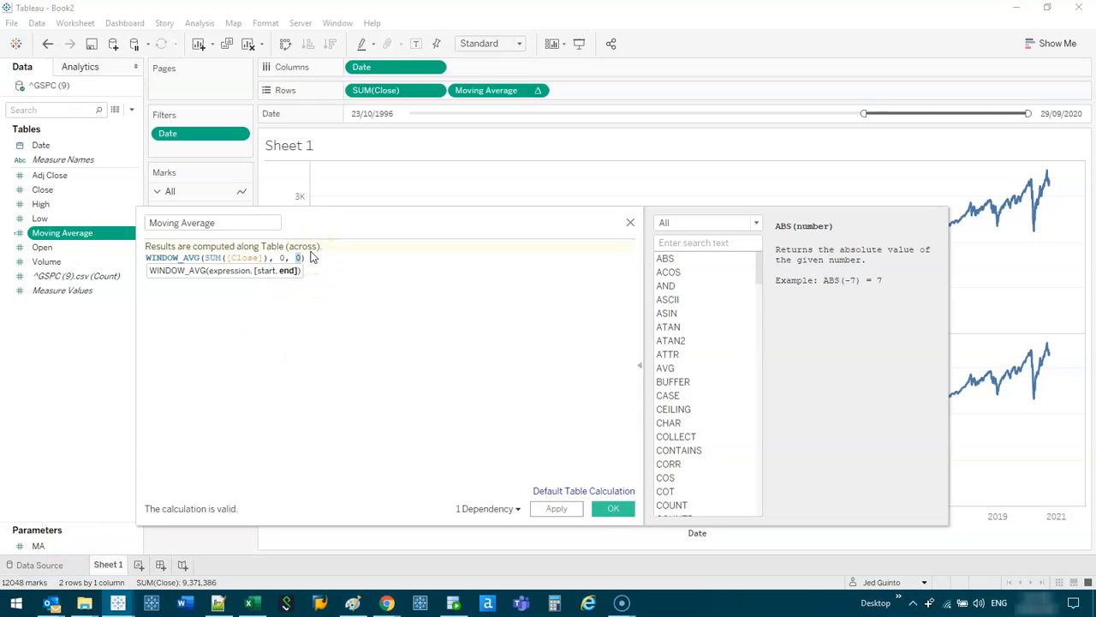
type("[MA]")
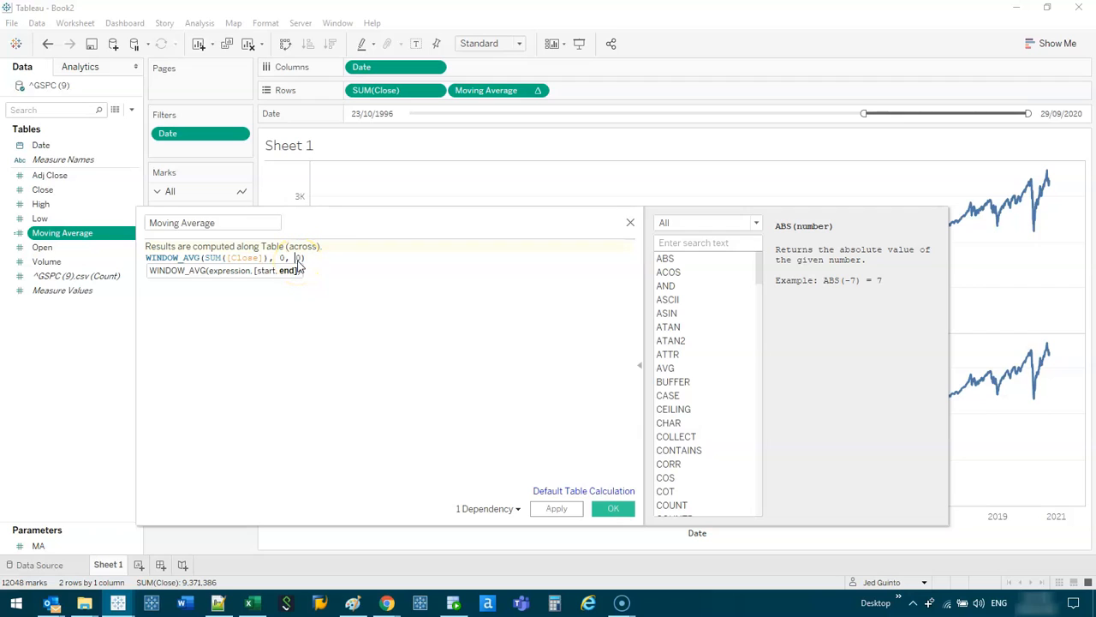
type("-")
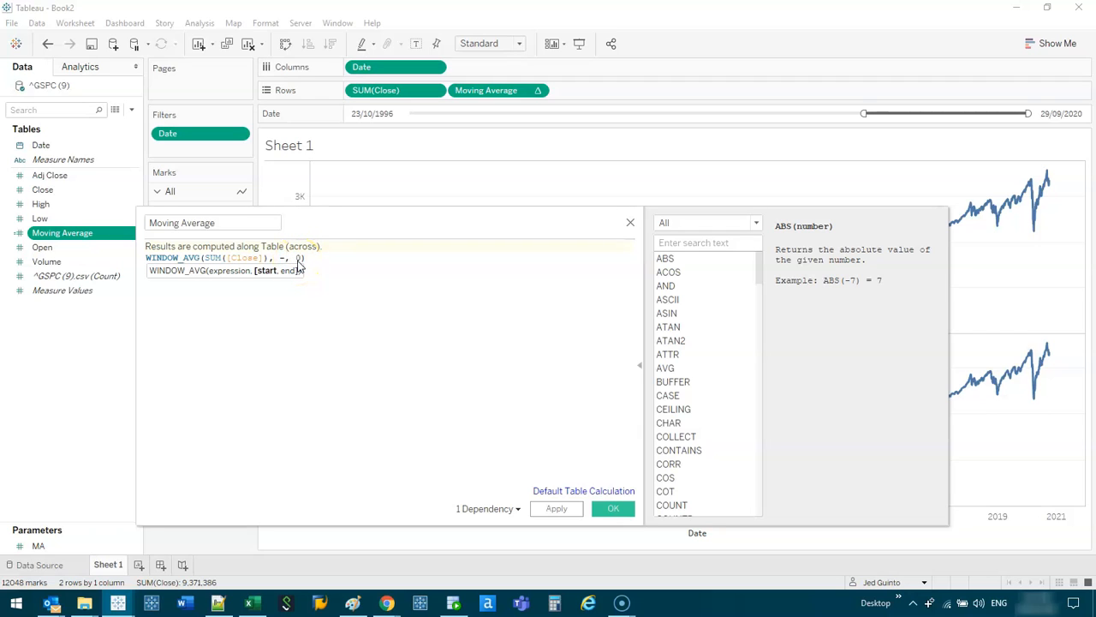
type("[MA]")
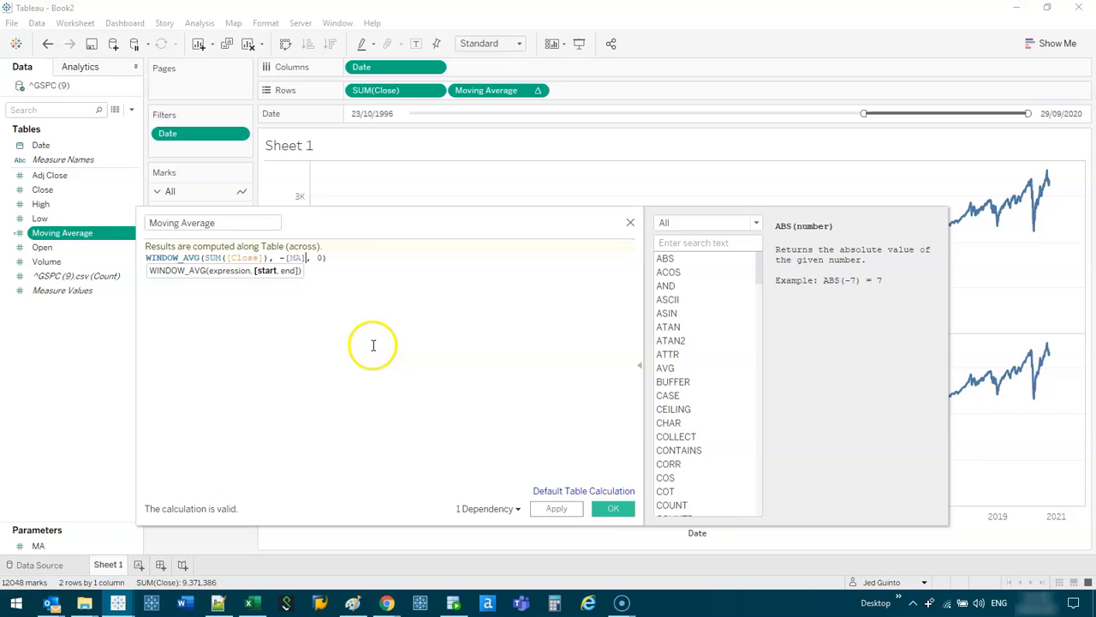
left_click(613, 507)
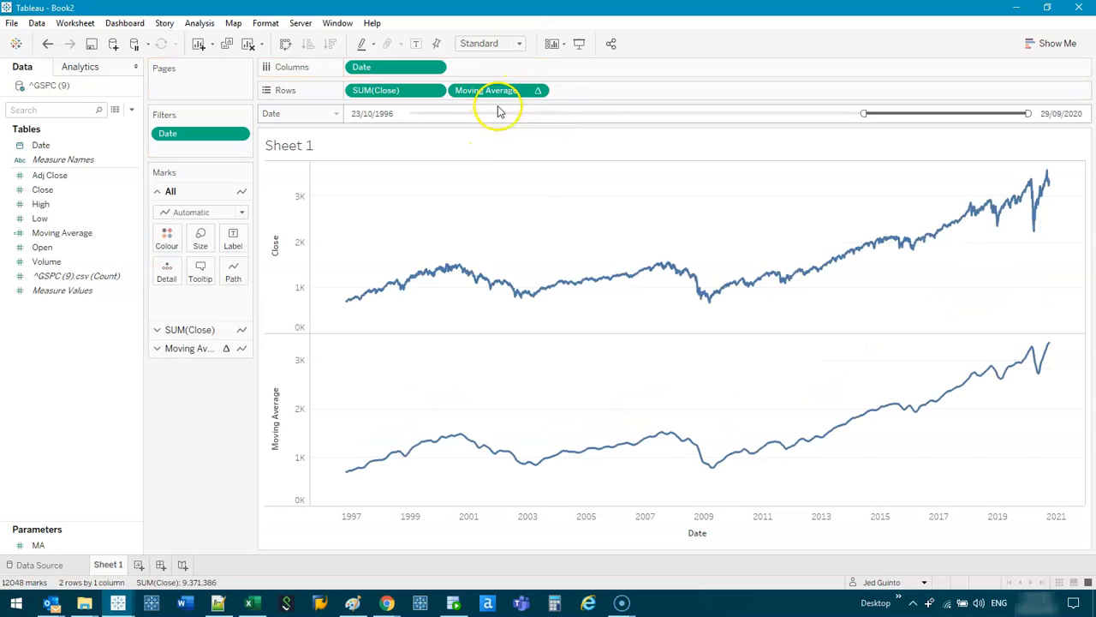
Step: Show the MA parameter control on the sheet and step its value up to 250
right_click(39, 545)
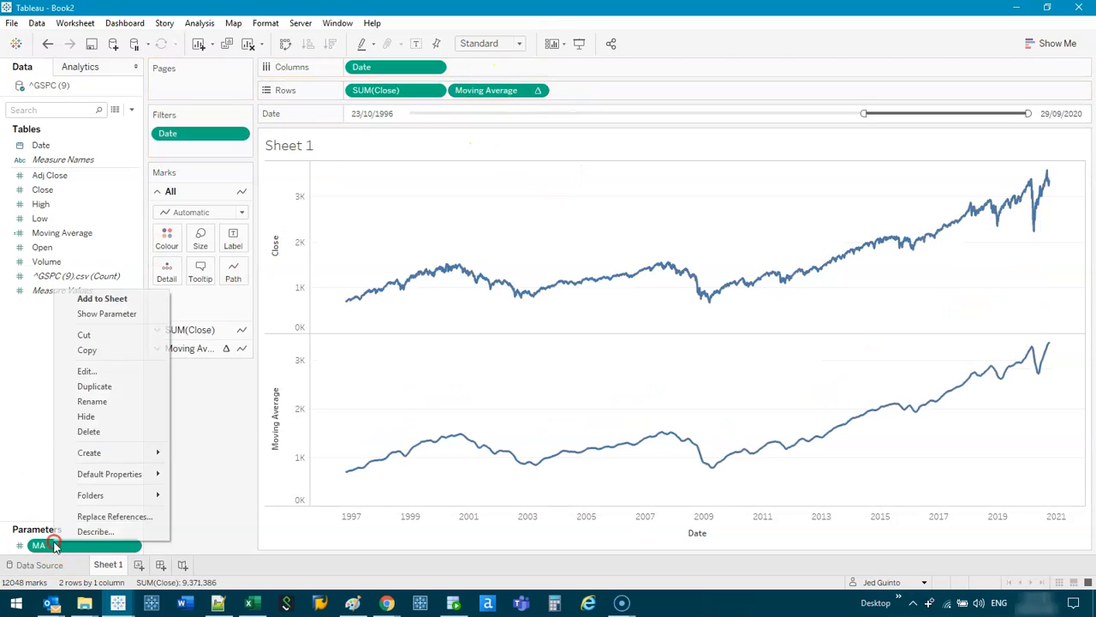
left_click(107, 314)
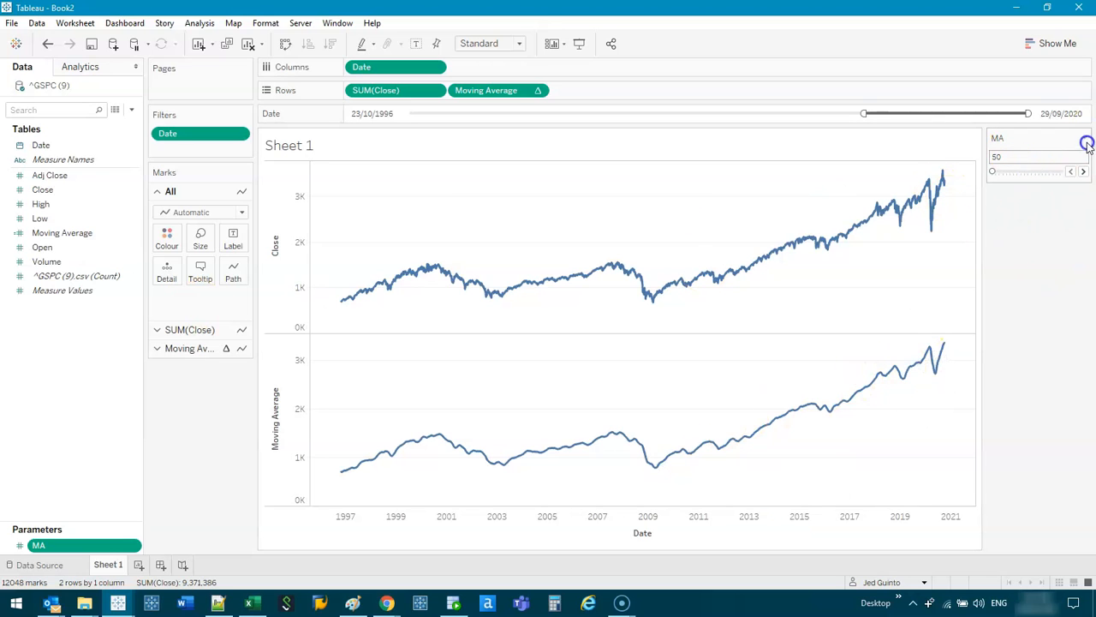
left_click(1083, 171)
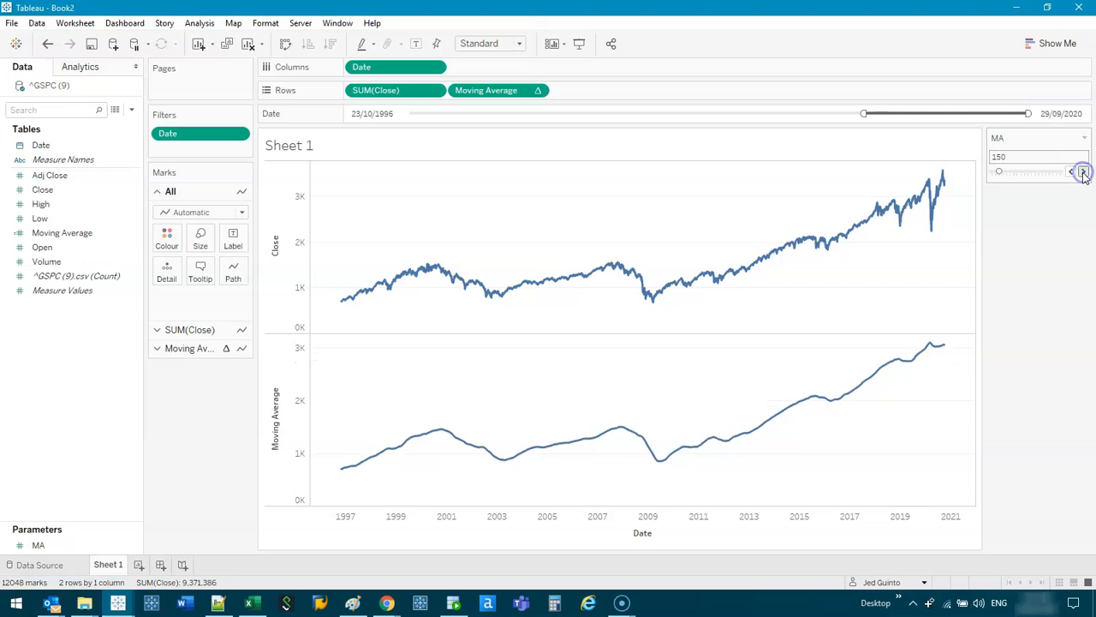
left_click(1083, 171)
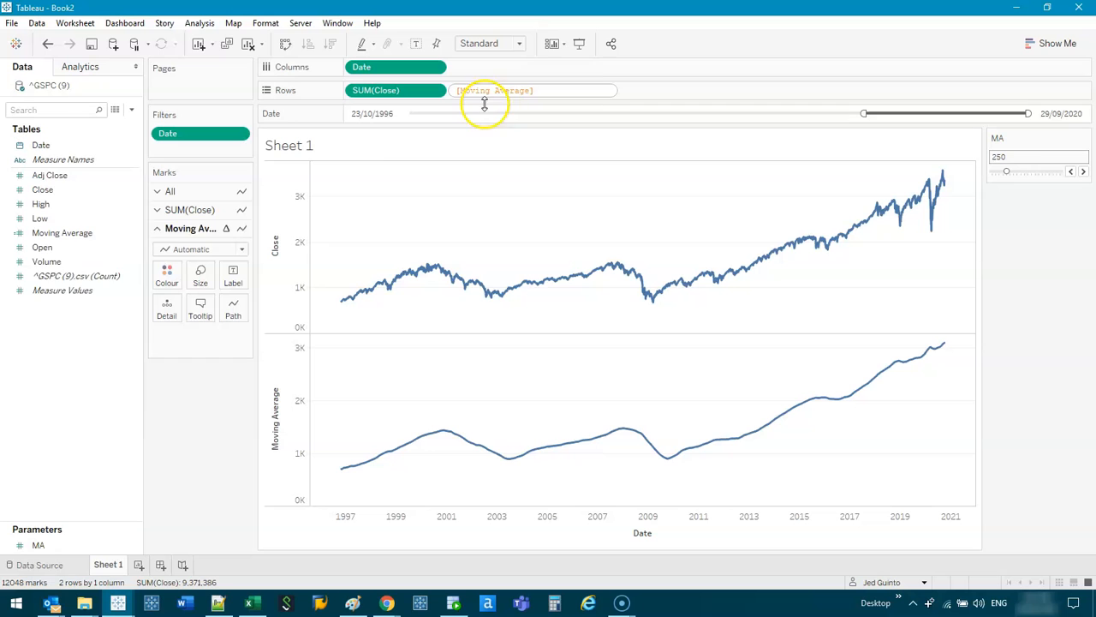
Step: Open the Moving Average calculation and close it without changes
right_click(61, 232)
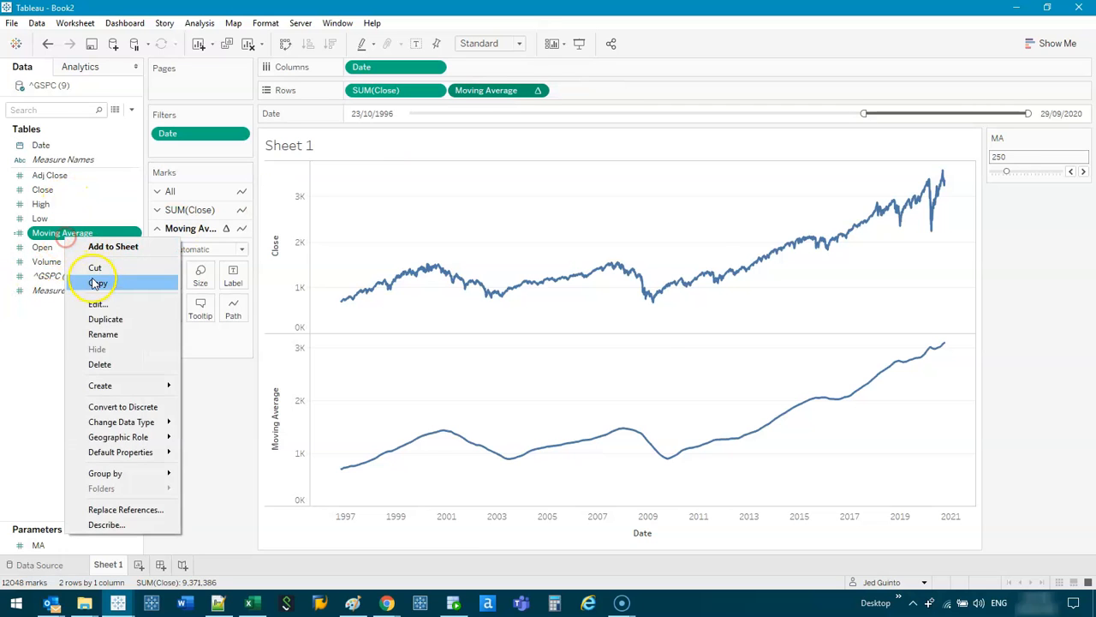
left_click(97, 304)
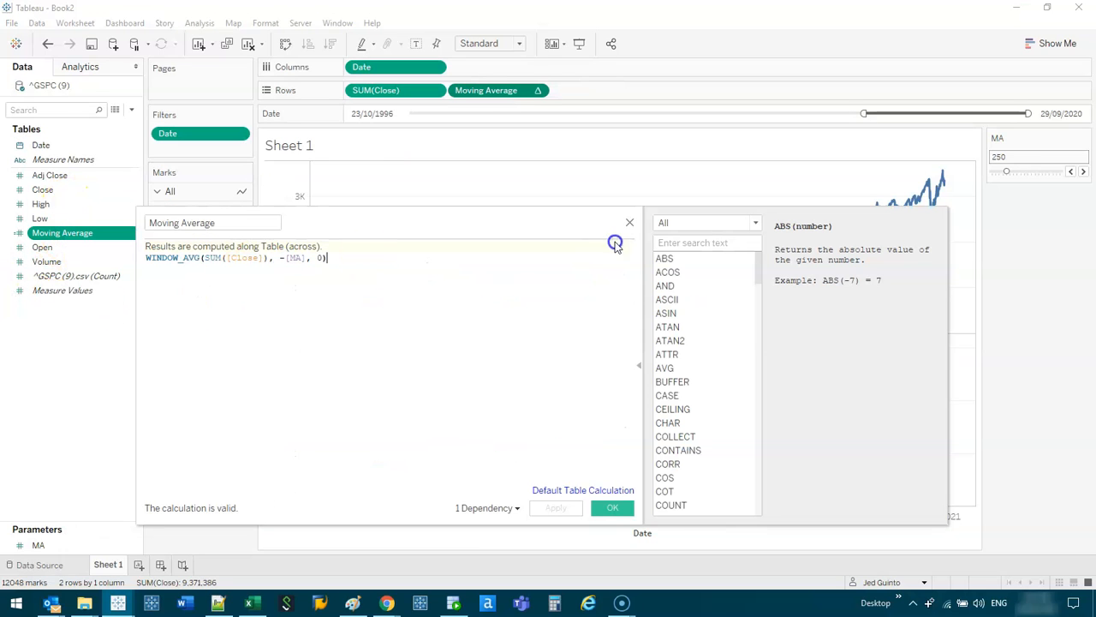
left_click(612, 507)
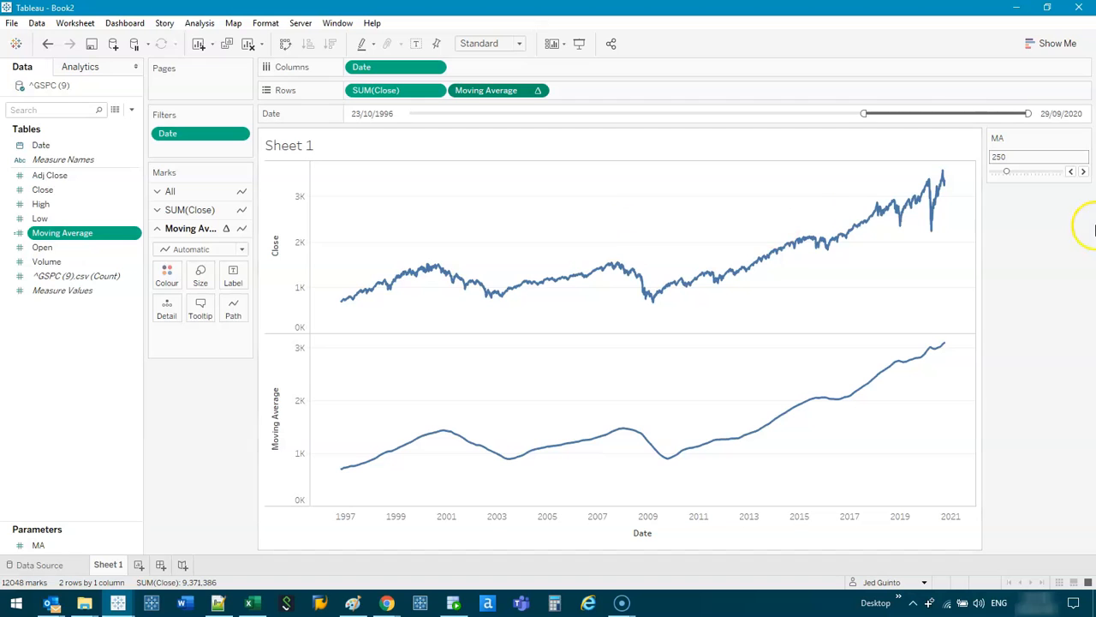
mouse_move(889, 356)
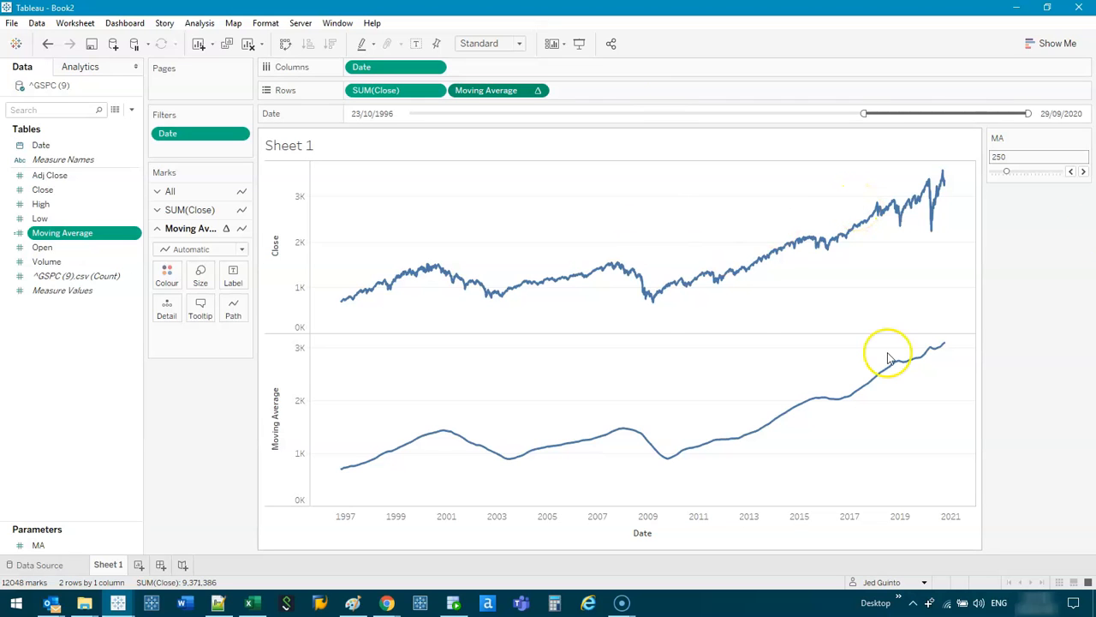
mouse_move(511, 525)
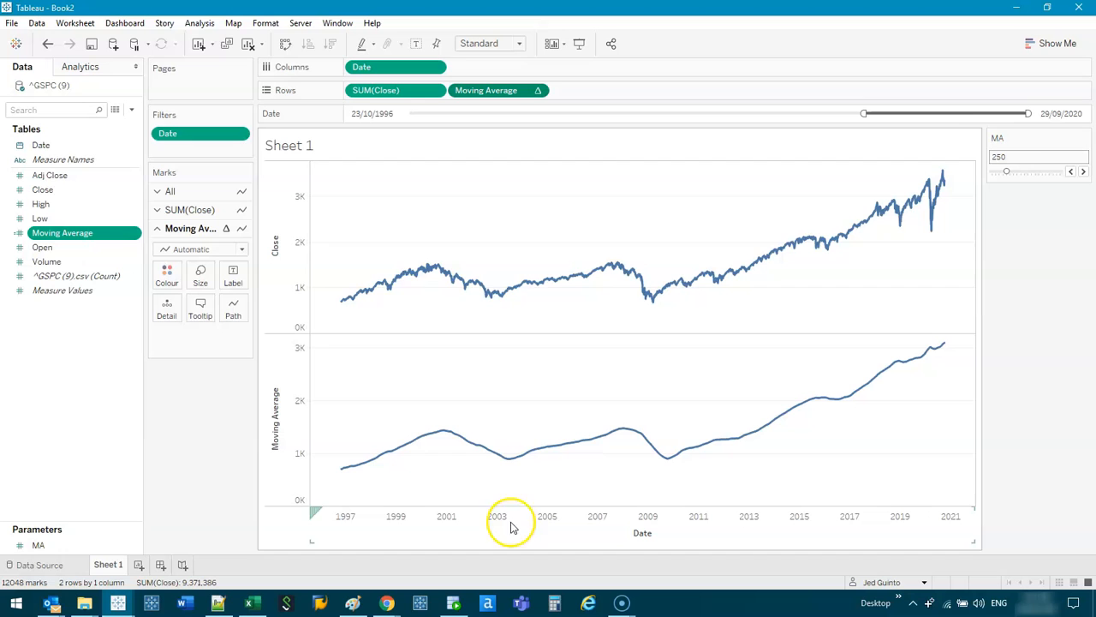
Step: Make Moving Average a dual axis and synchronize it with the Close axis
left_click(1070, 171)
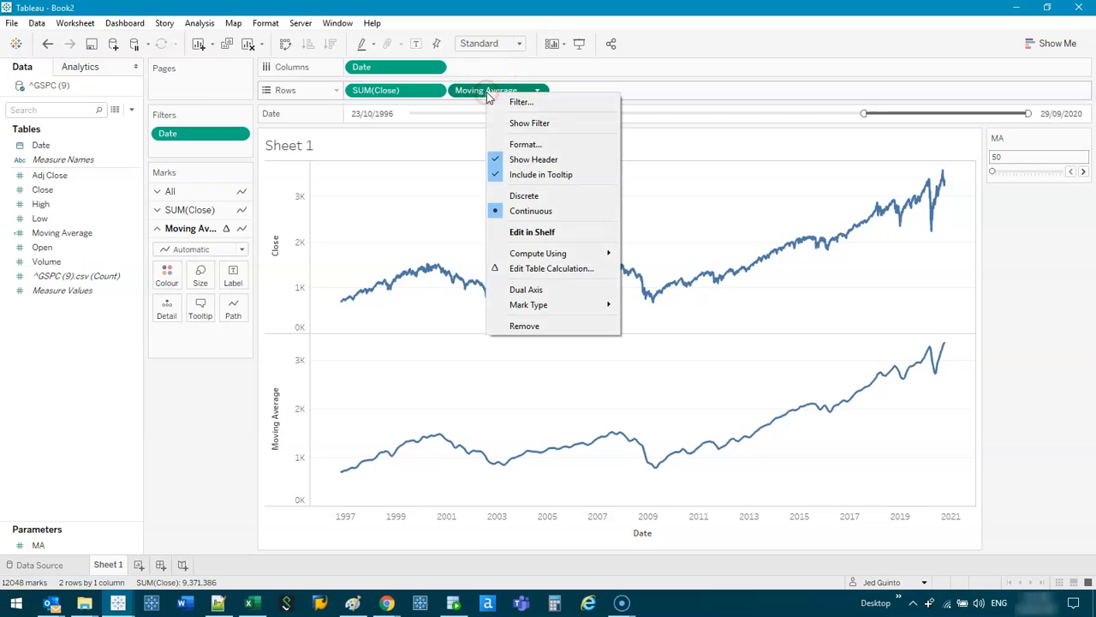
left_click(526, 289)
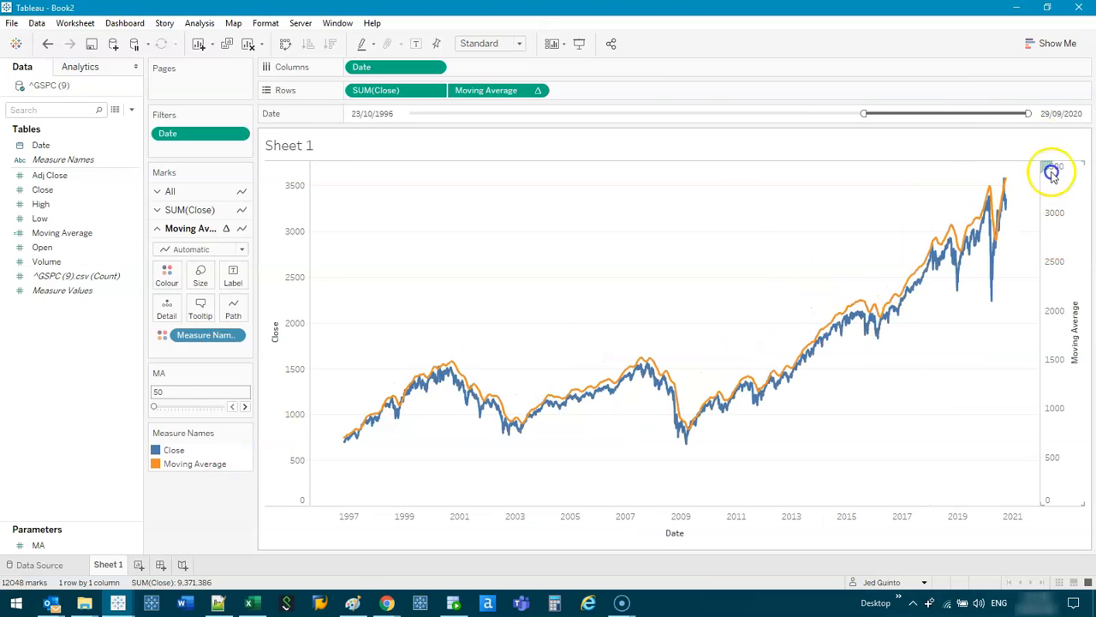
mouse_move(413, 376)
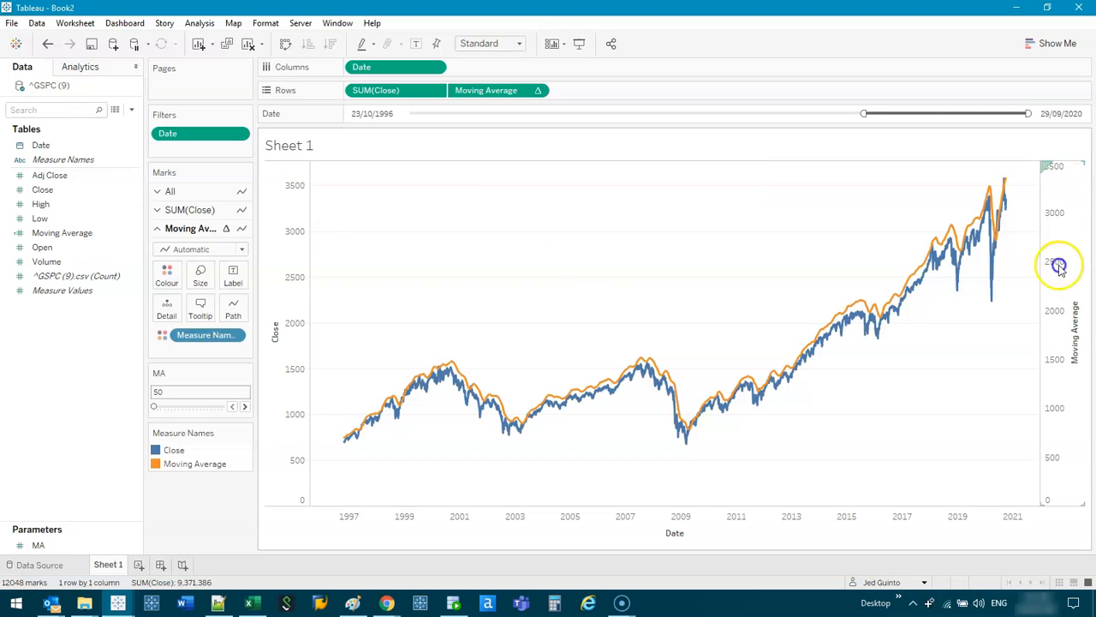
right_click(1059, 263)
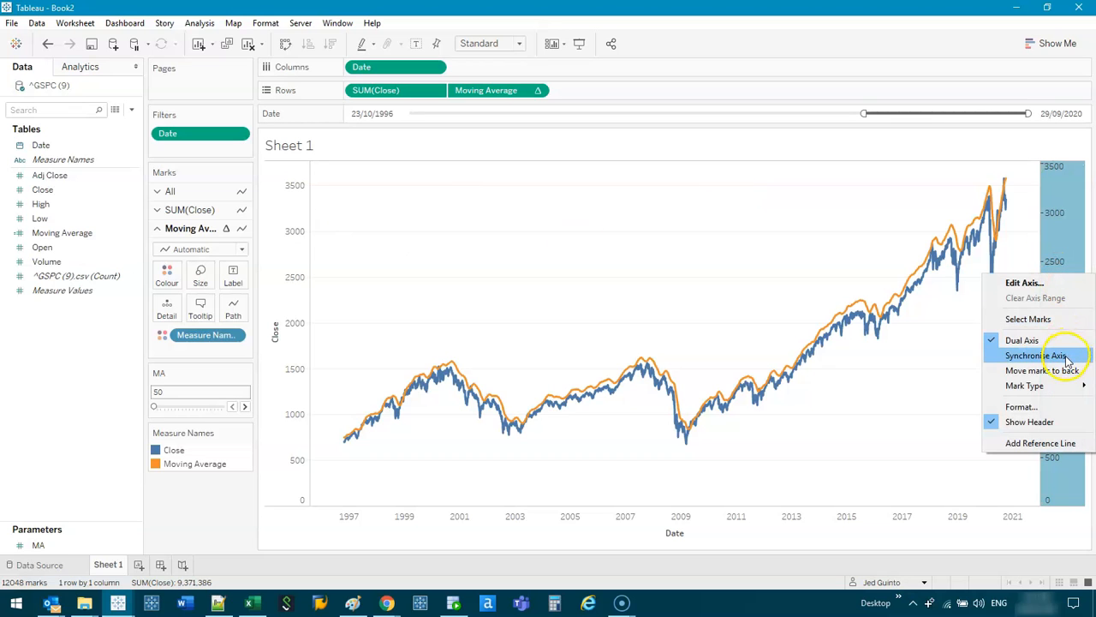
left_click(1036, 356)
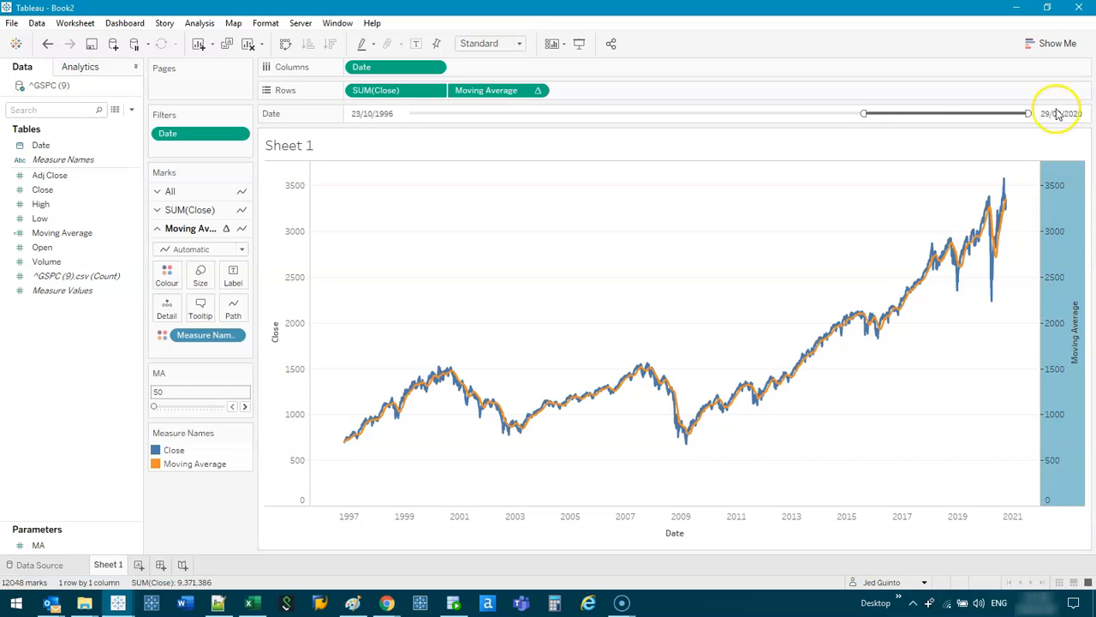
mouse_move(1003, 213)
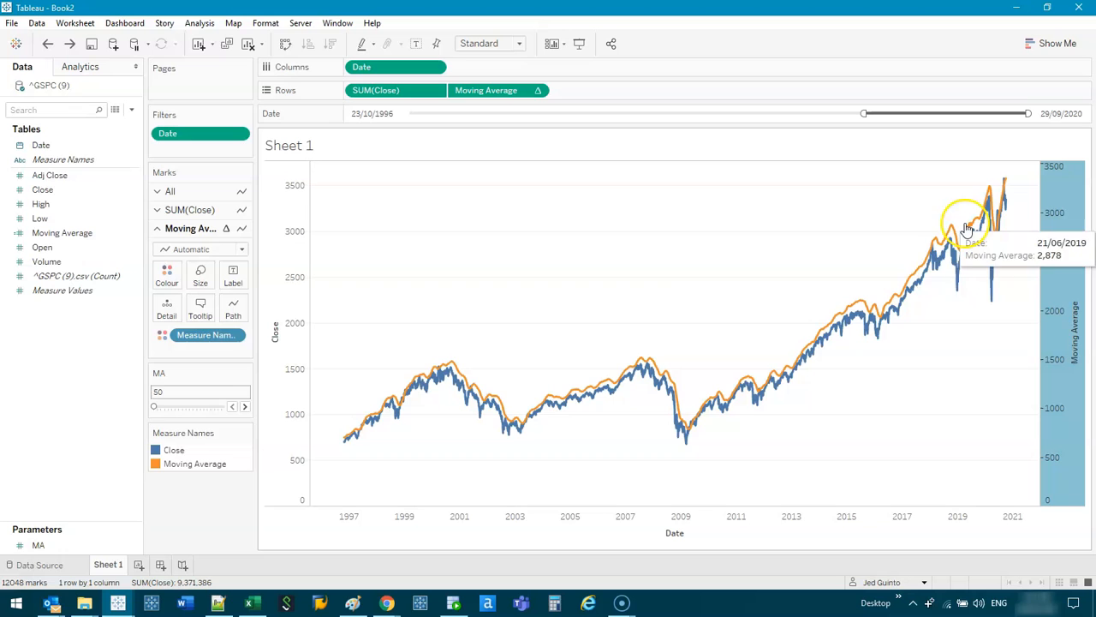
mouse_move(972, 260)
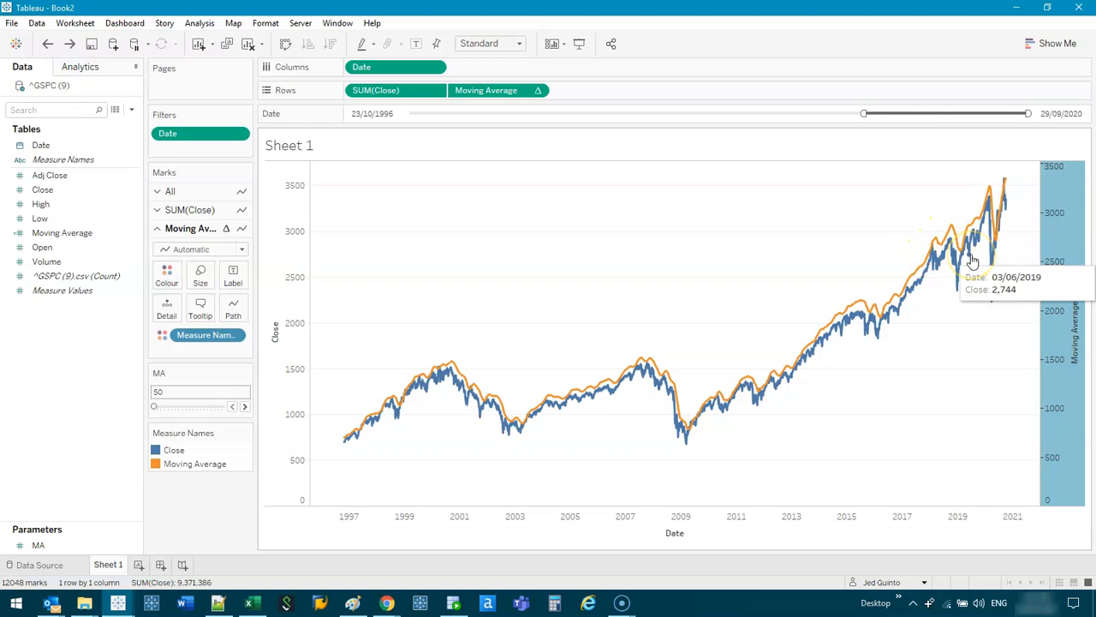
mouse_move(1006, 274)
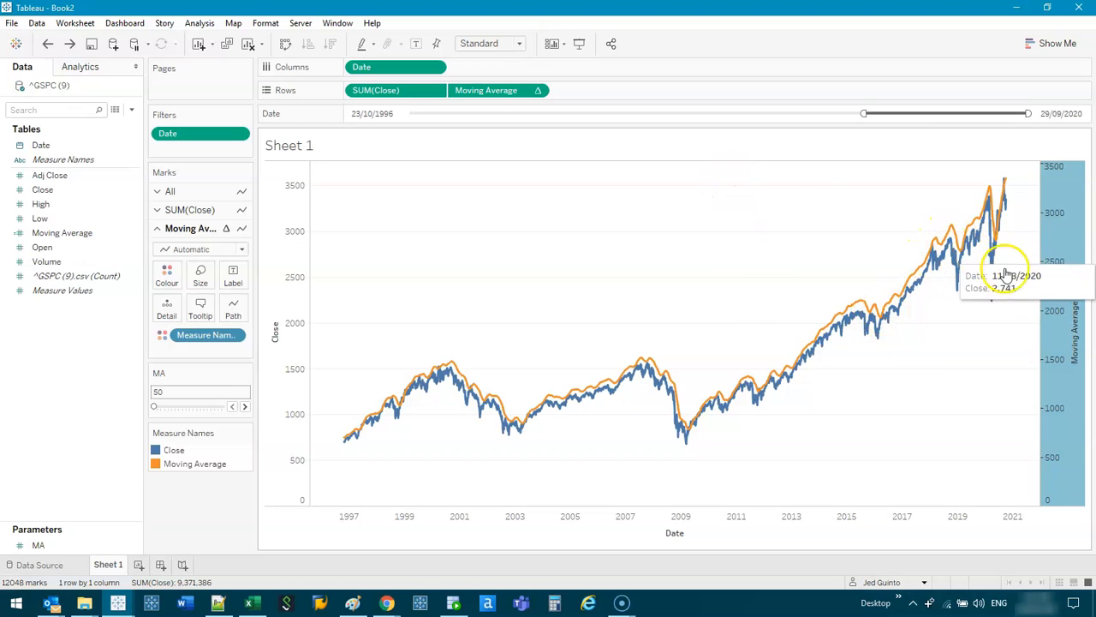
mouse_move(1009, 328)
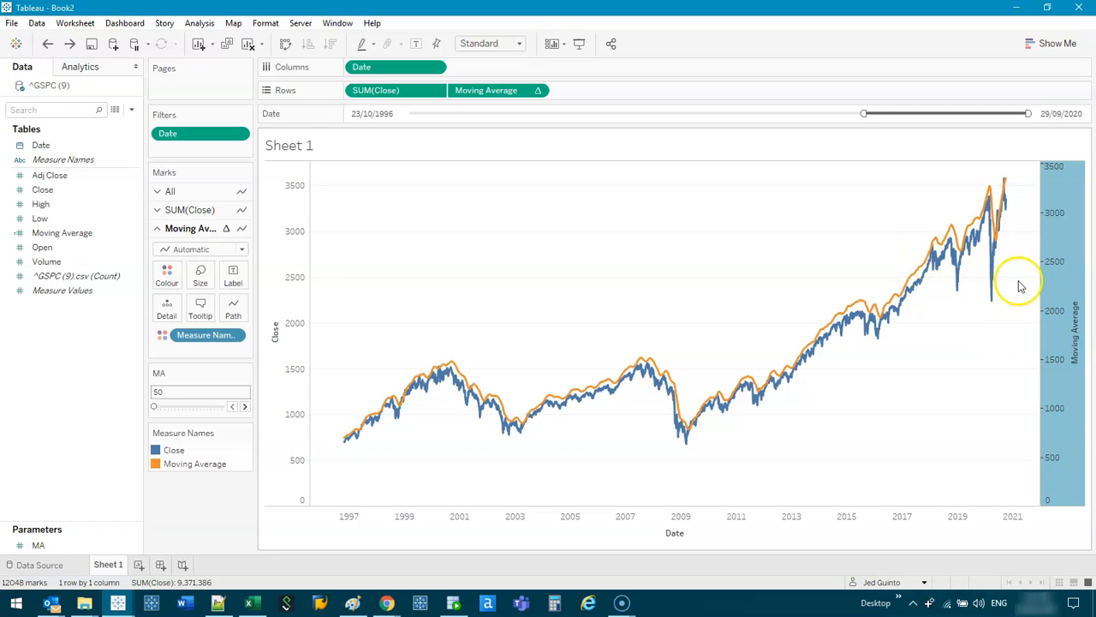
right_click(1019, 283)
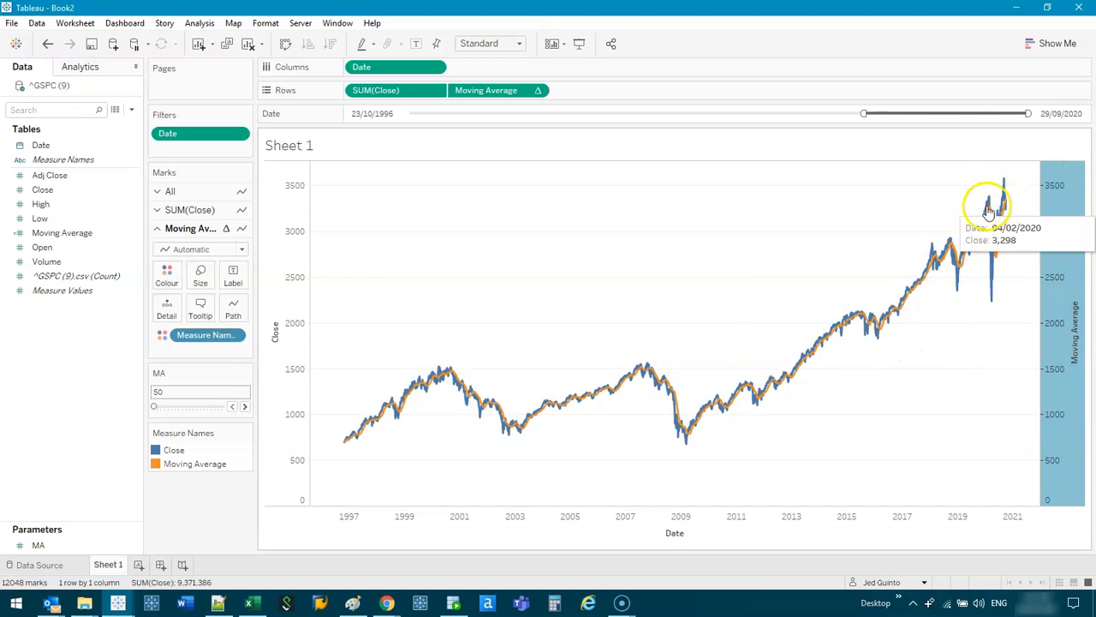
mouse_move(941, 214)
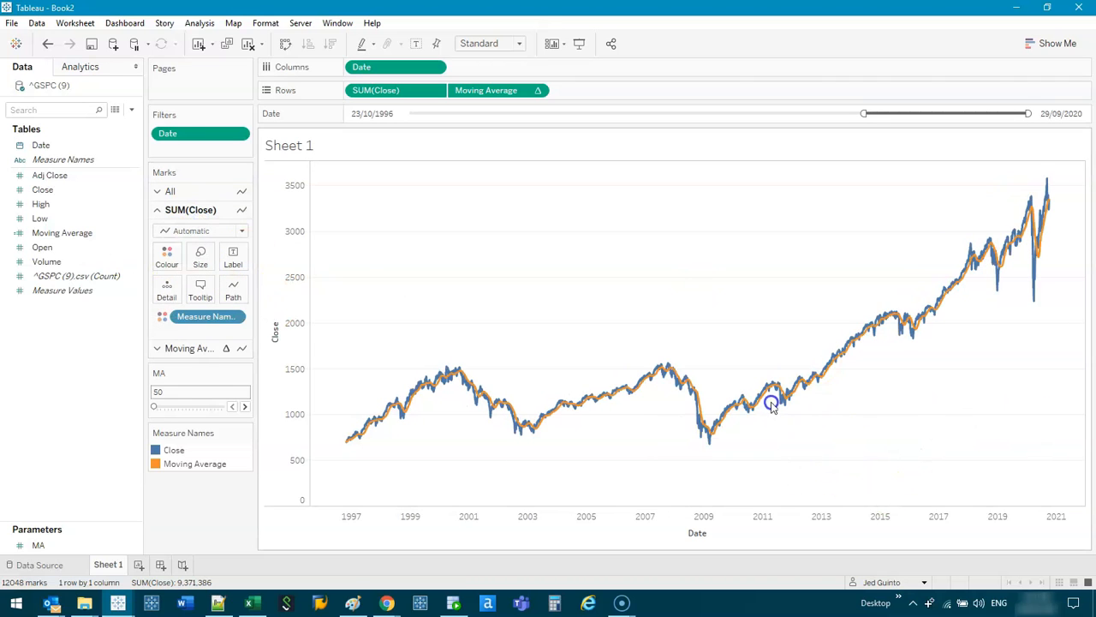
mouse_move(723, 437)
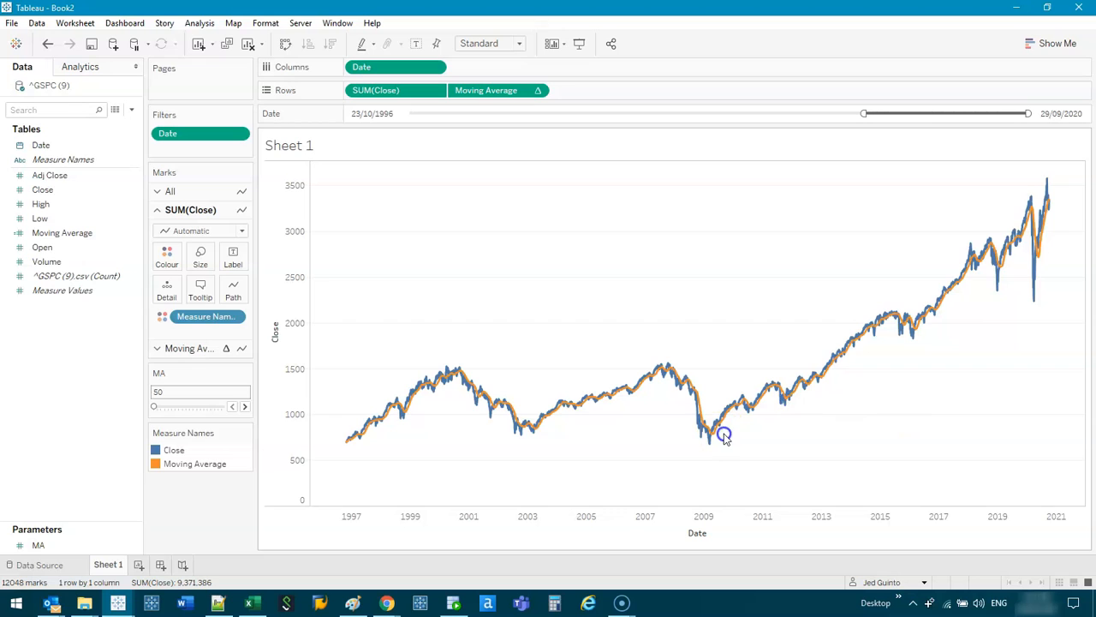
left_click(166, 255)
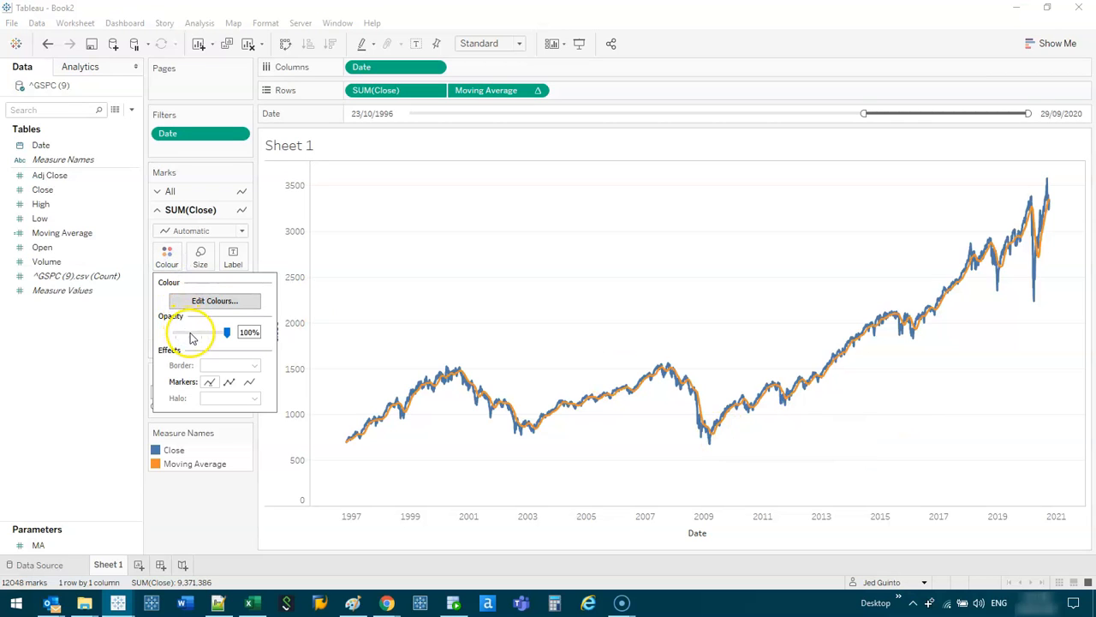
left_click_drag(226, 332, 197, 334)
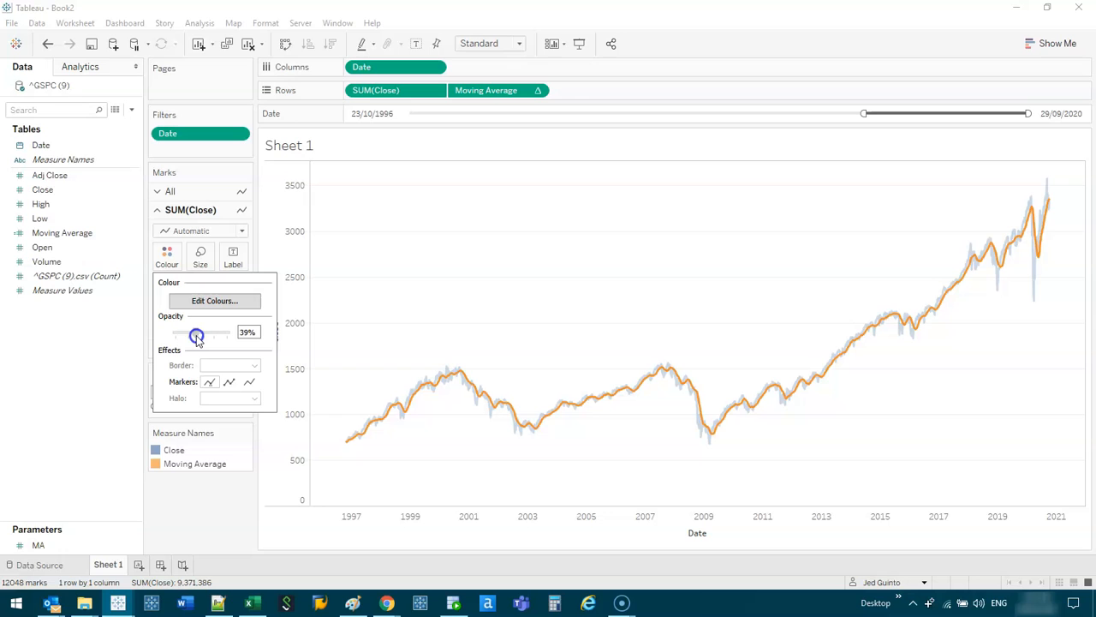
left_click_drag(197, 333, 199, 333)
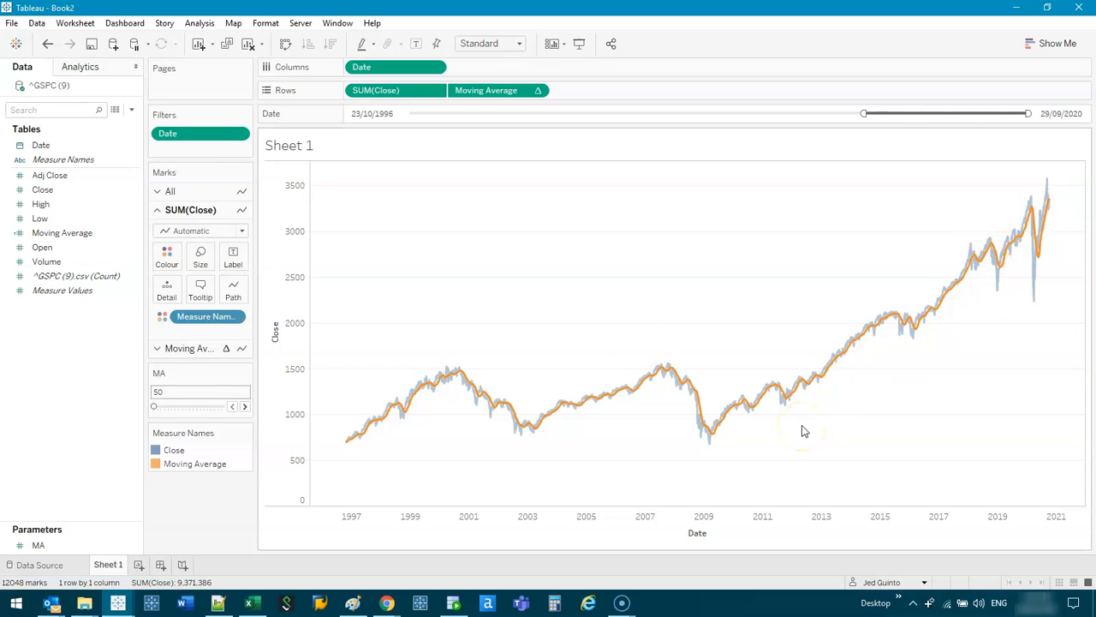
mouse_move(818, 277)
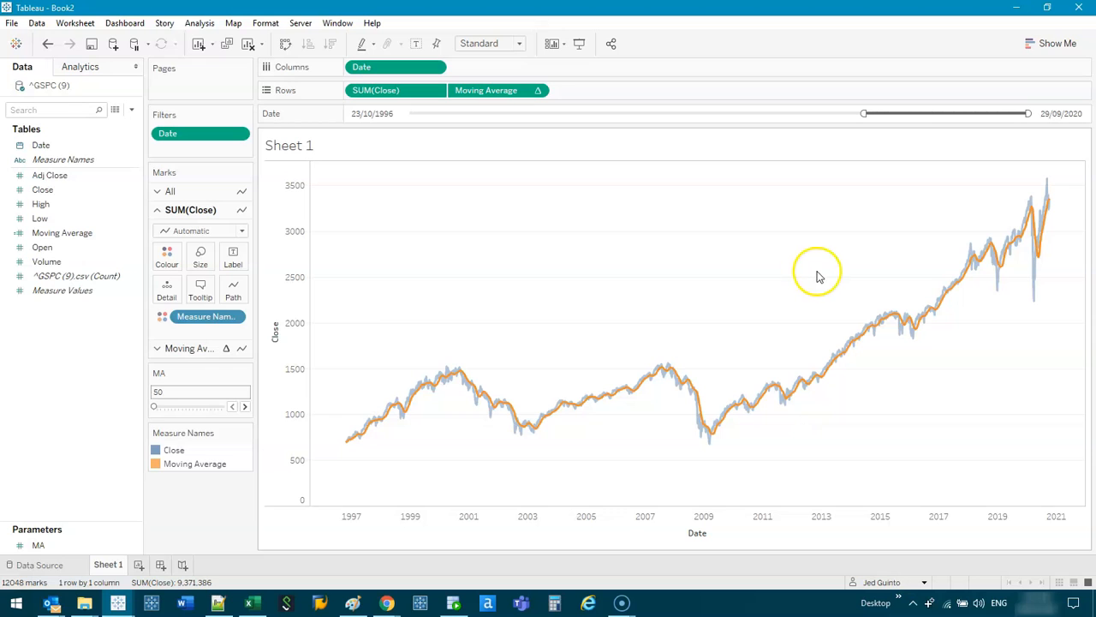
mouse_move(350, 475)
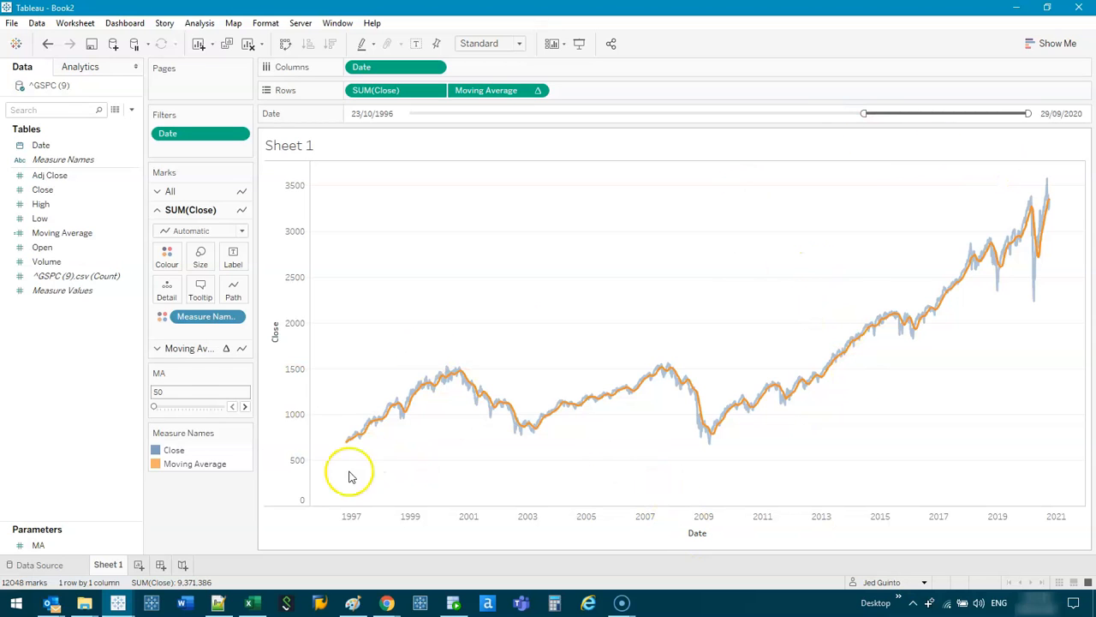
mouse_move(511, 294)
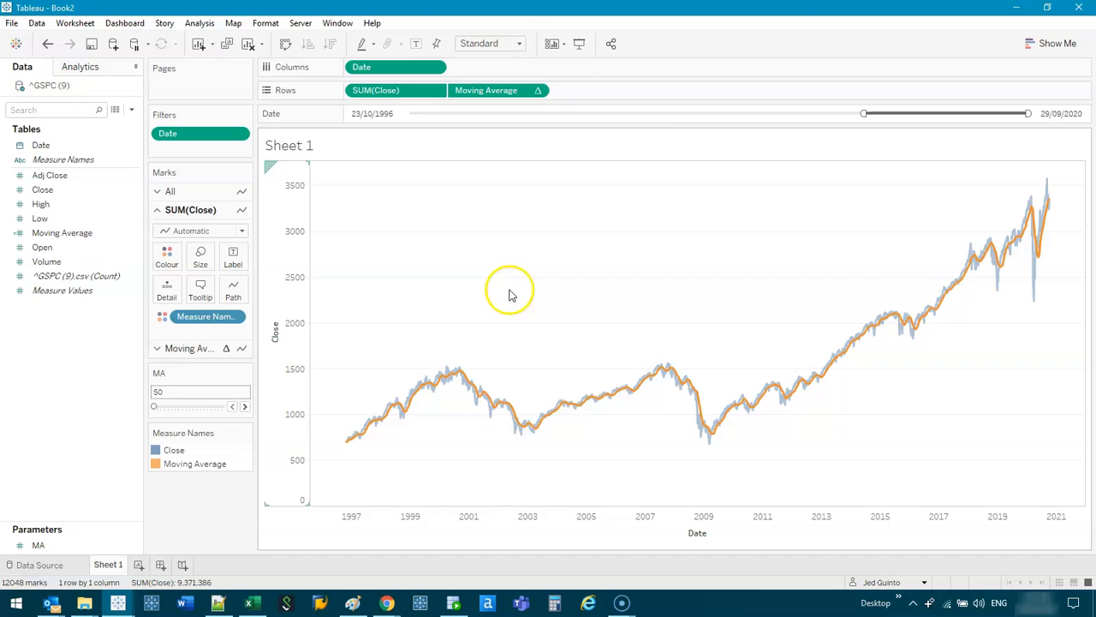
Step: Drag the Date filter's start handle until it reads 28/10/2016
left_click_drag(864, 113, 873, 113)
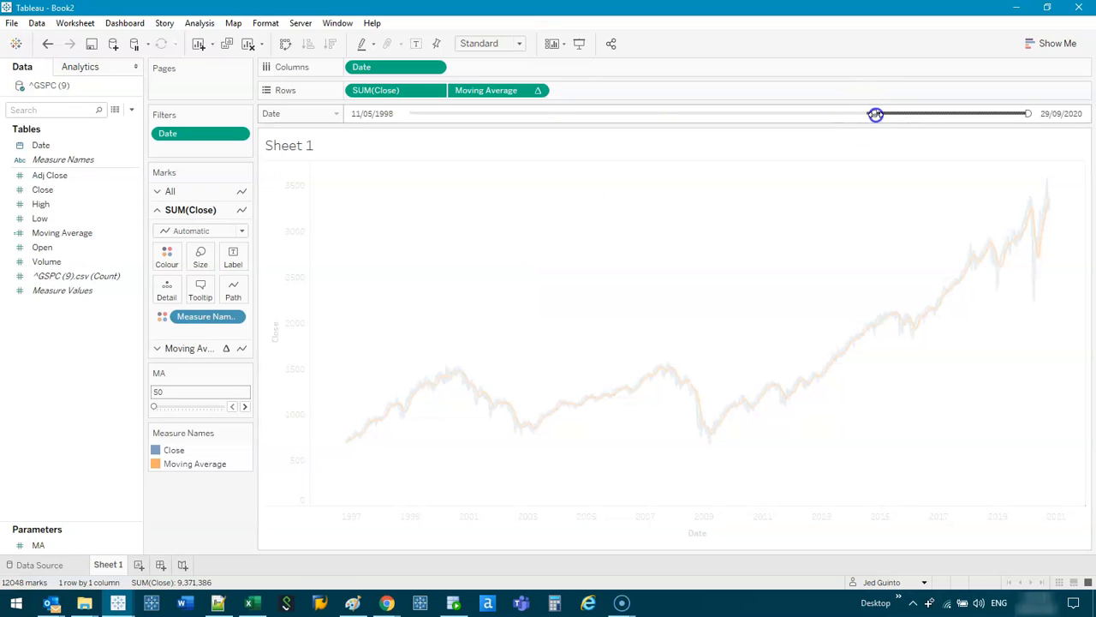
left_click_drag(875, 114, 985, 125)
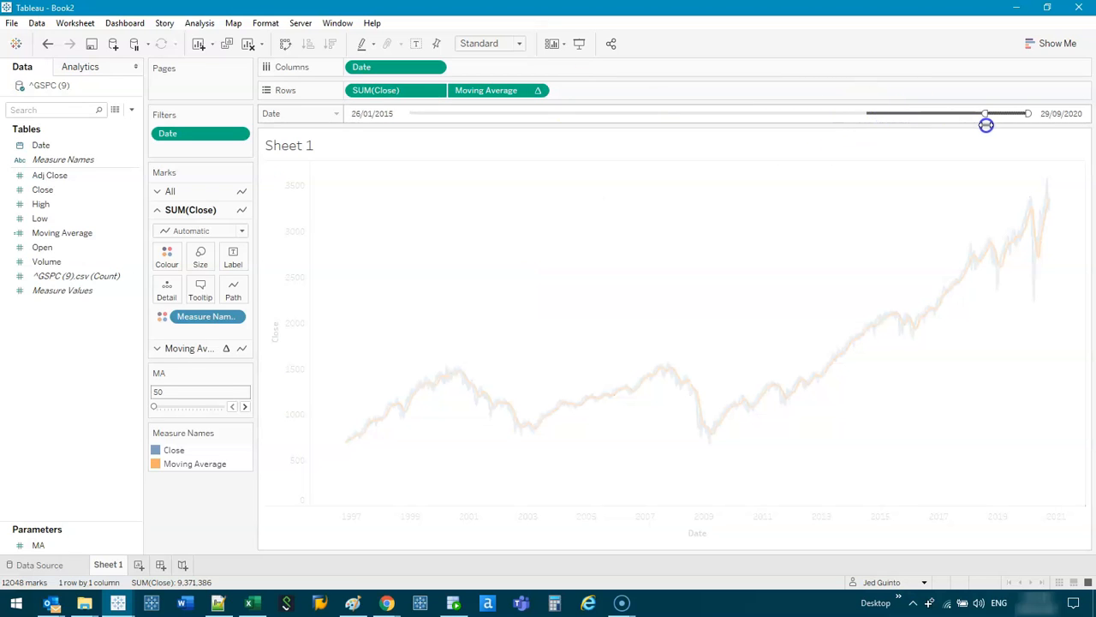
left_click_drag(985, 113, 995, 113)
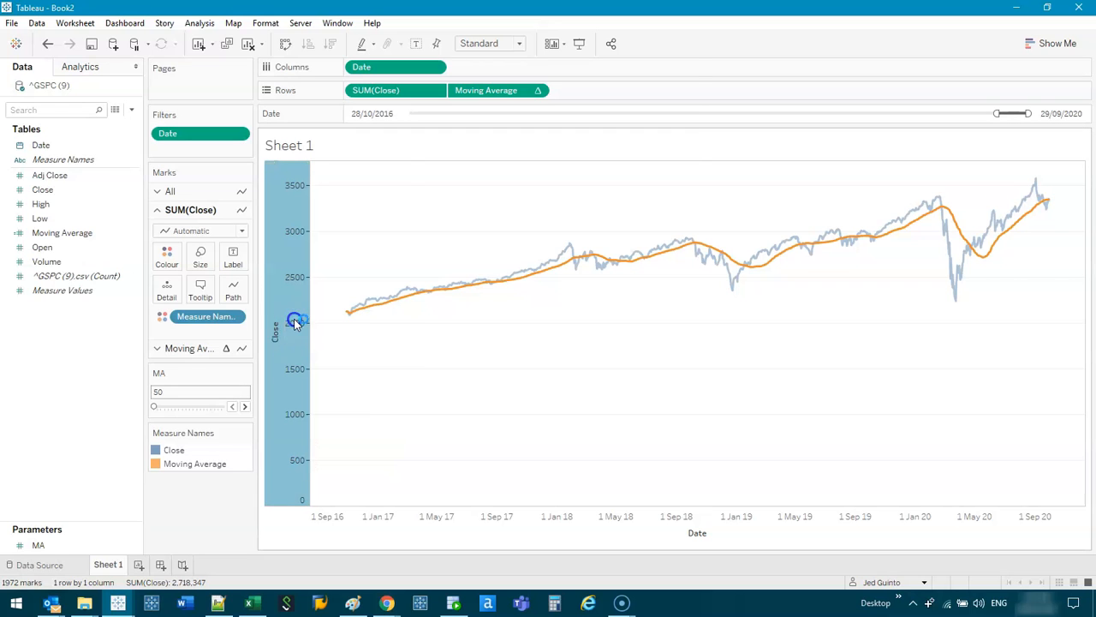
Step: Uncheck Include zero for the Close axis in Edit Axis
double_click(275, 329)
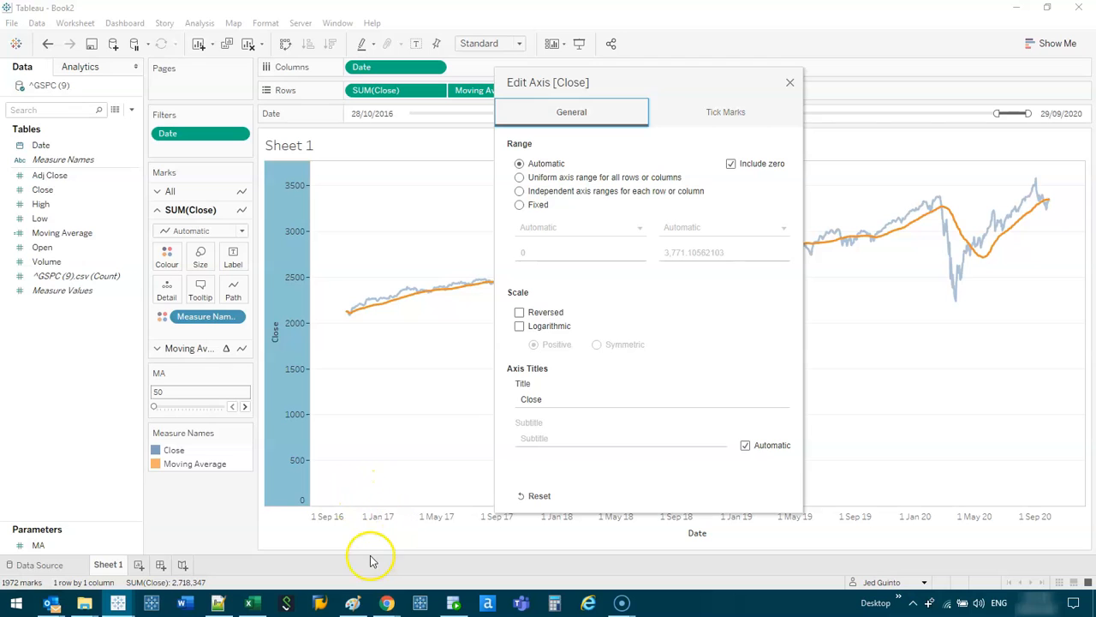
mouse_move(345, 395)
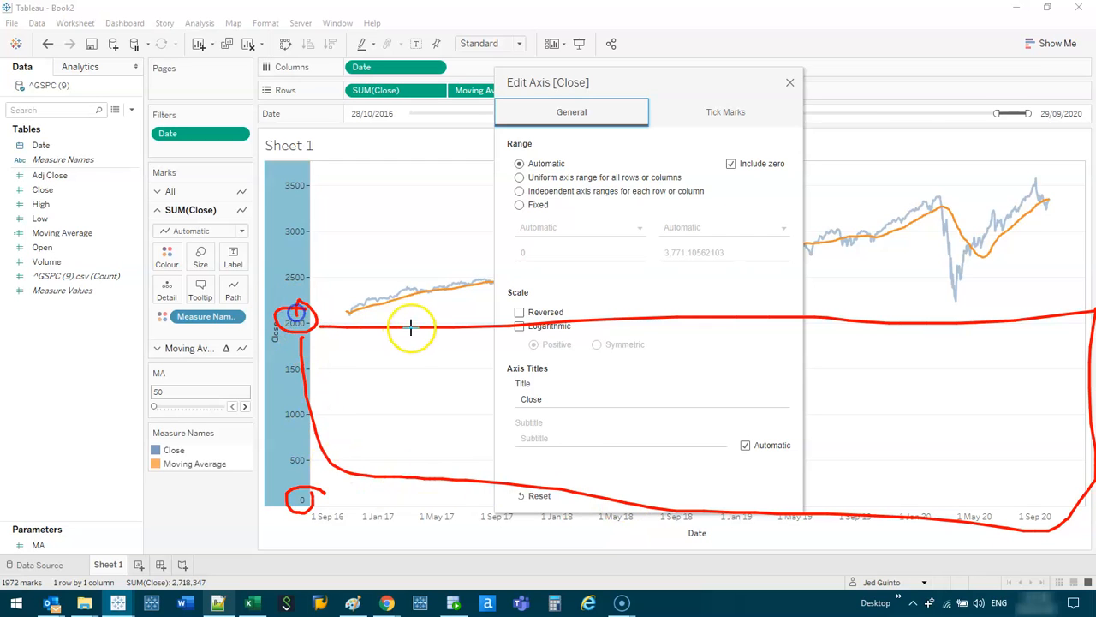
mouse_move(348, 284)
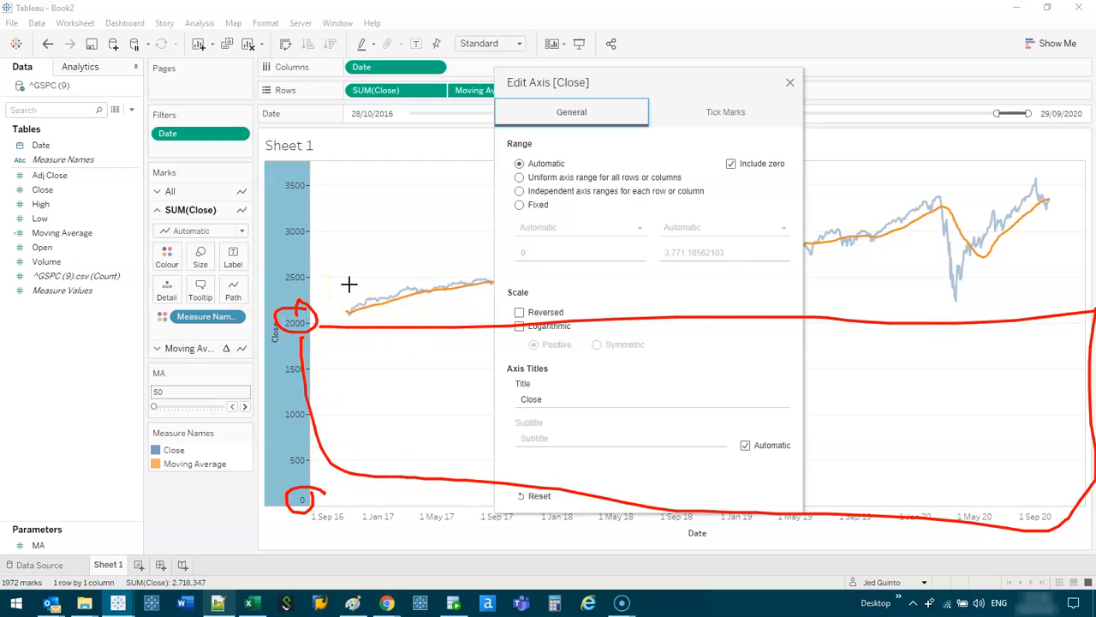
left_click(731, 164)
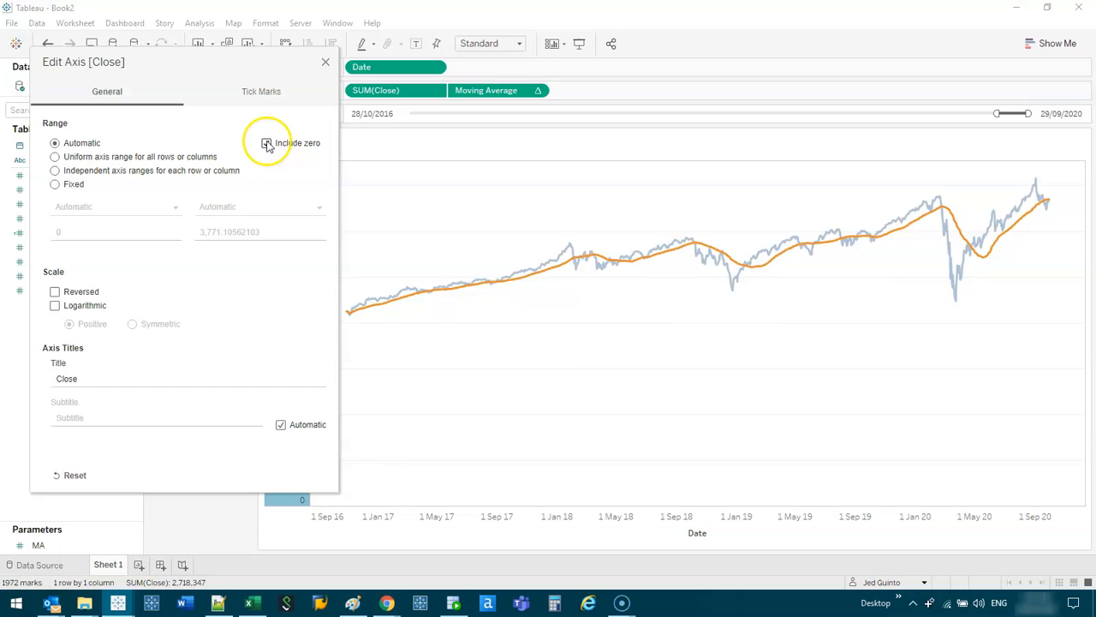
left_click(268, 143)
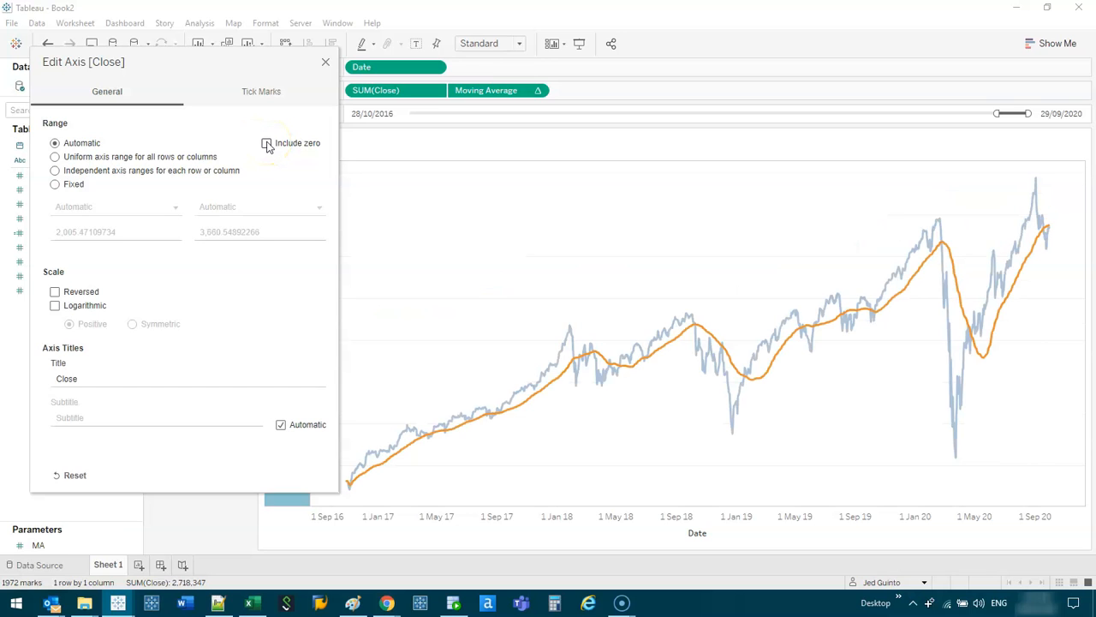
left_click(326, 62)
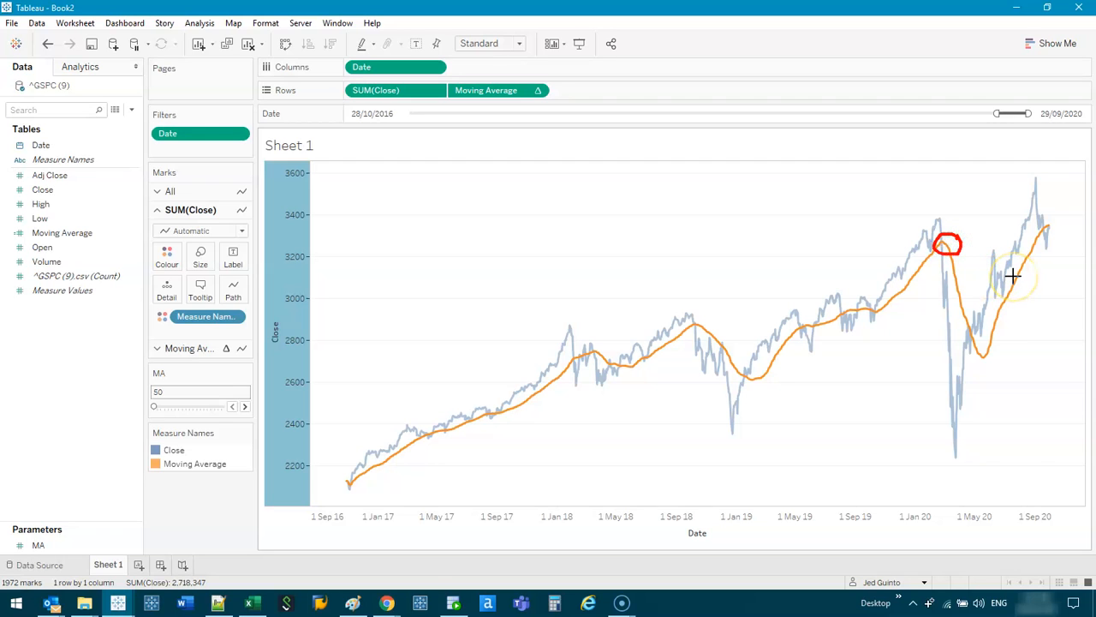
mouse_move(948, 291)
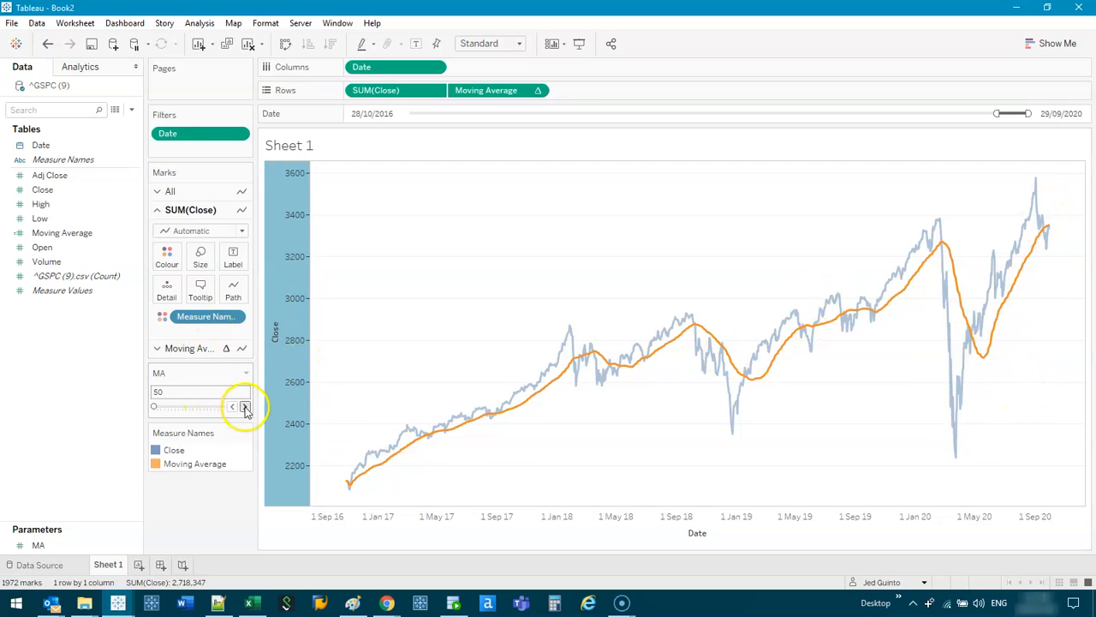
Step: Step the MA parameter from 50 through 100 to 200
left_click(245, 406)
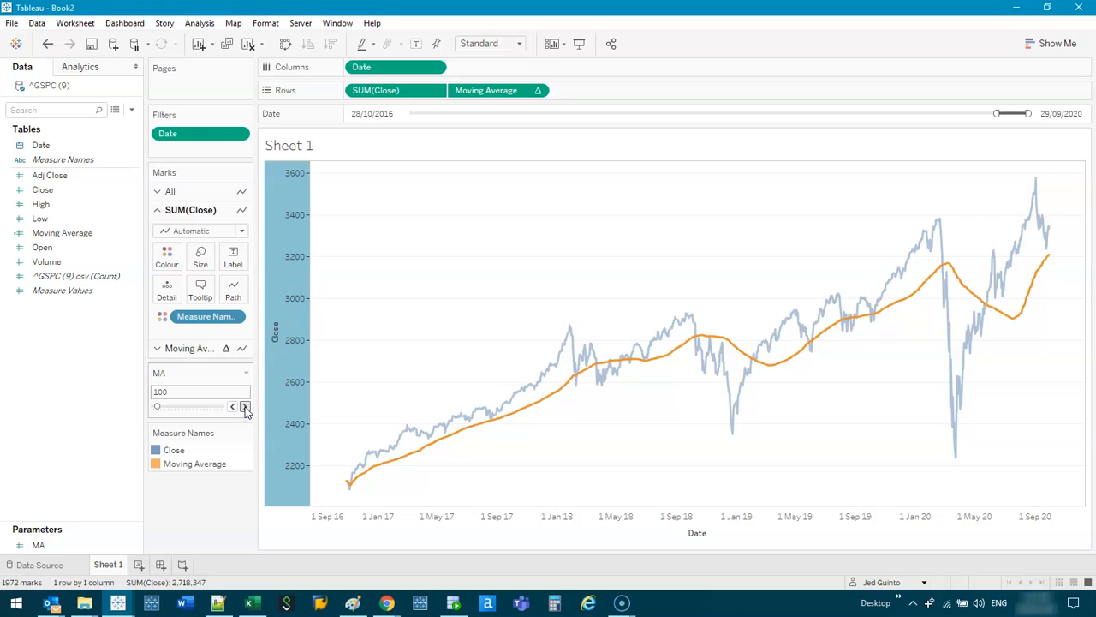
left_click(244, 406)
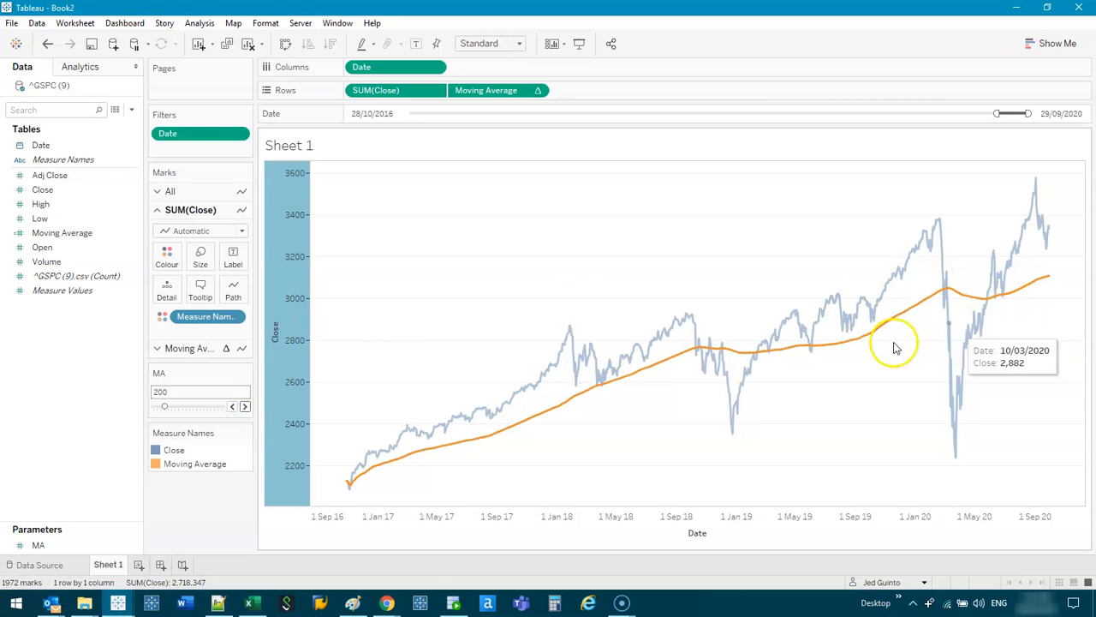
mouse_move(336, 486)
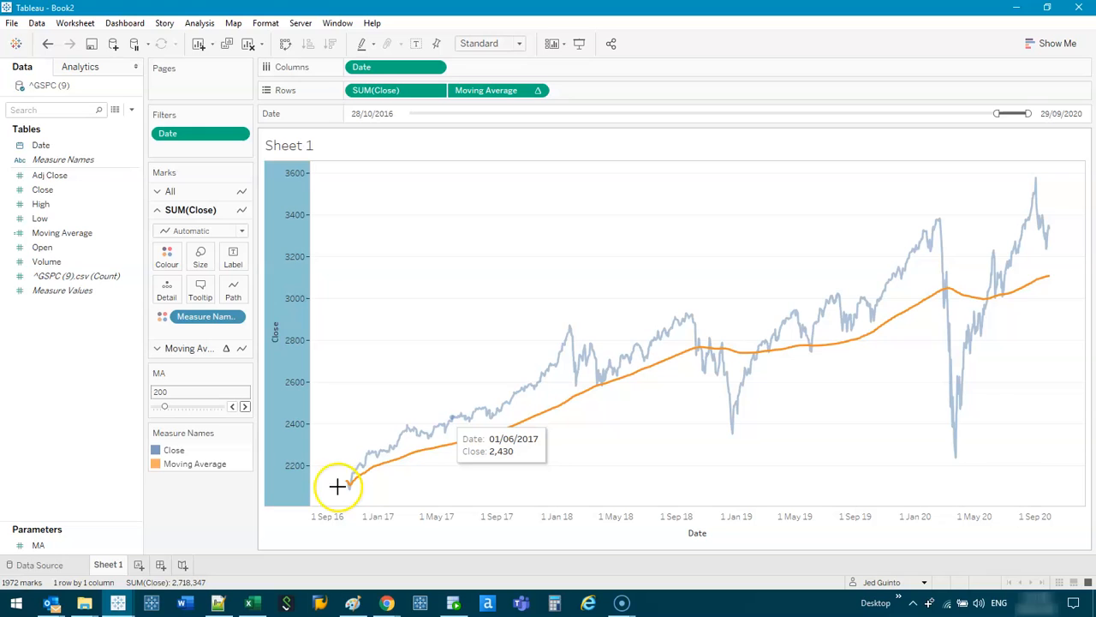
left_click_drag(336, 486, 604, 363)
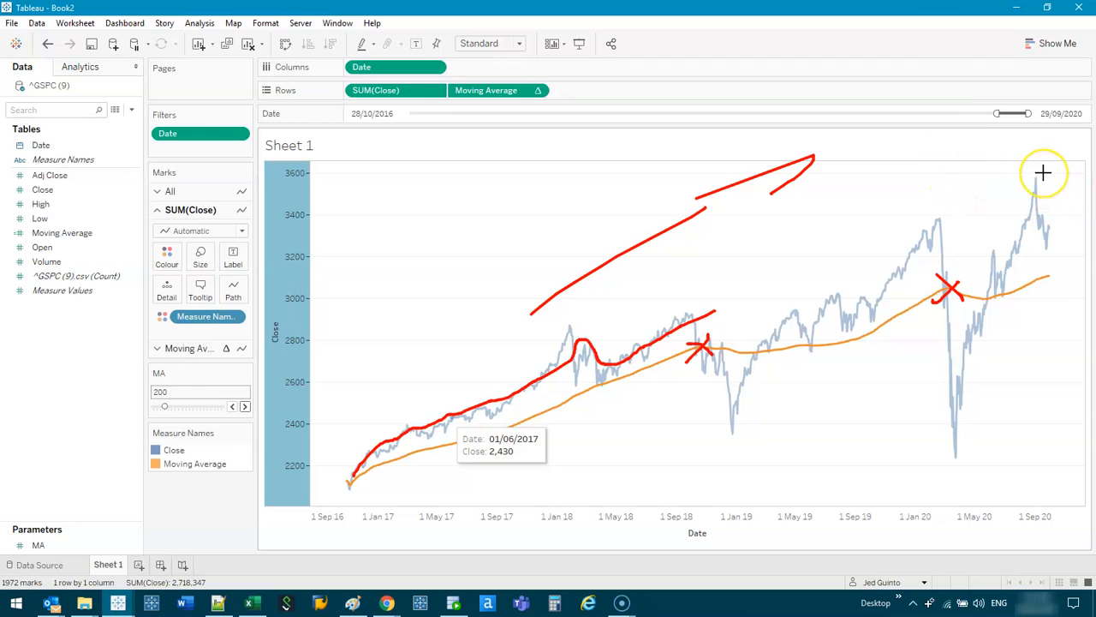
mouse_move(1079, 189)
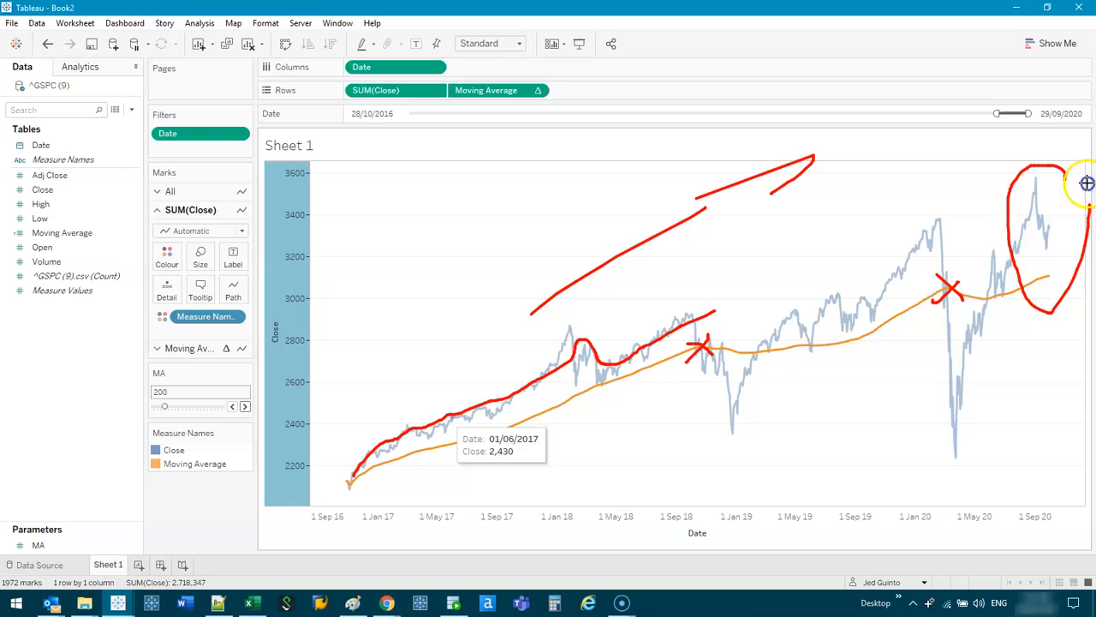
mouse_move(1051, 283)
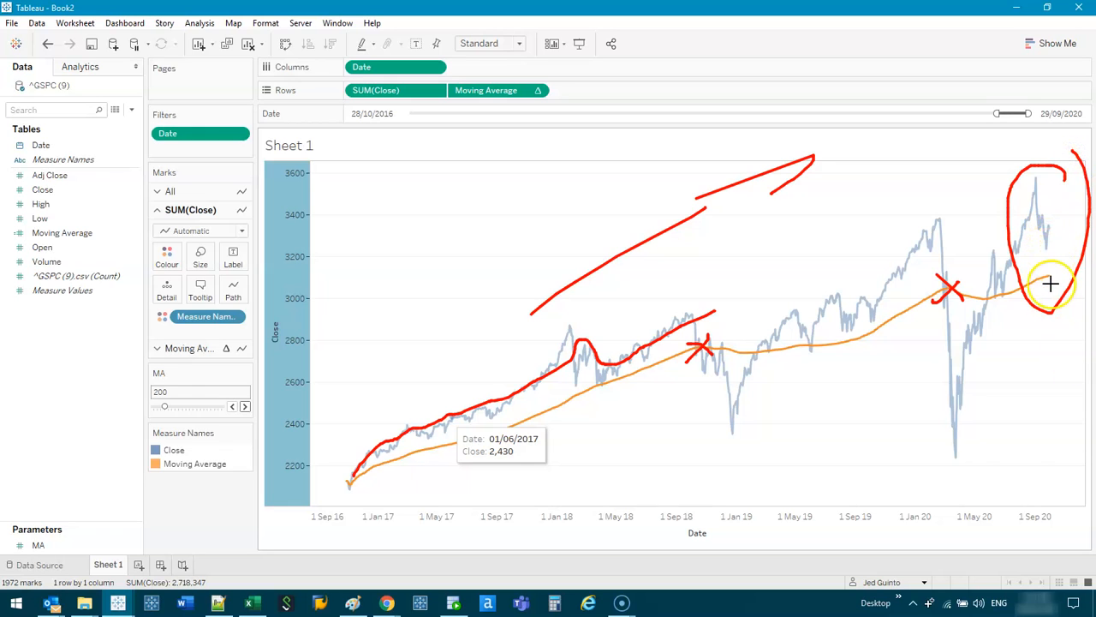
mouse_move(1039, 185)
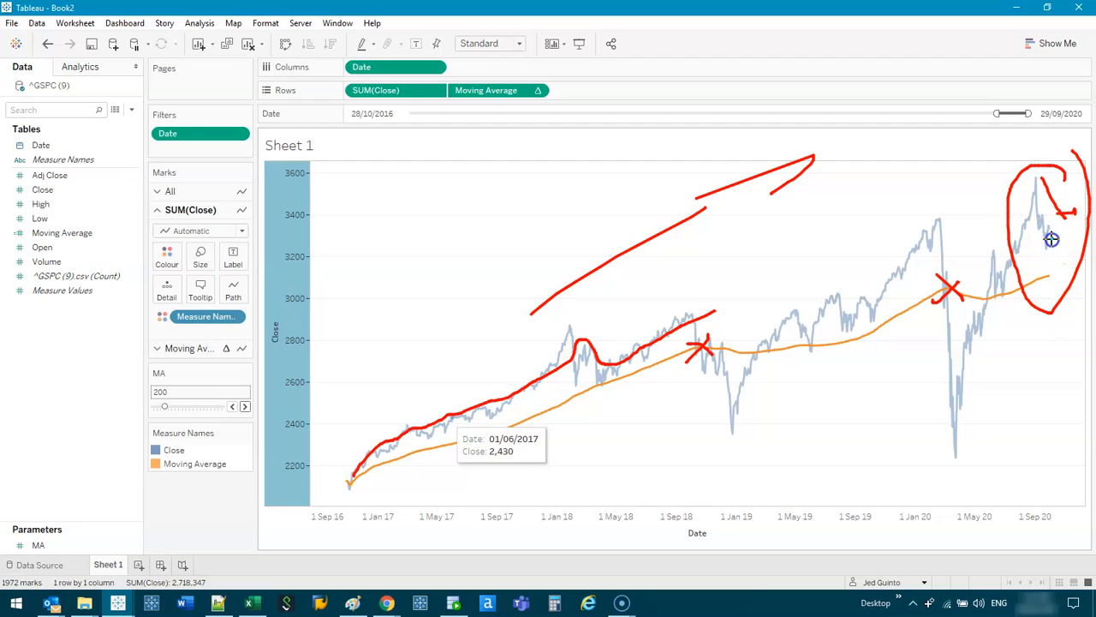
mouse_move(1062, 271)
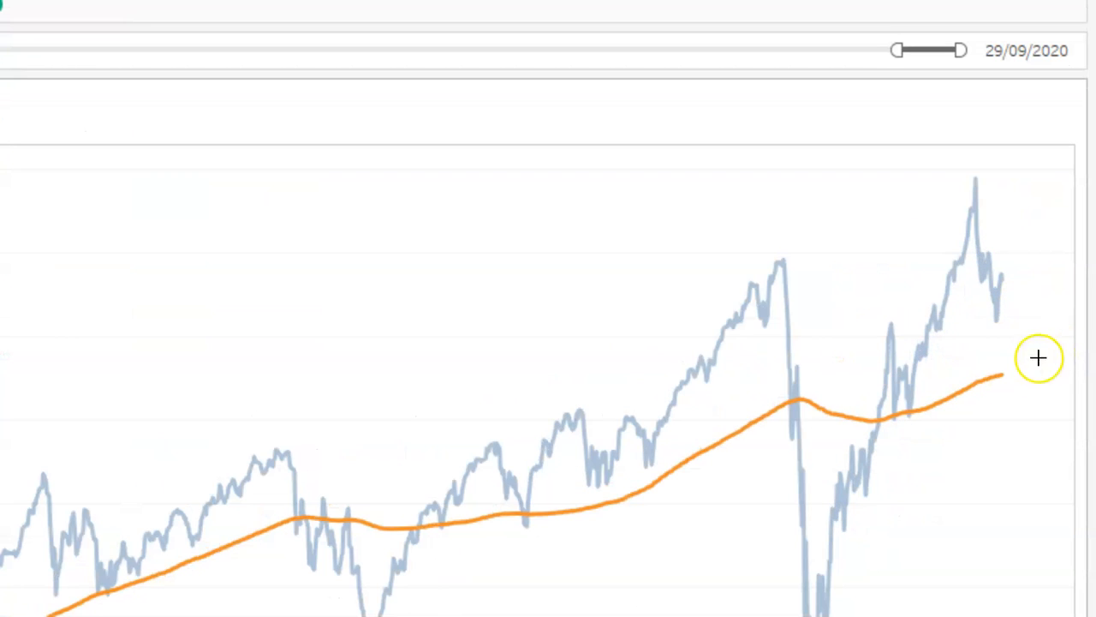
mouse_move(1018, 304)
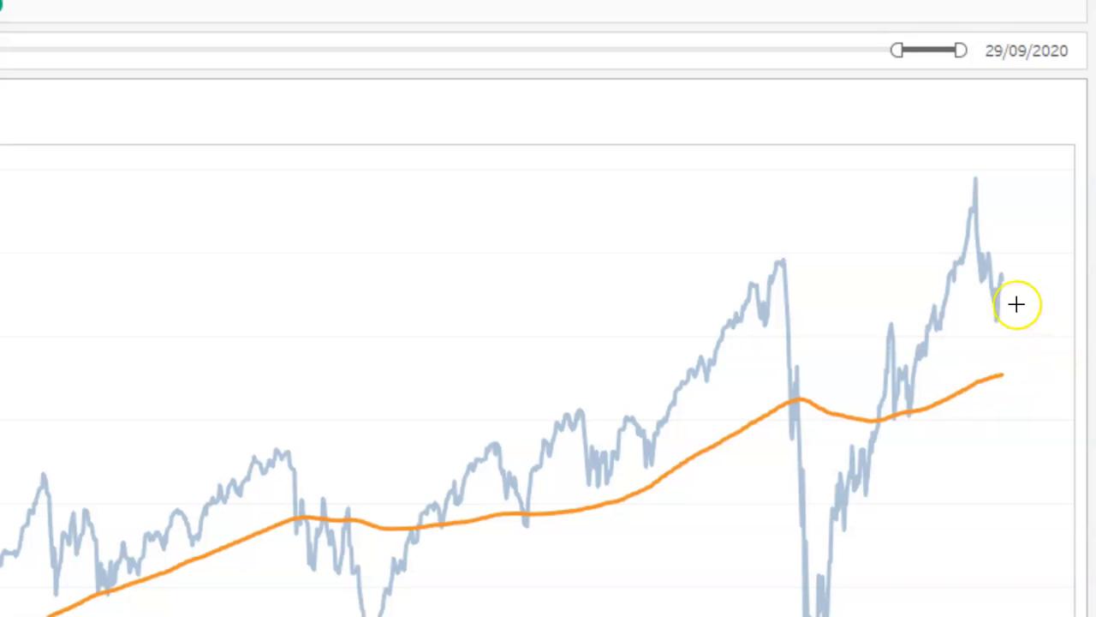
left_click_drag(1006, 279, 1032, 347)
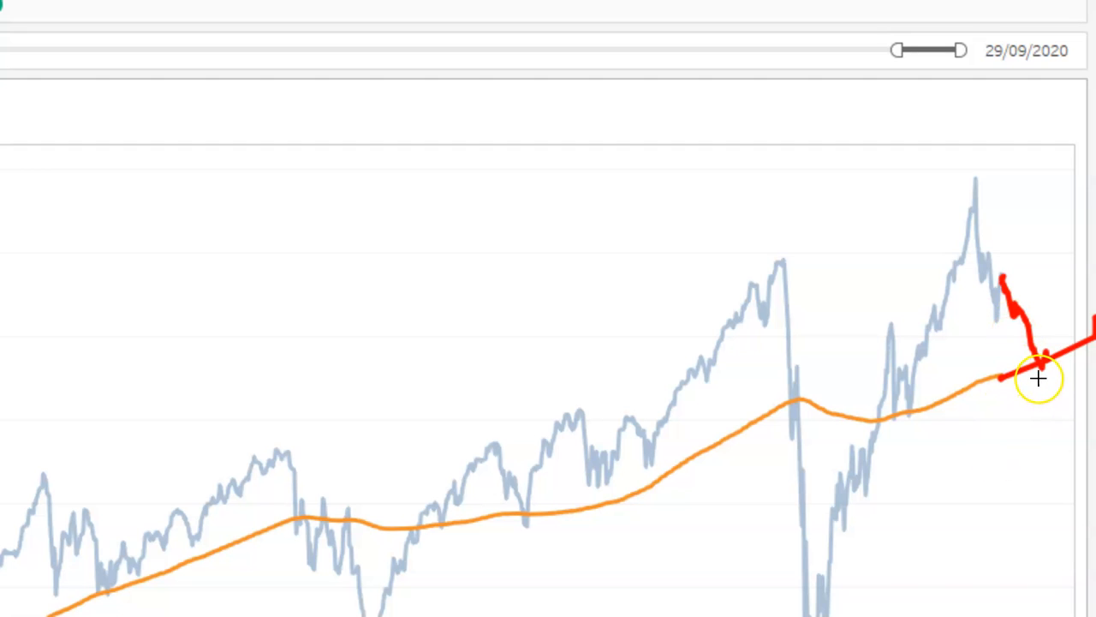
left_click_drag(1038, 377, 1054, 565)
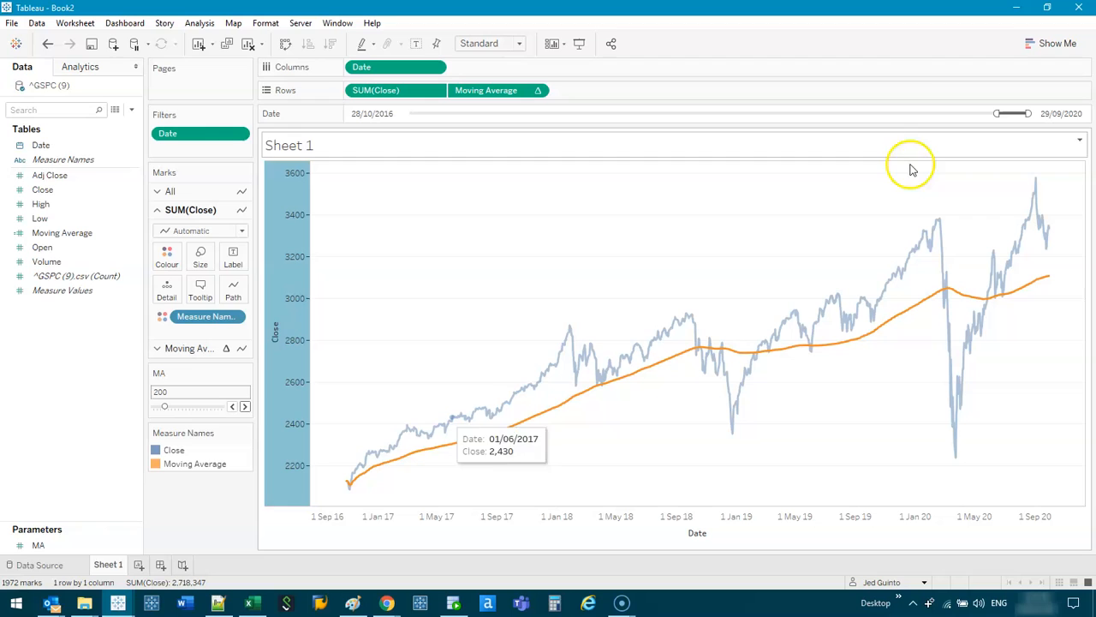
mouse_move(546, 268)
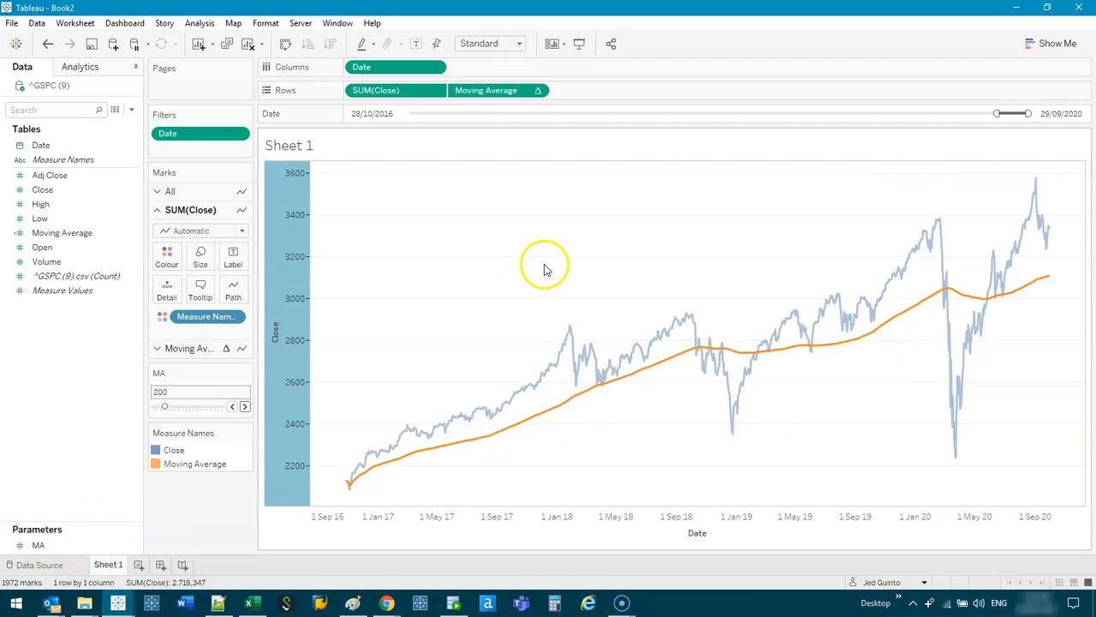